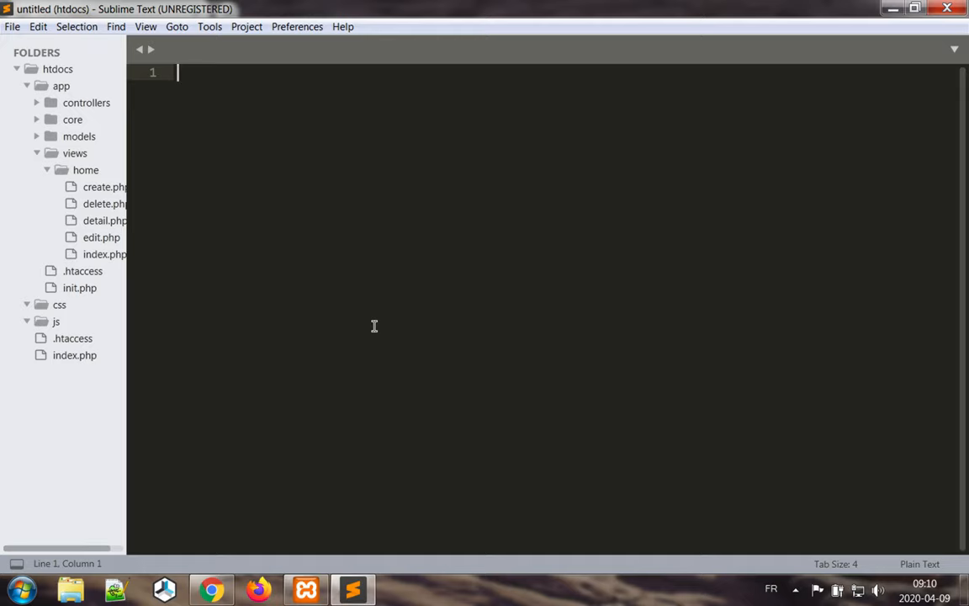
mouse_move(224, 325)
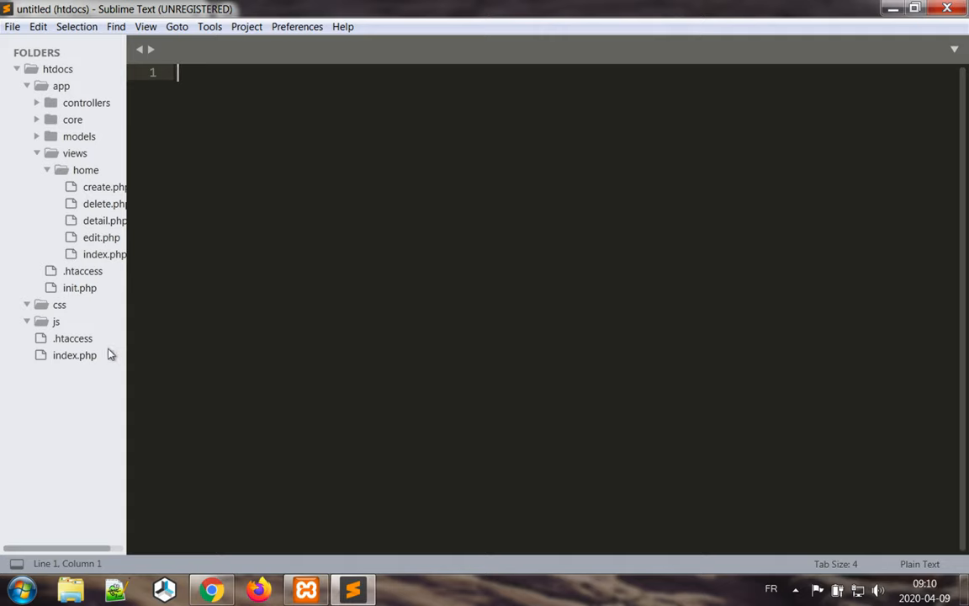
Step: Add 'Options -Indexes' above 'Options -MultiViews' in the root .htaccess and save it
double_click(73, 337)
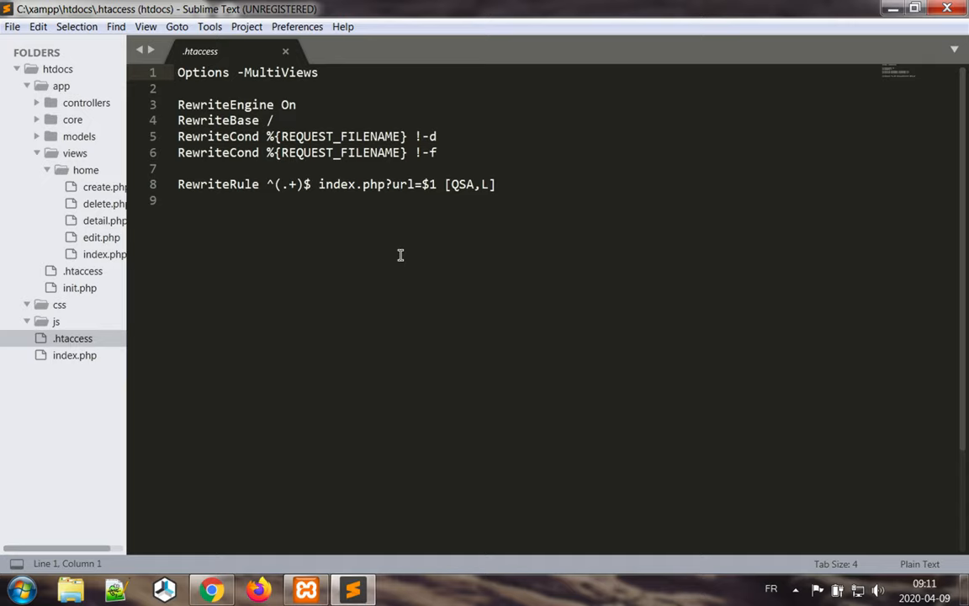
key(Return)
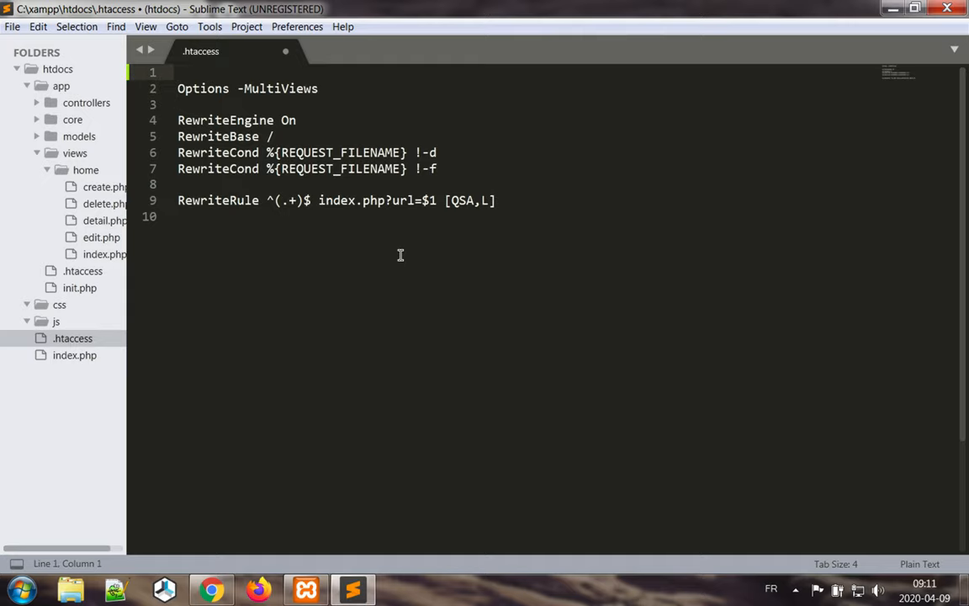
text(Op)
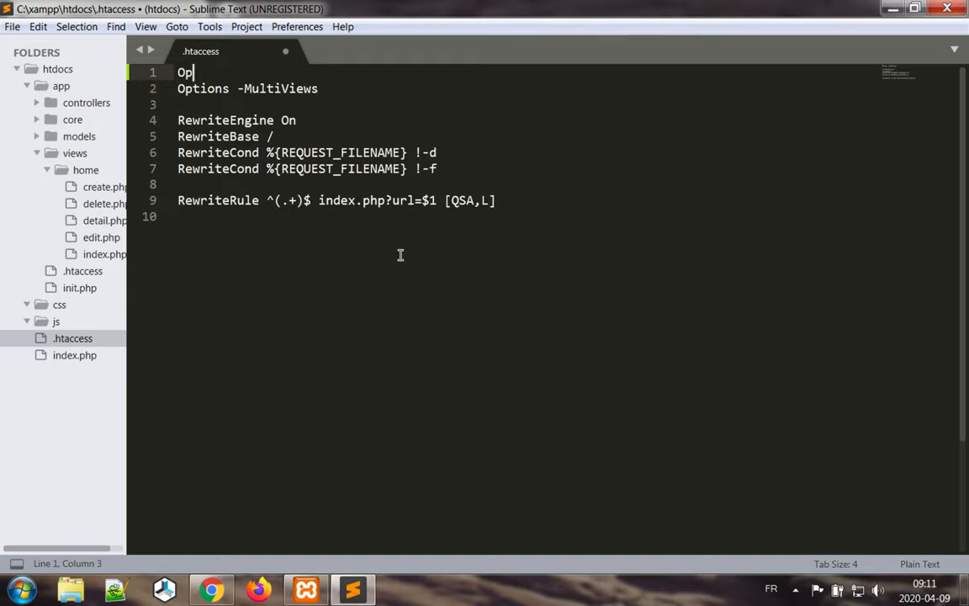
text(tions)
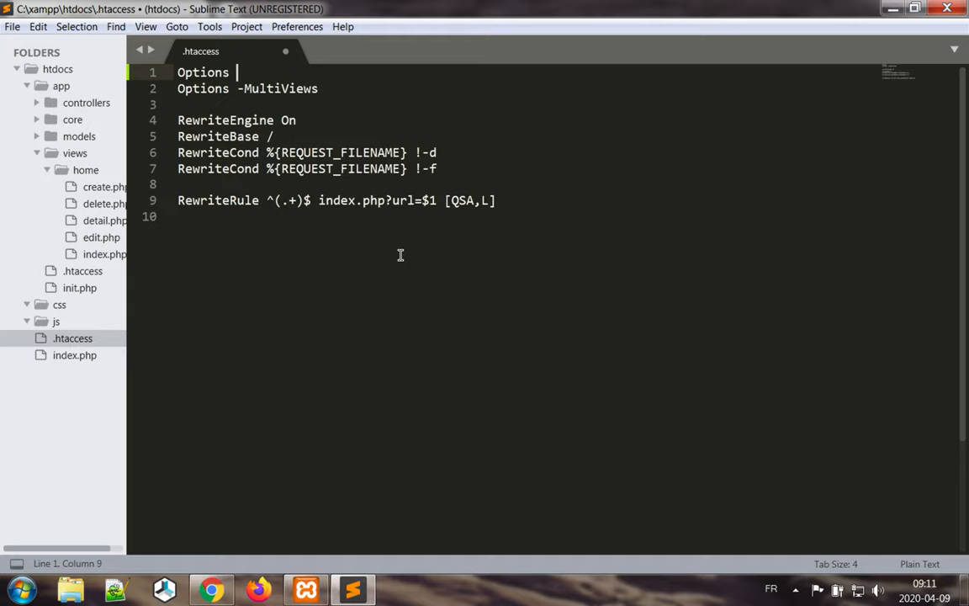
text(-Indexes)
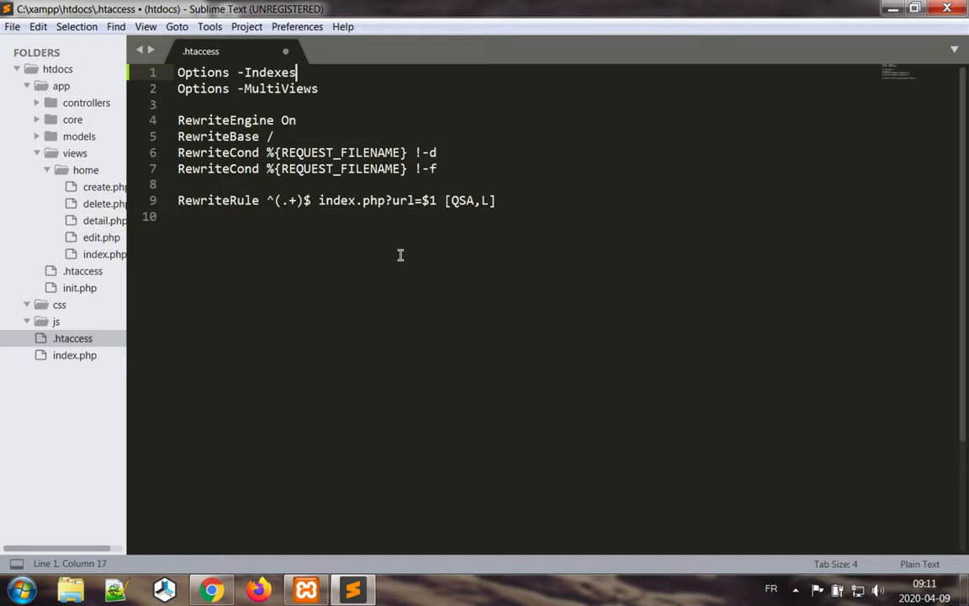
key(ctrl+s)
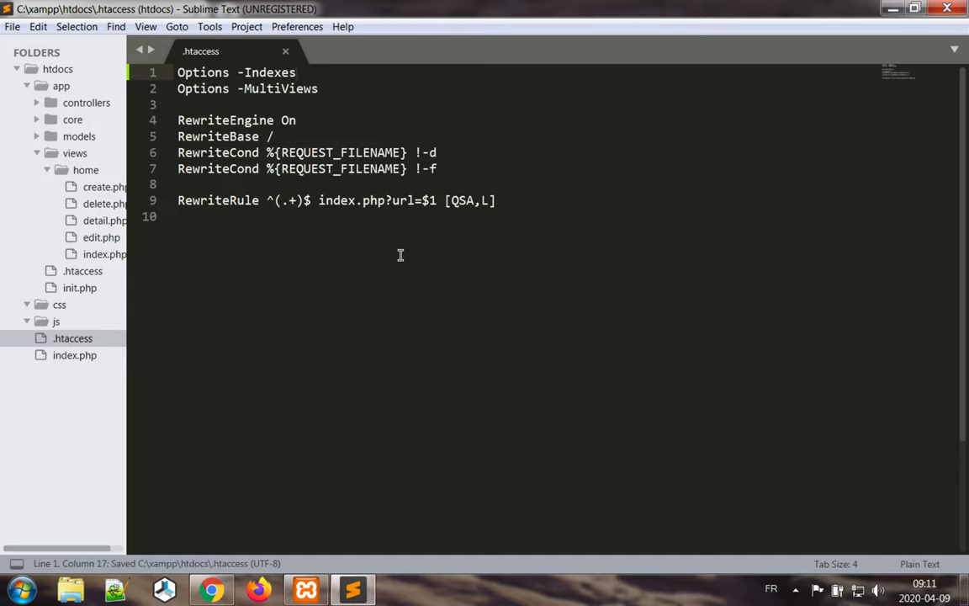
mouse_move(79, 288)
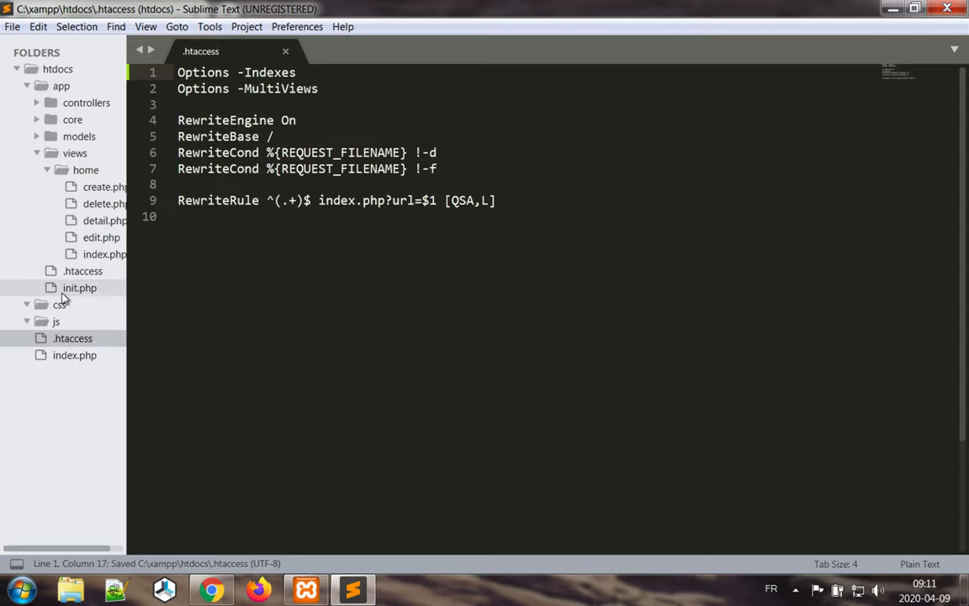
mouse_move(59, 304)
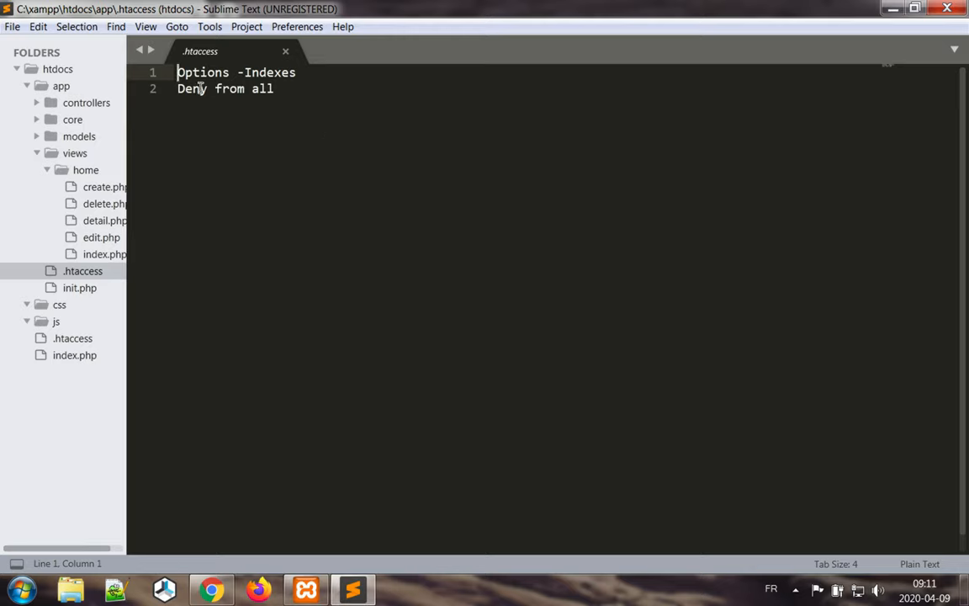
mouse_move(313, 72)
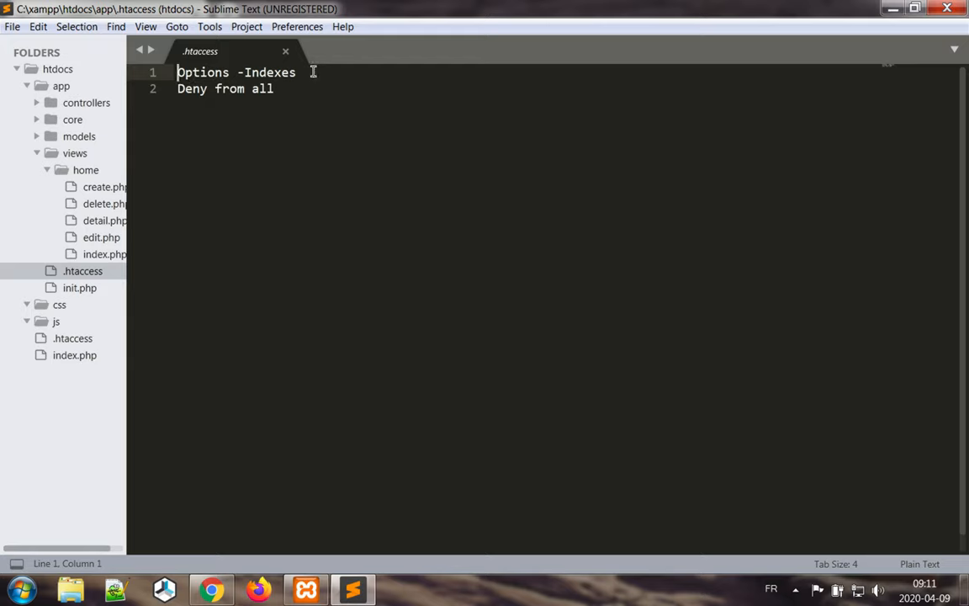
mouse_move(314, 73)
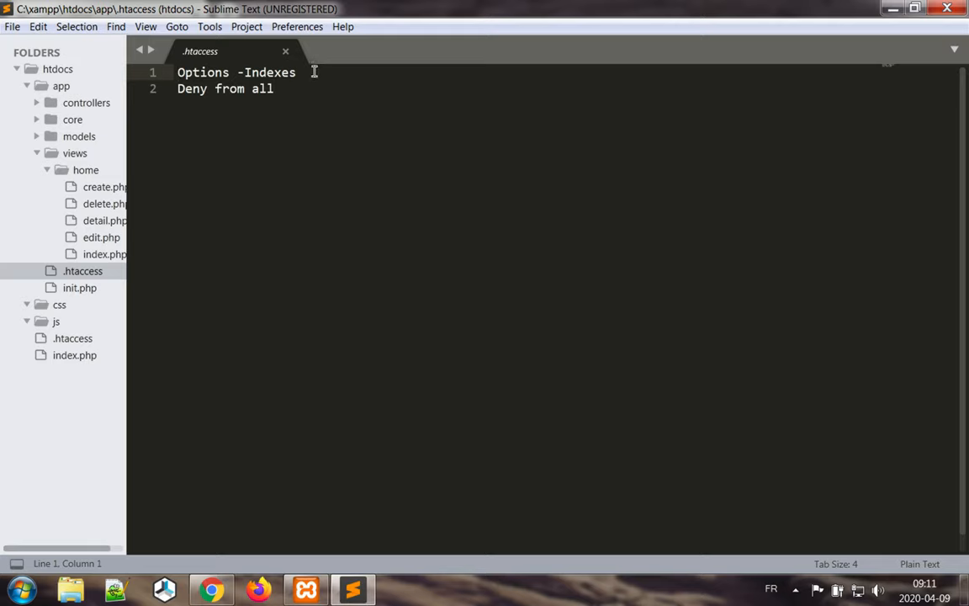
mouse_move(313, 89)
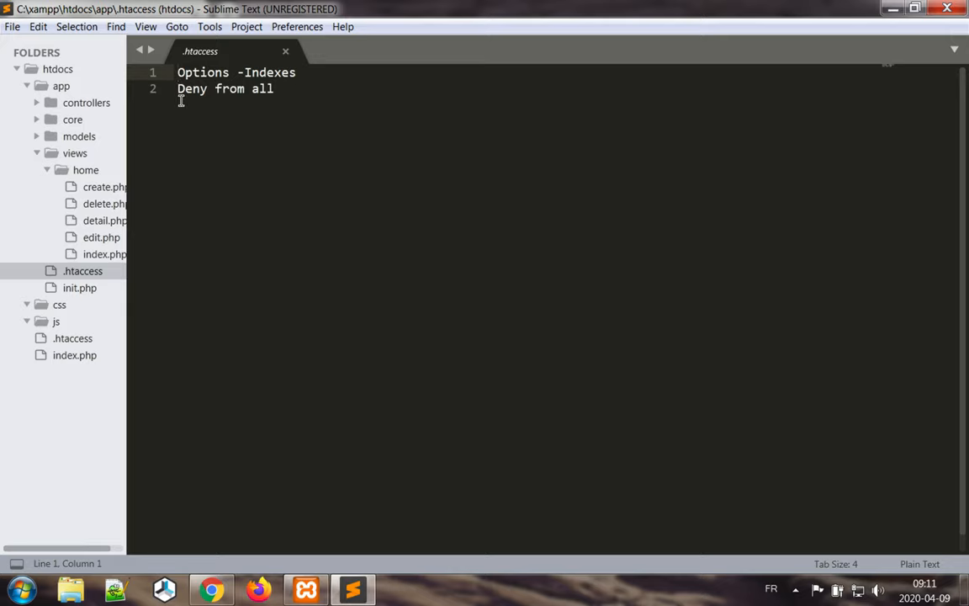
Step: Open app/init.php from the sidebar to view its App, Controller and Model requires
click(276, 88)
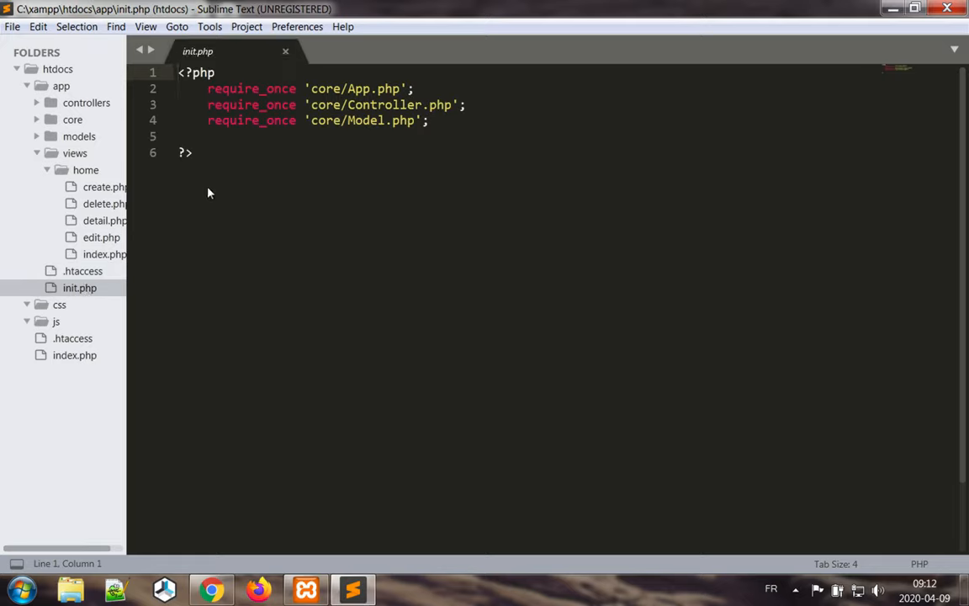
Step: Insert session_start(); right after the opening php tag in init.php and save
click(216, 73)
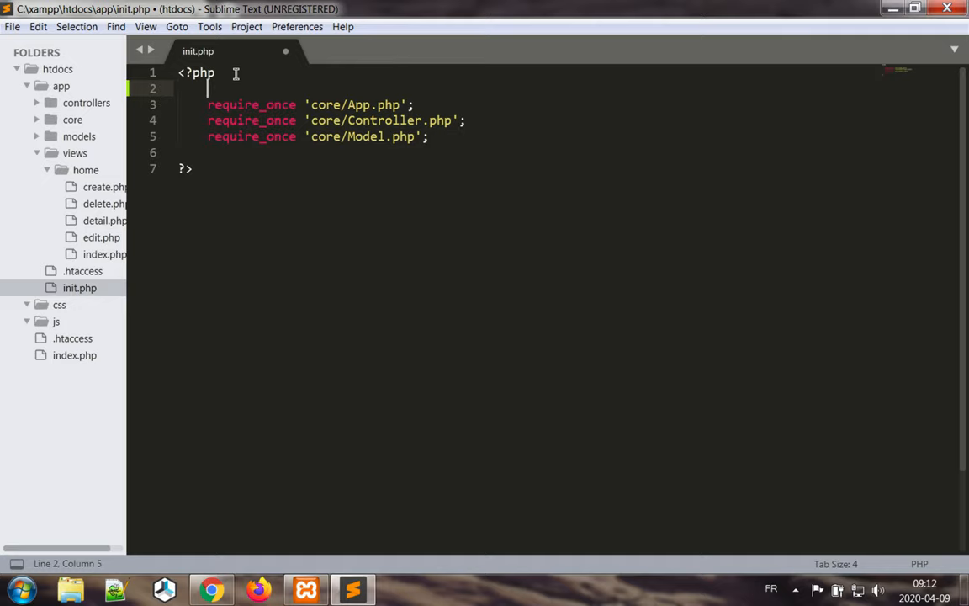
text(ses)
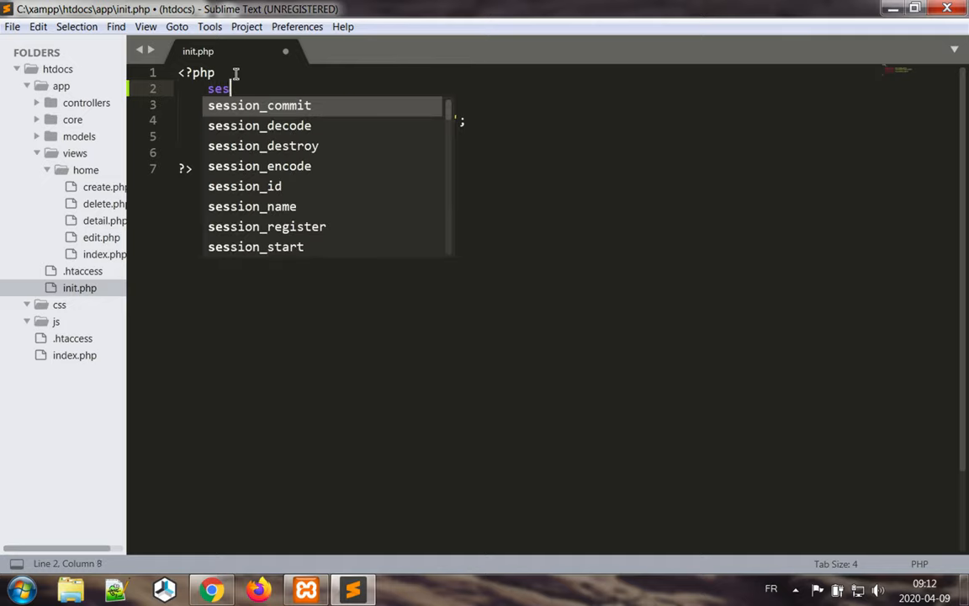
text(sion_start();)
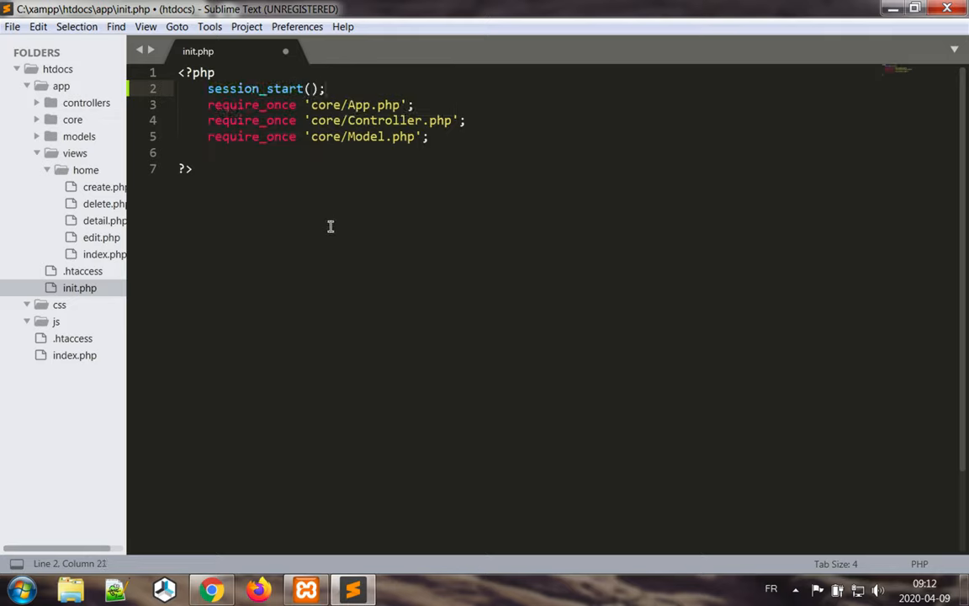
key(ctrl+s)
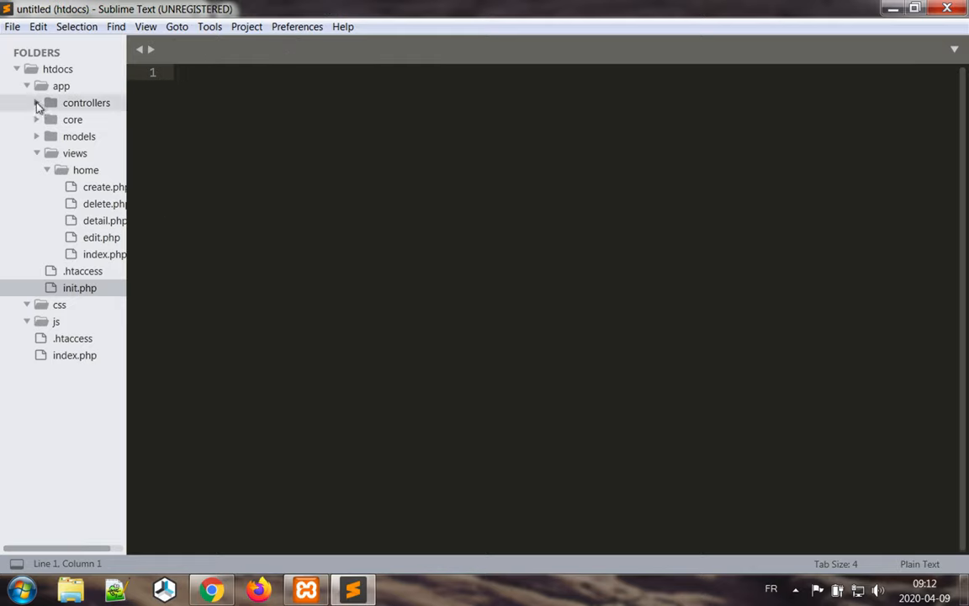
Step: Create a new file in the controllers folder and save it as LoginController.php
click(36, 103)
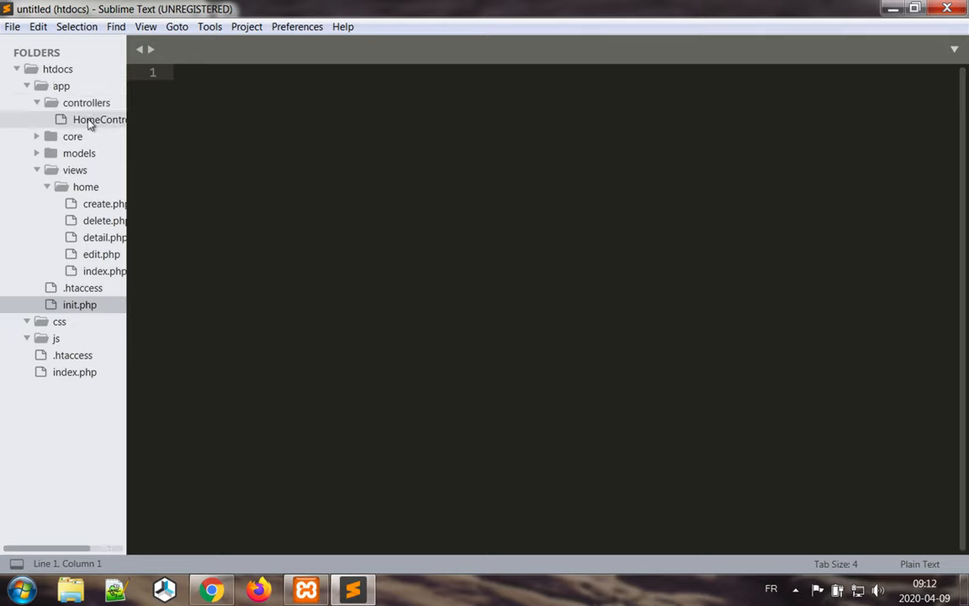
right_click(86, 102)
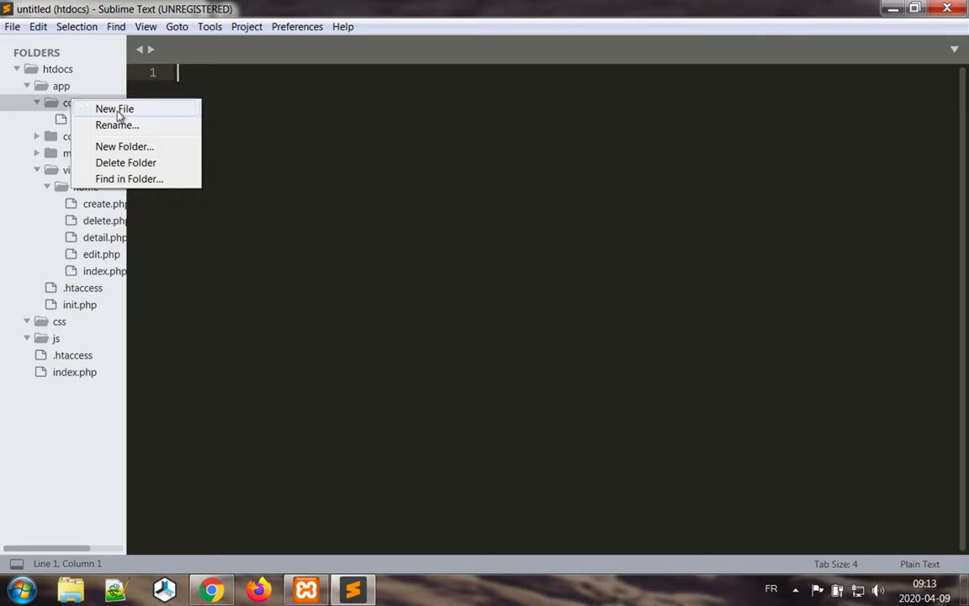
click(114, 109)
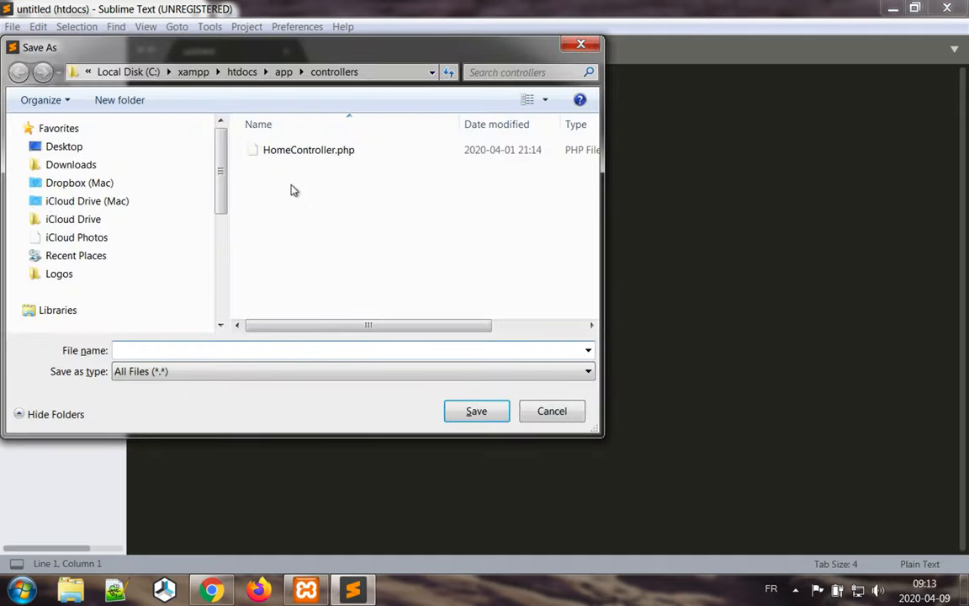
text(Login)
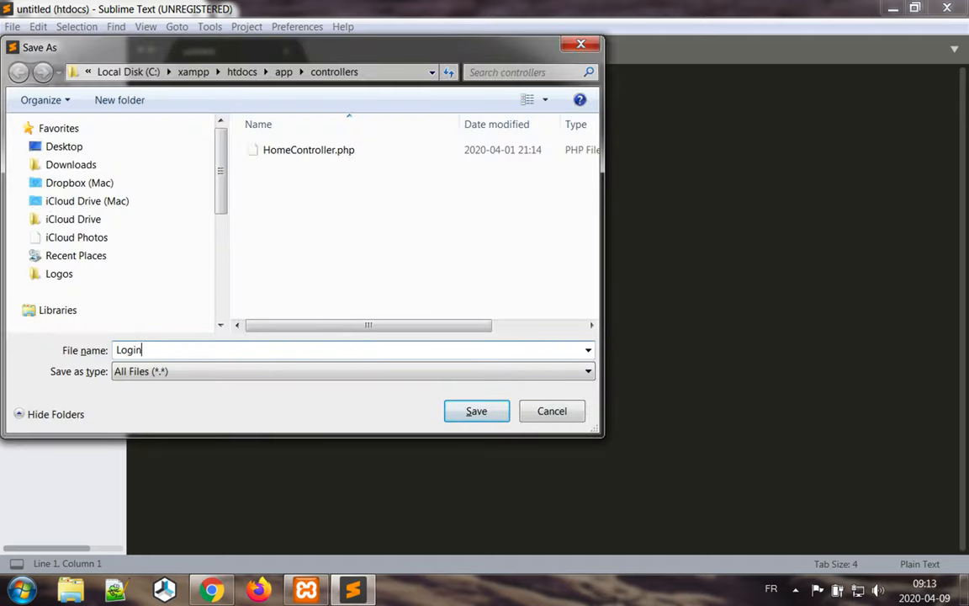
text(Controller.)
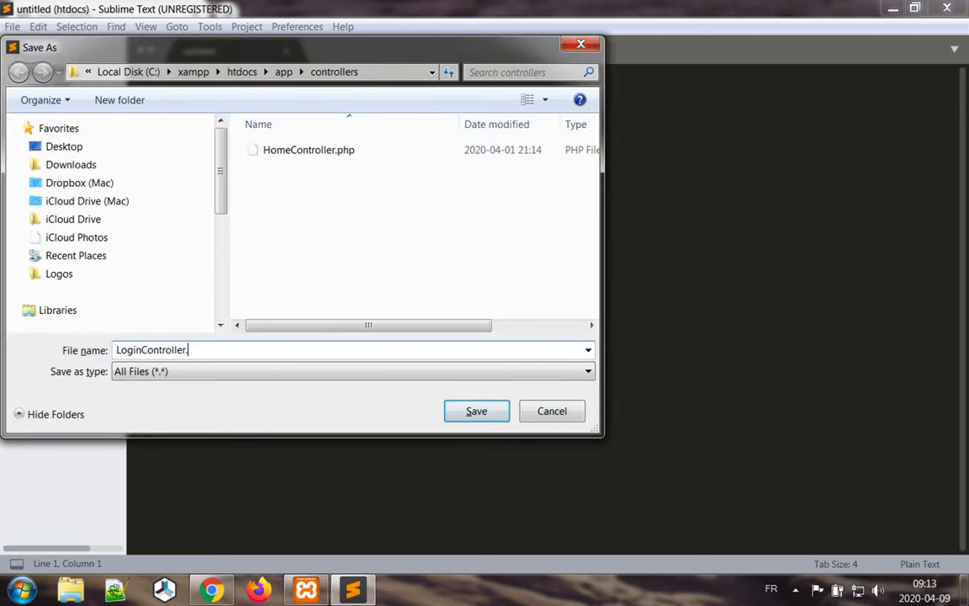
click(477, 410)
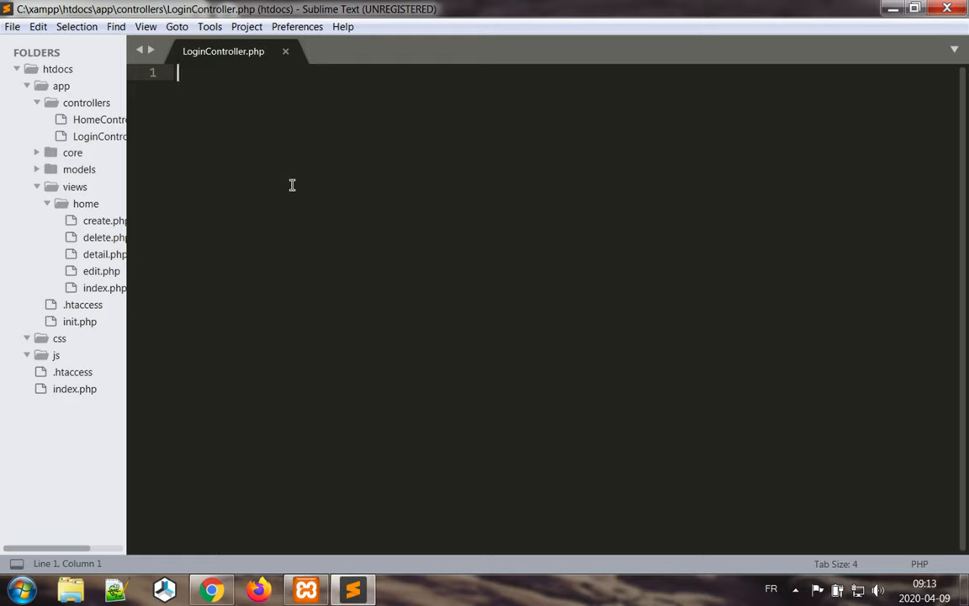
Step: Write the php tags and a LoginController class extending Controller
text(<)
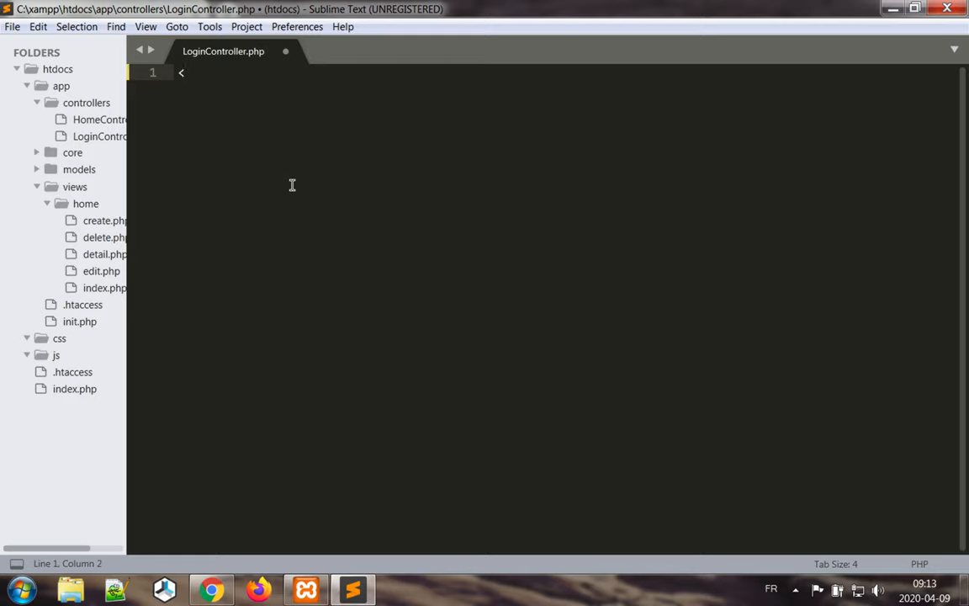
text(?php)
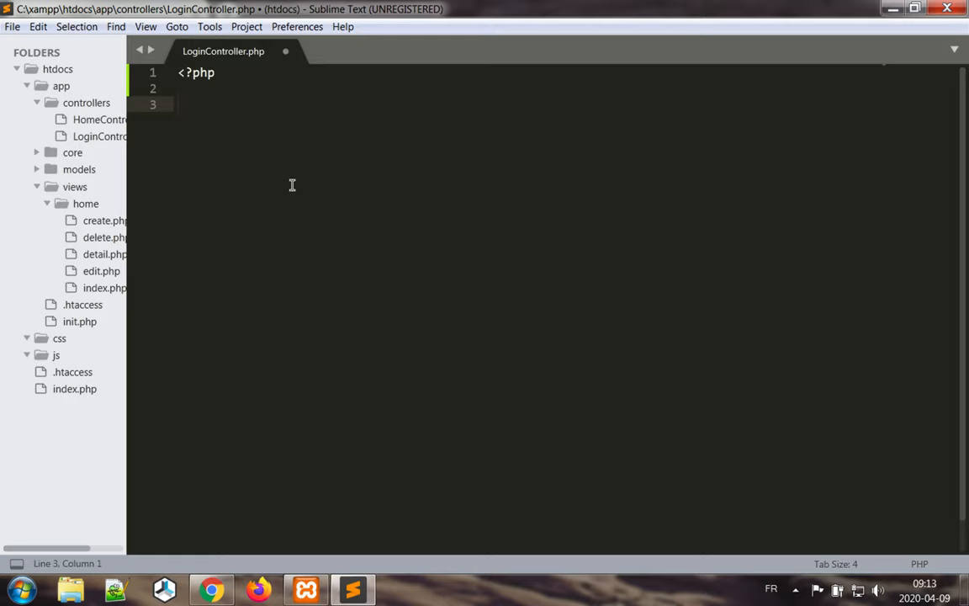
text(?>)
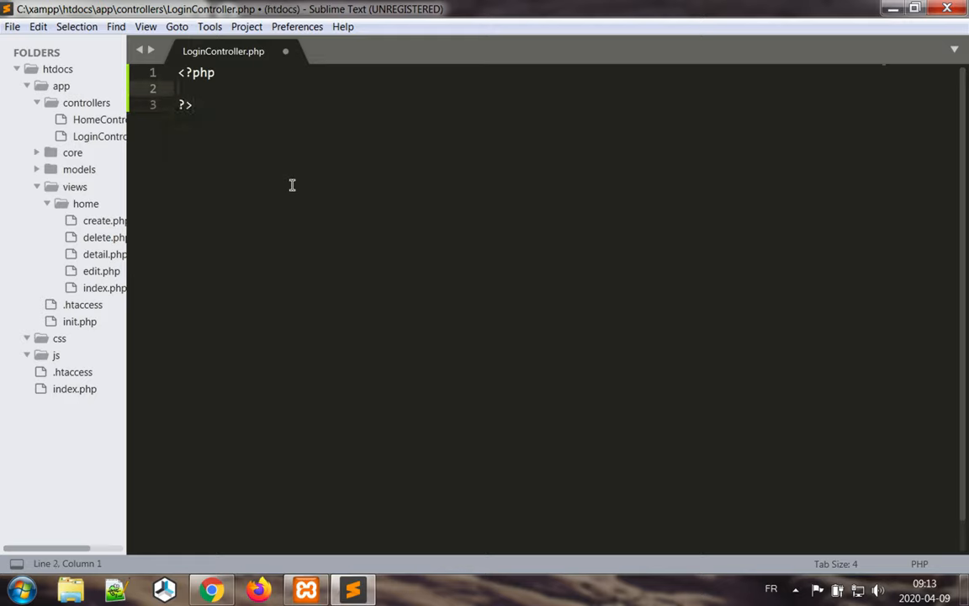
text(class)
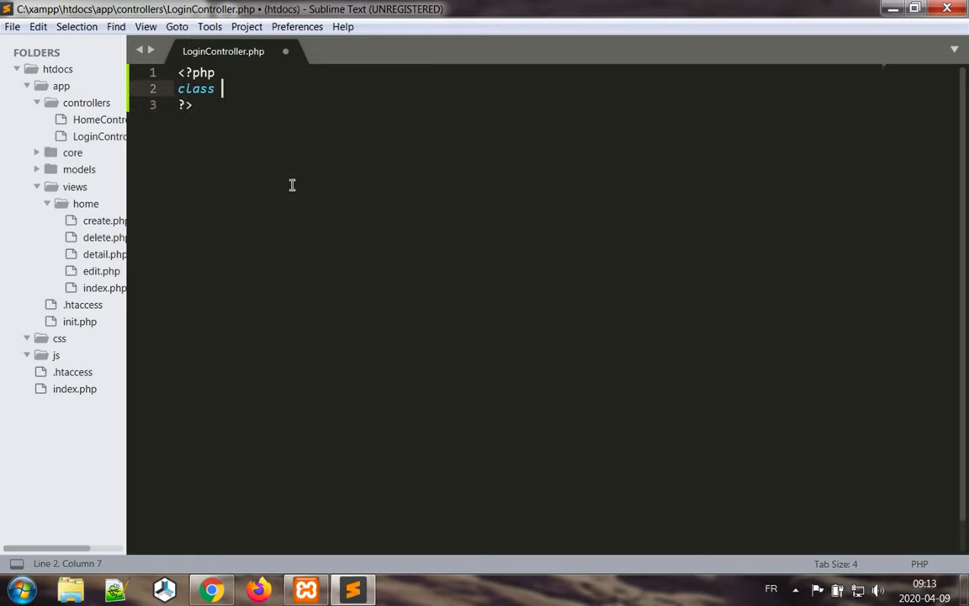
text(LoginCon)
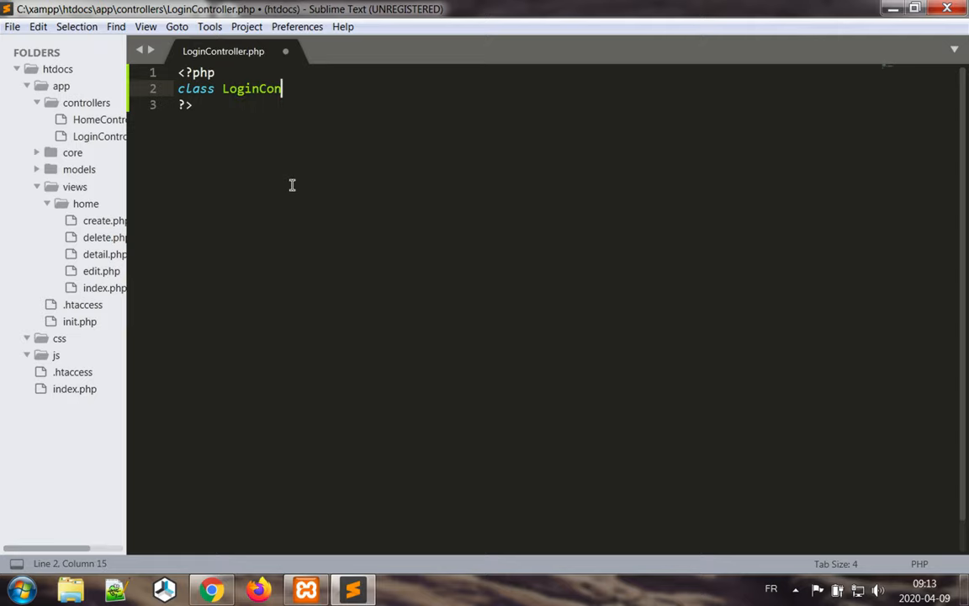
text(troller)
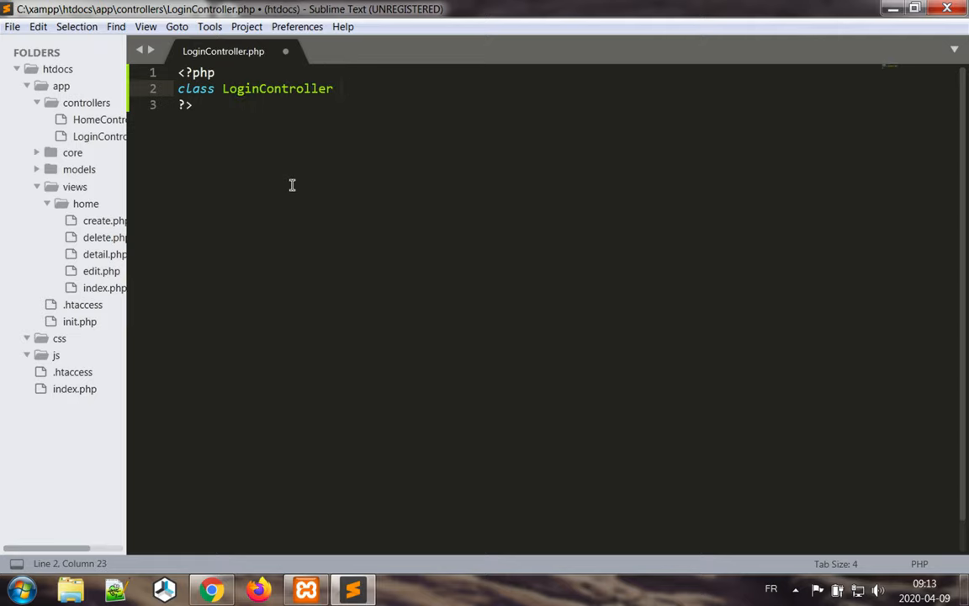
text(exte)
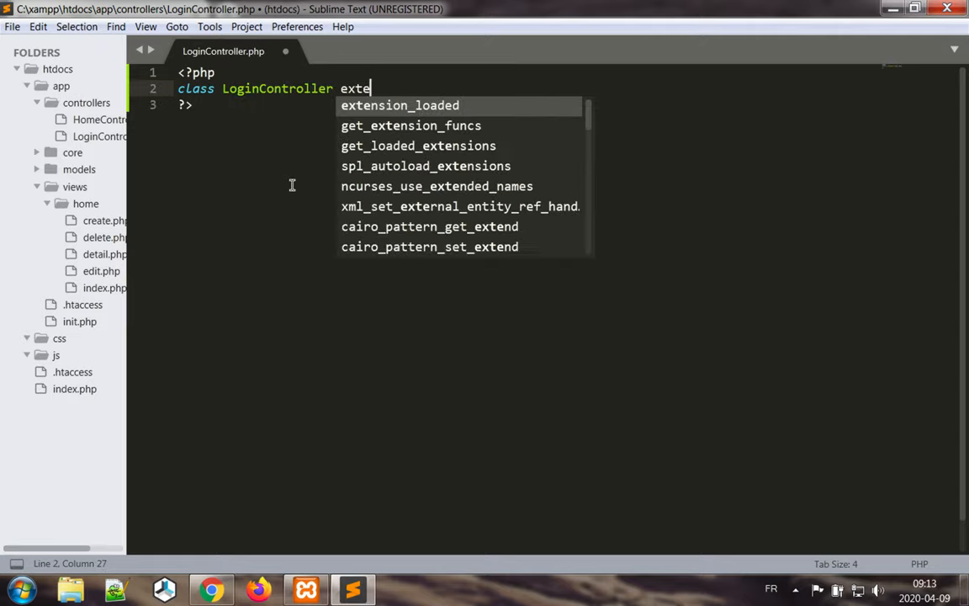
text(nds Contr)
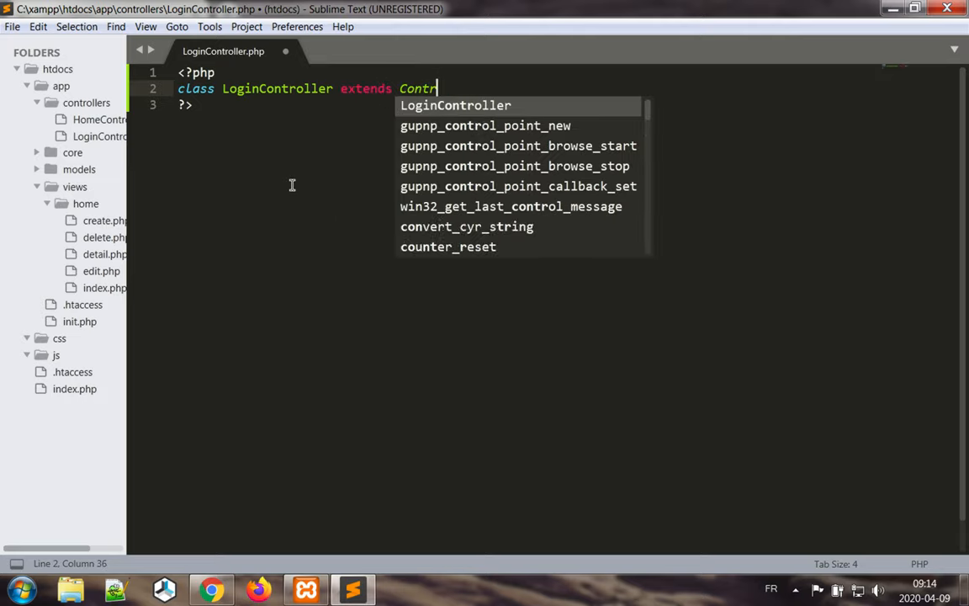
text(oller)
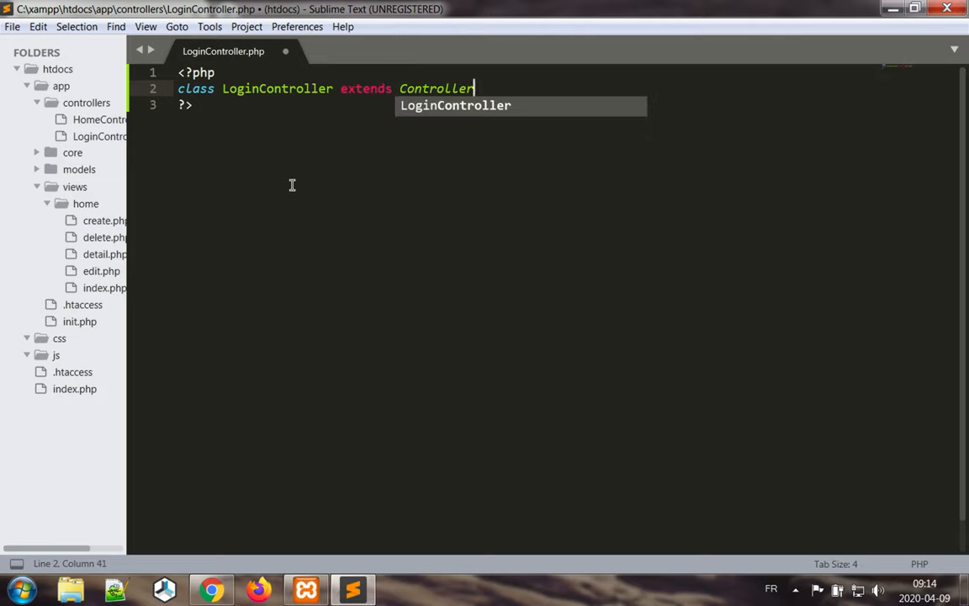
text({)
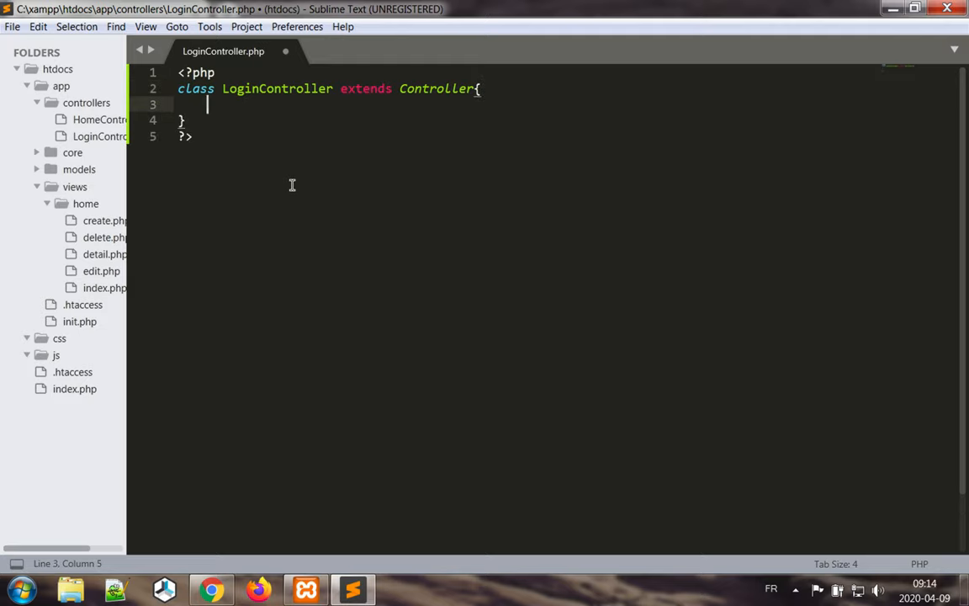
Step: Add a public index() method commented 'display the login form and process user input'
text(public function index)
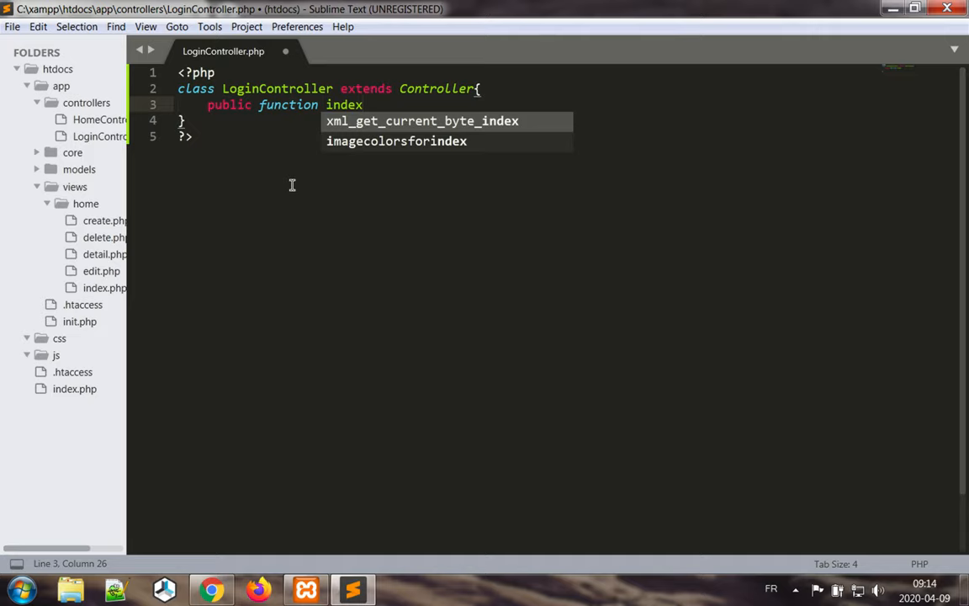
text((){)
text(//)
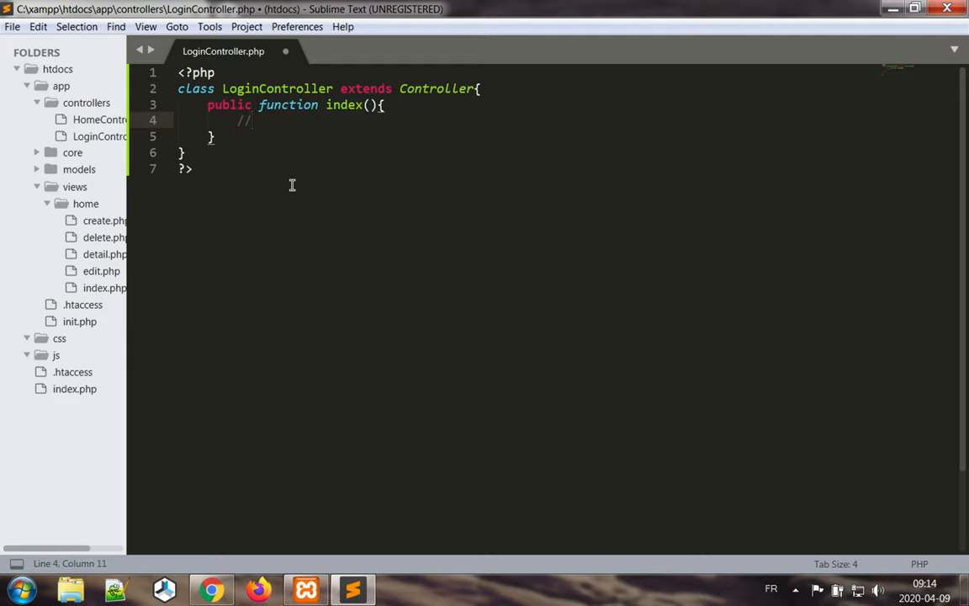
text(display the l)
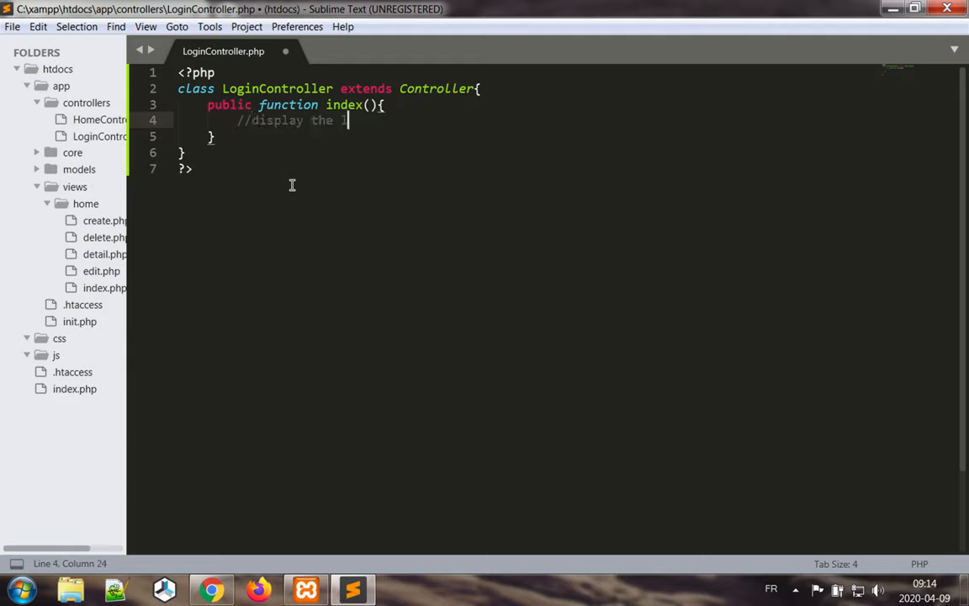
text(login form and)
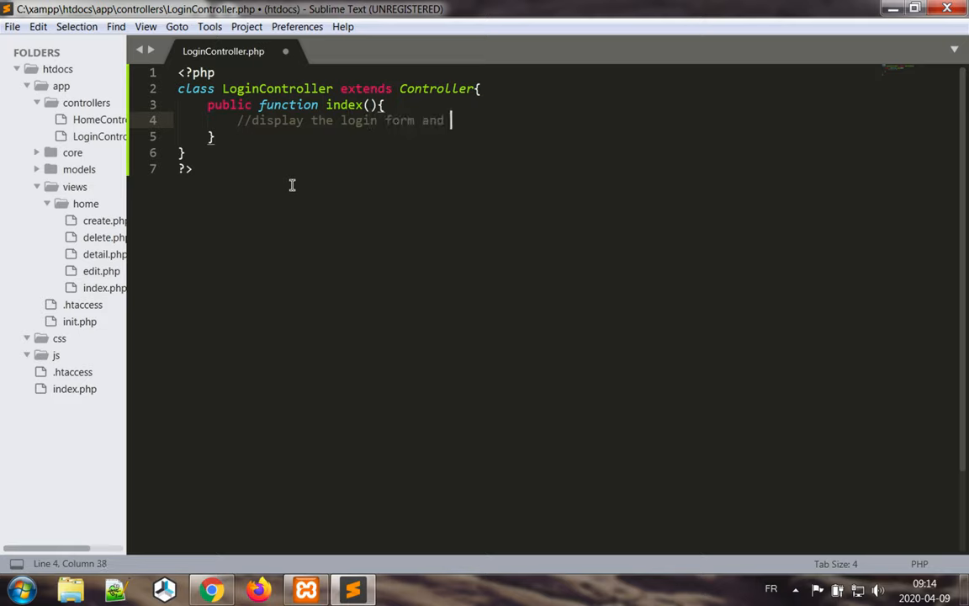
text(process)
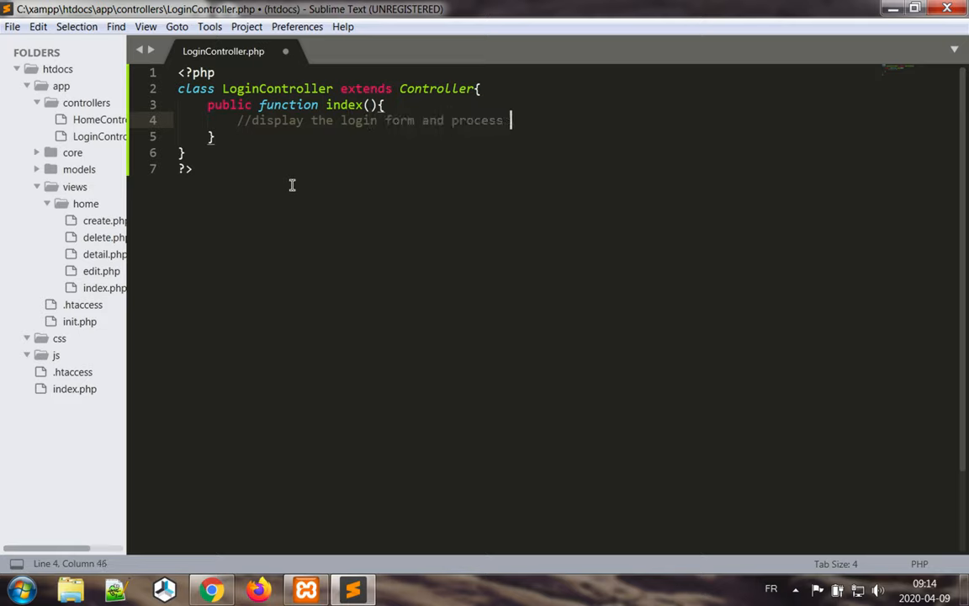
text(user input)
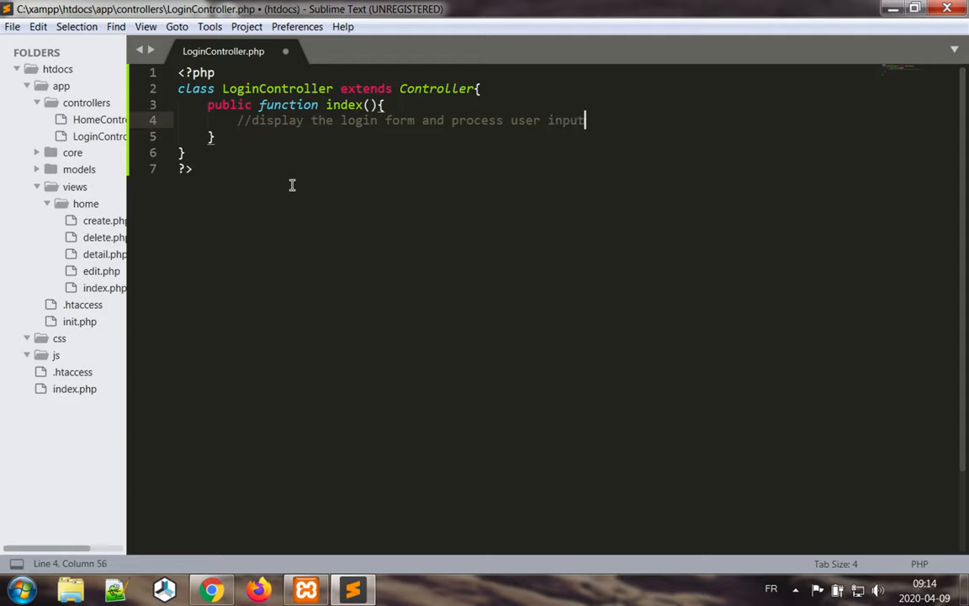
key(enter)
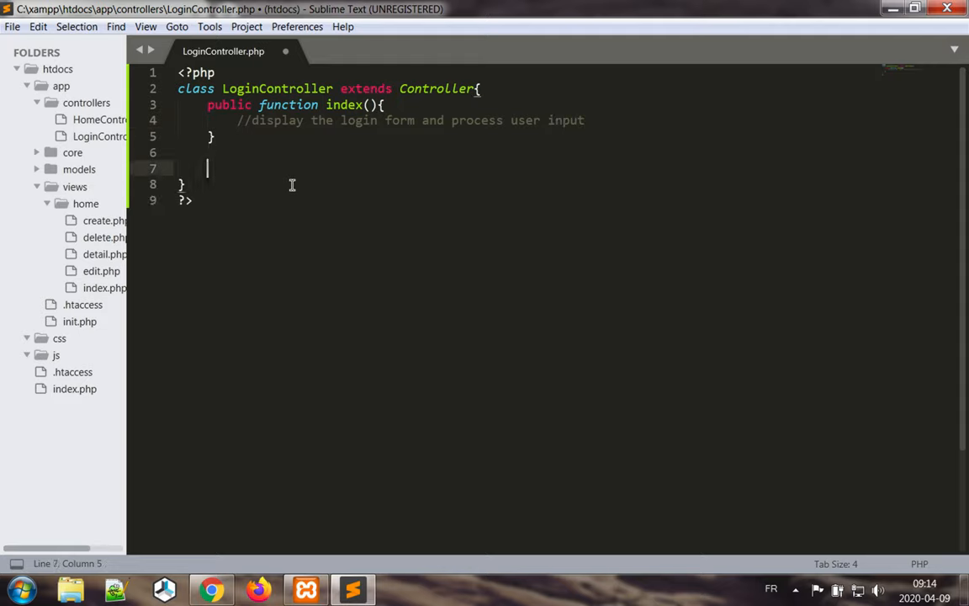
Step: Add a register() method commented 'display the register form and process new registration'
text(public function)
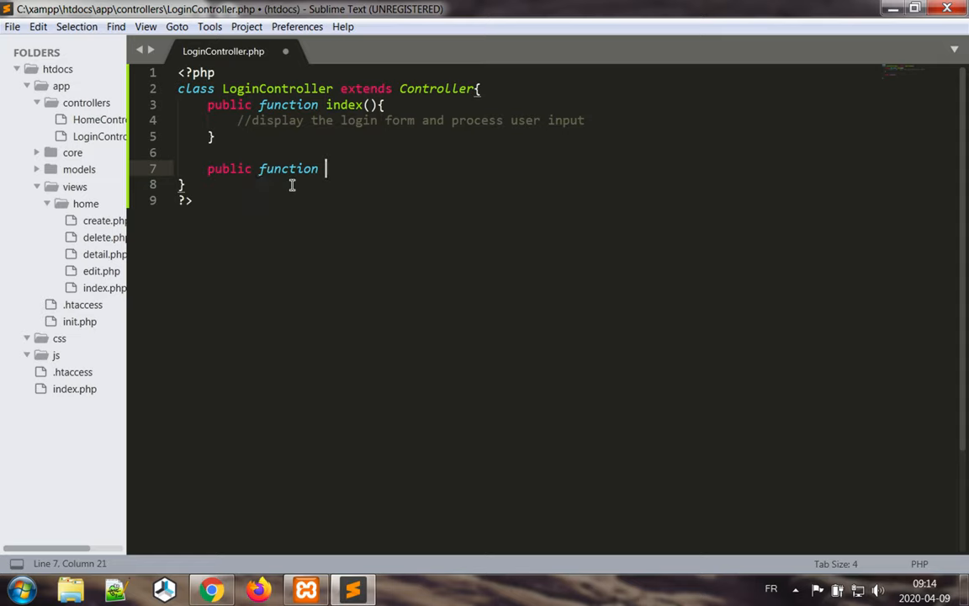
text(register)
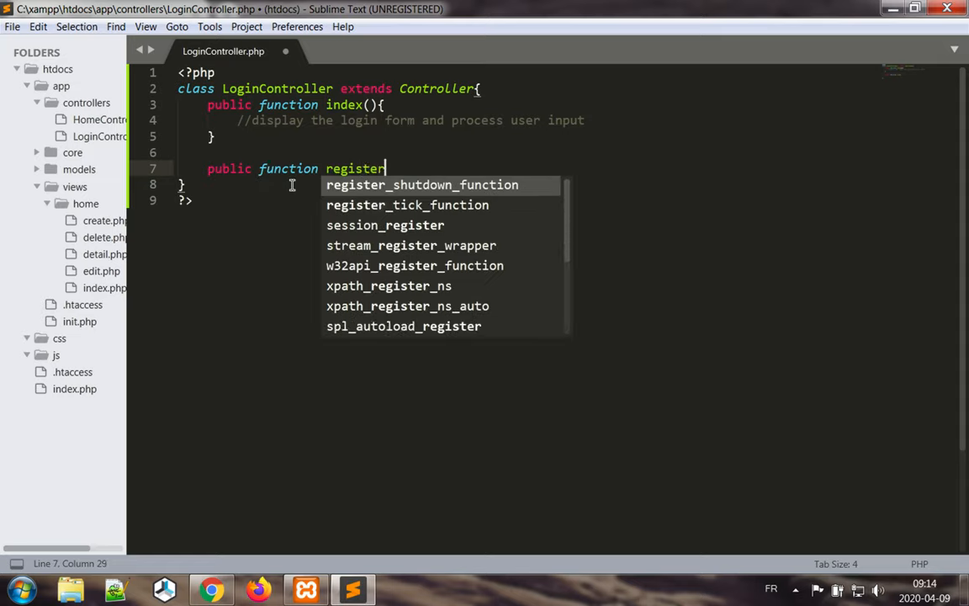
text(())
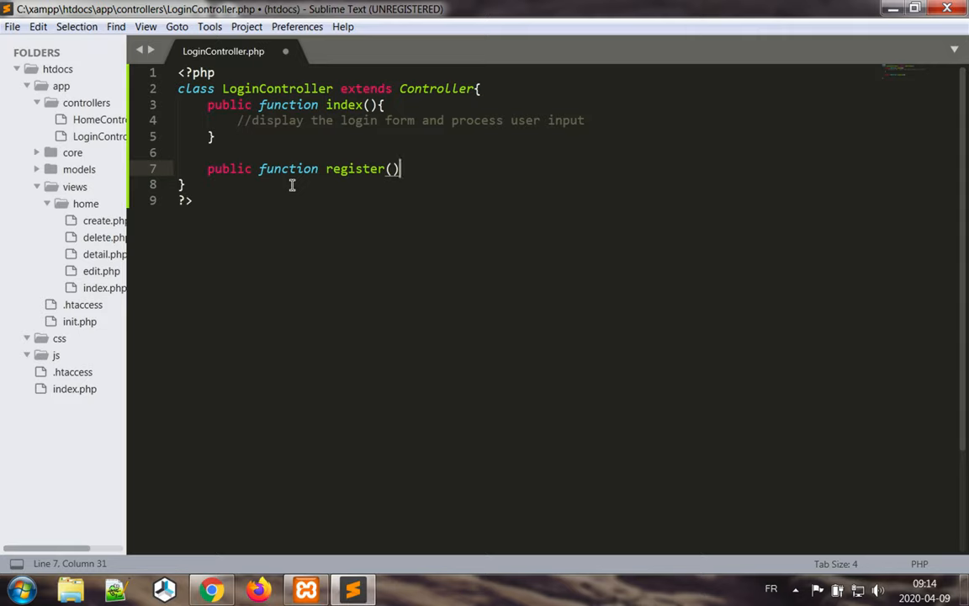
text({)
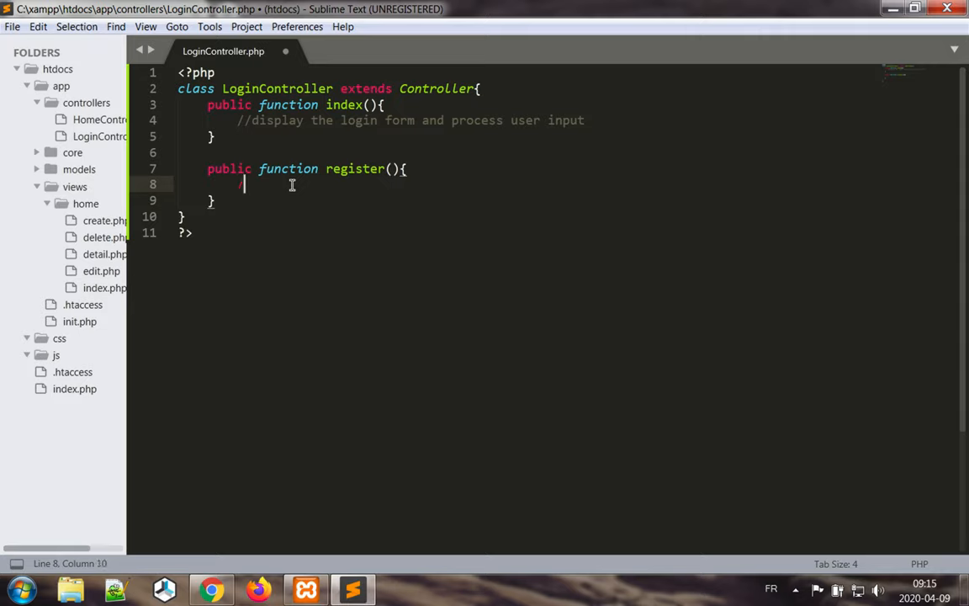
text(//)
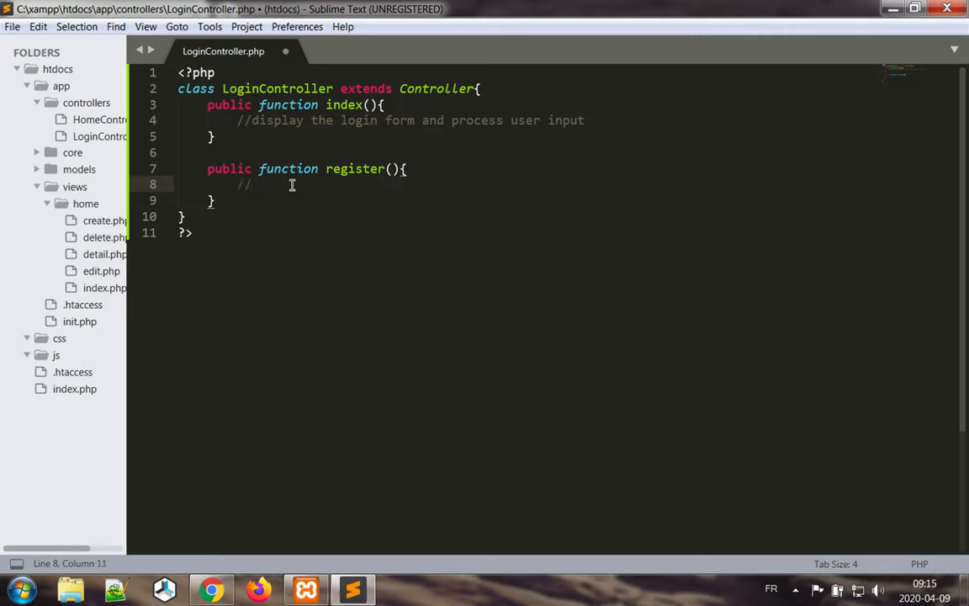
text(display)
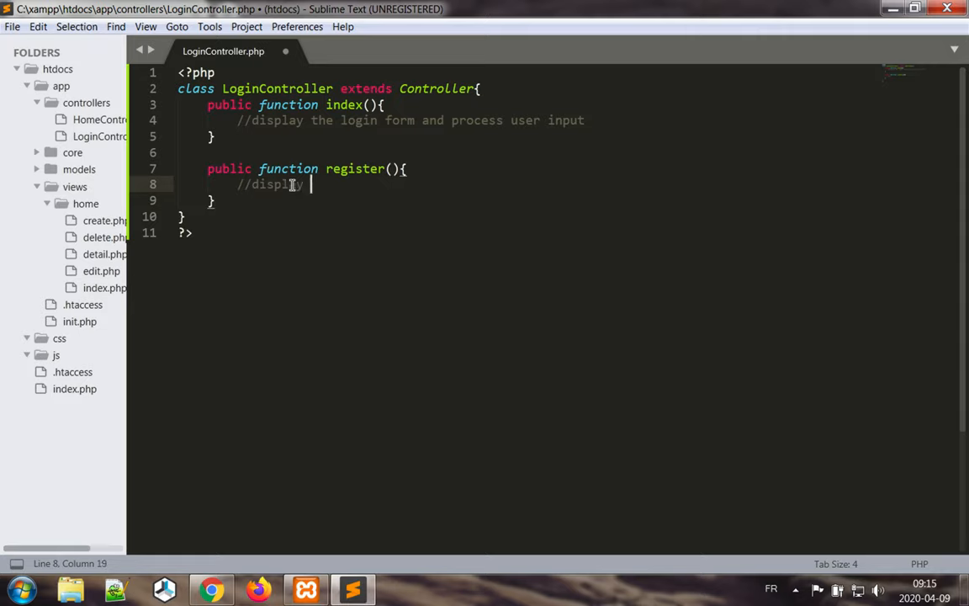
text(the register form and pr)
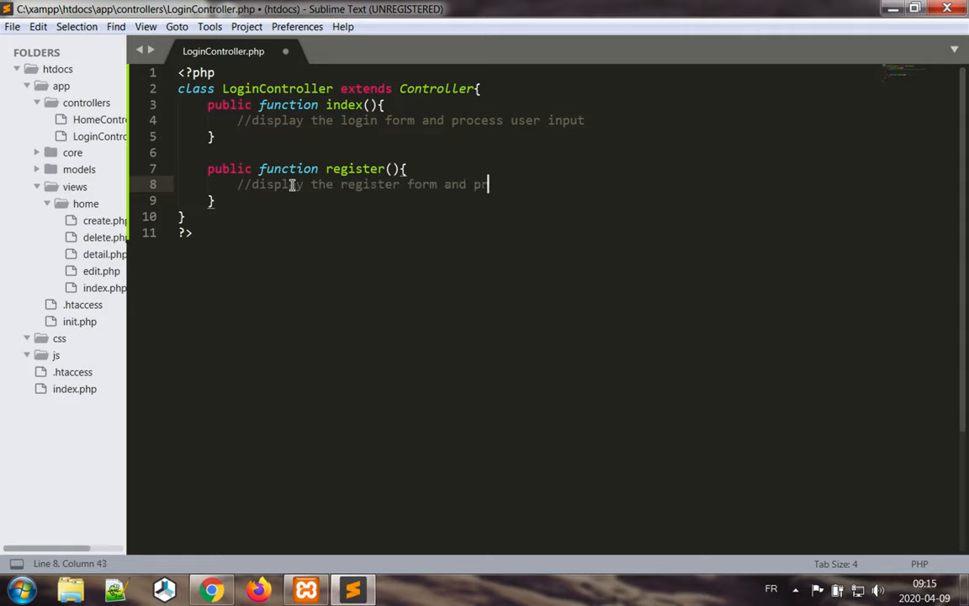
text(ocess new)
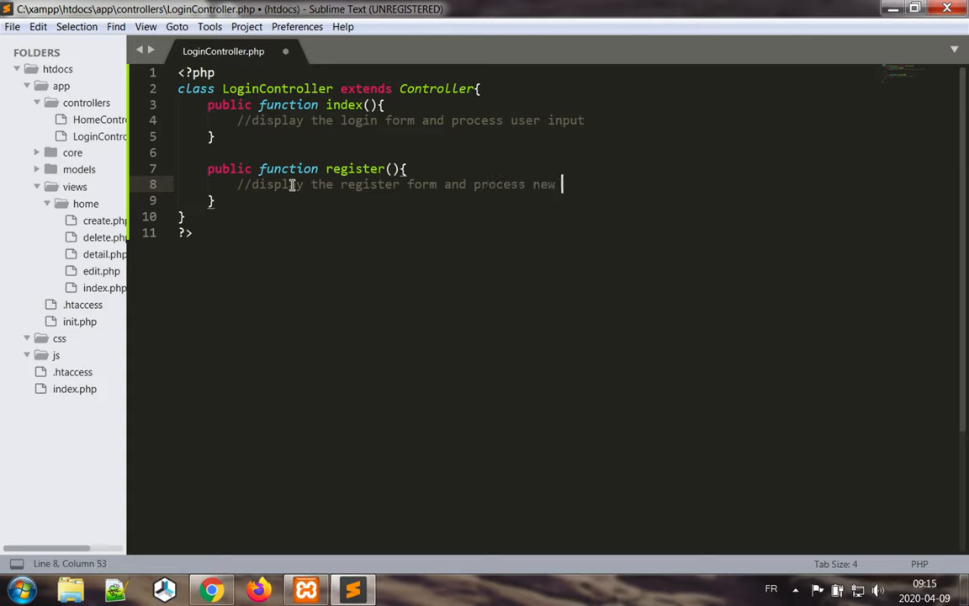
text(registration)
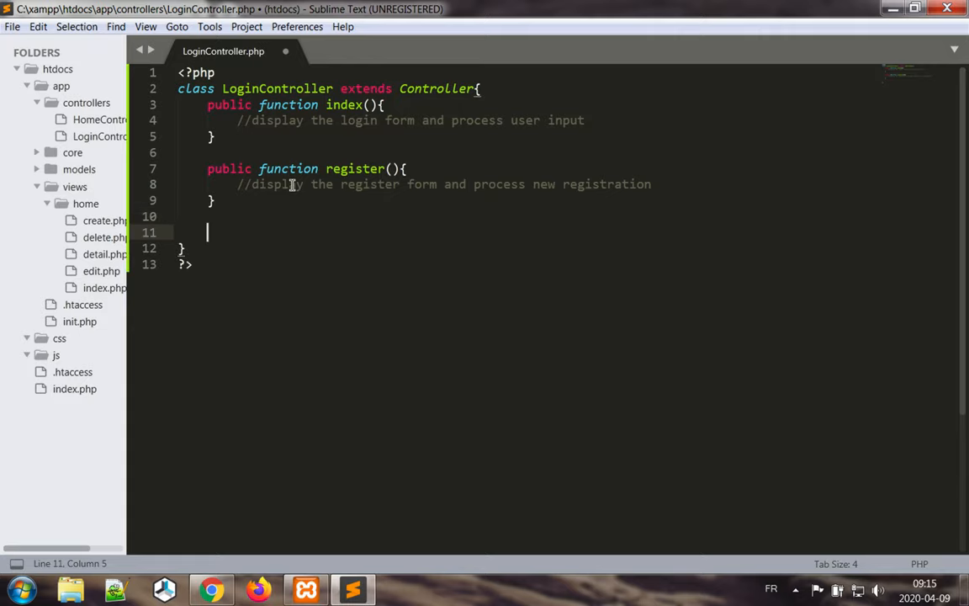
Step: Add a commented logout method stub, then a blank line inside register()
text(p)
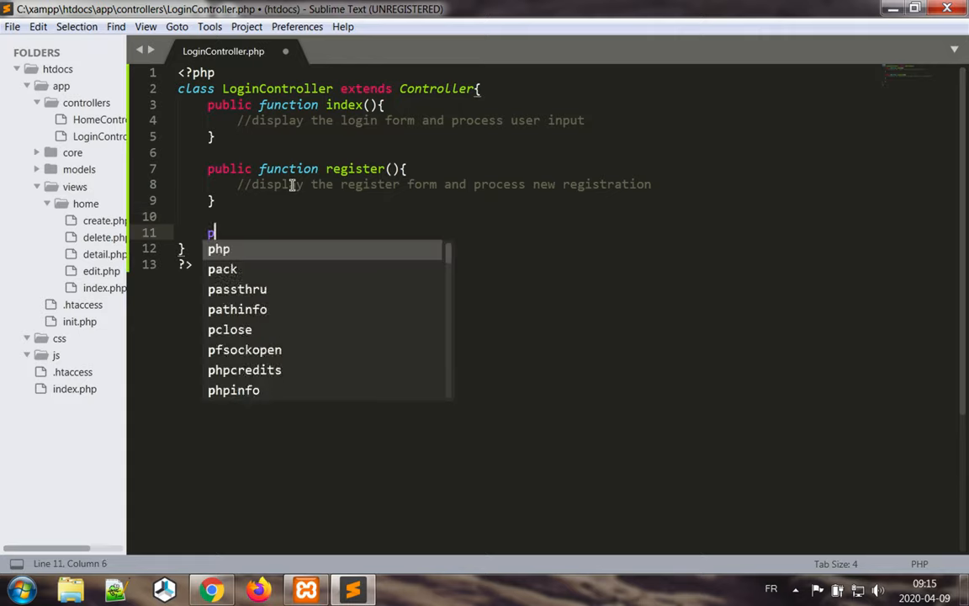
text(ublic function logout)
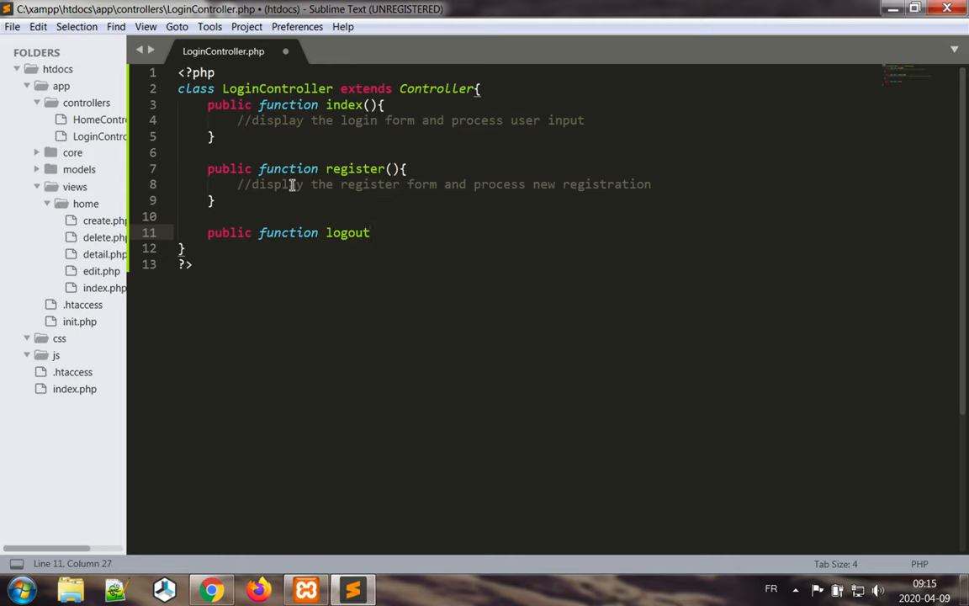
text(())
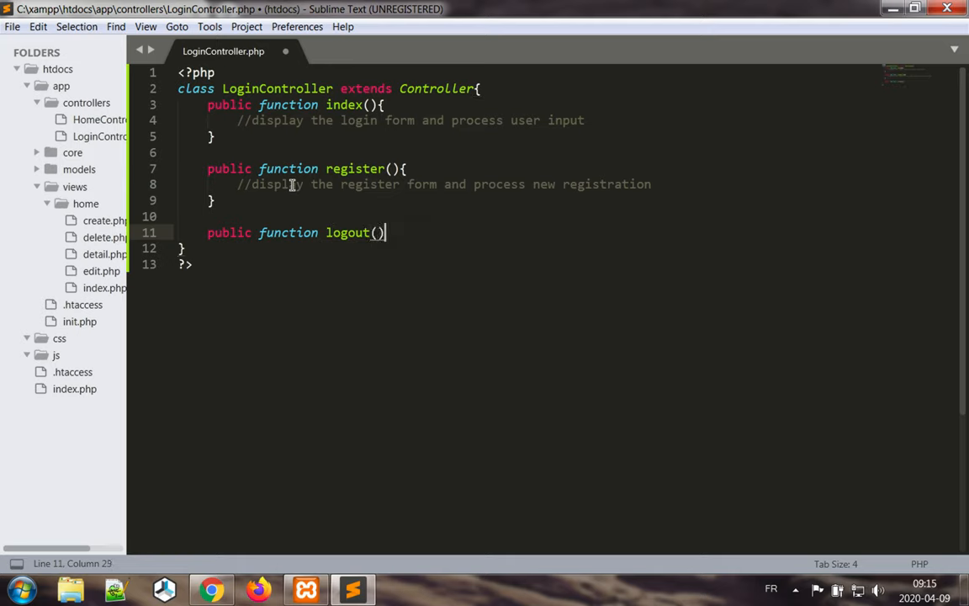
text({)
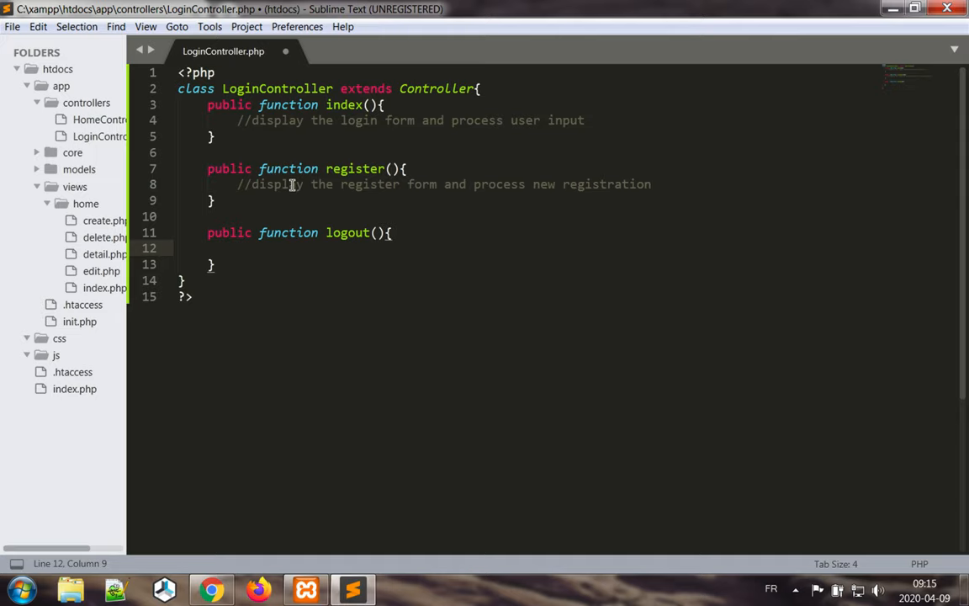
text(//process logout)
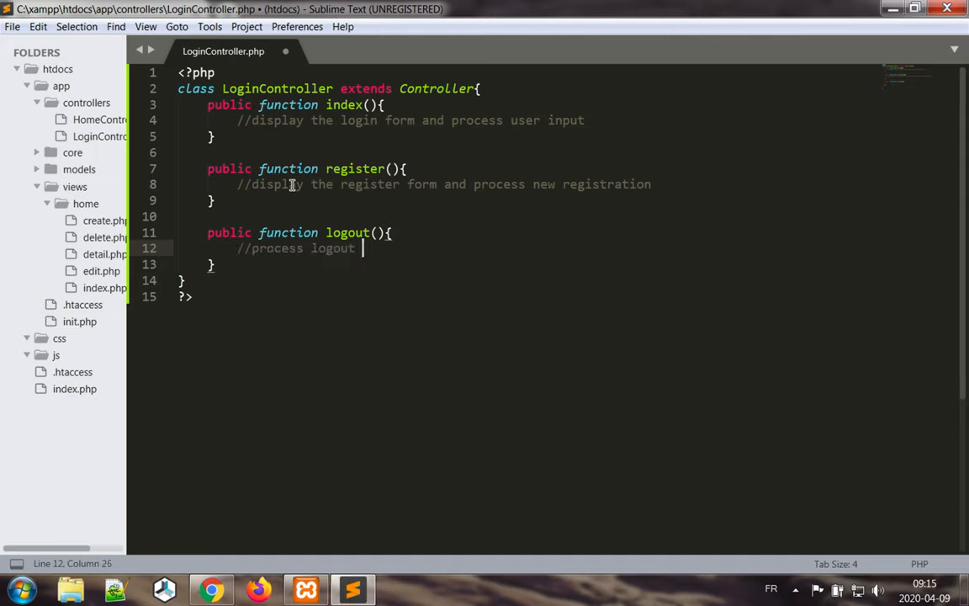
text(request)
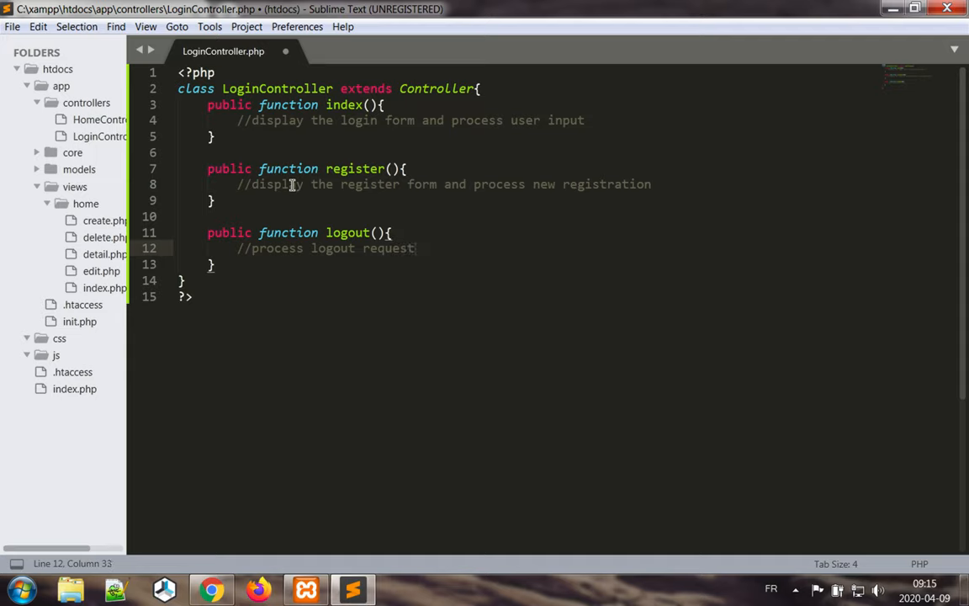
text(s)
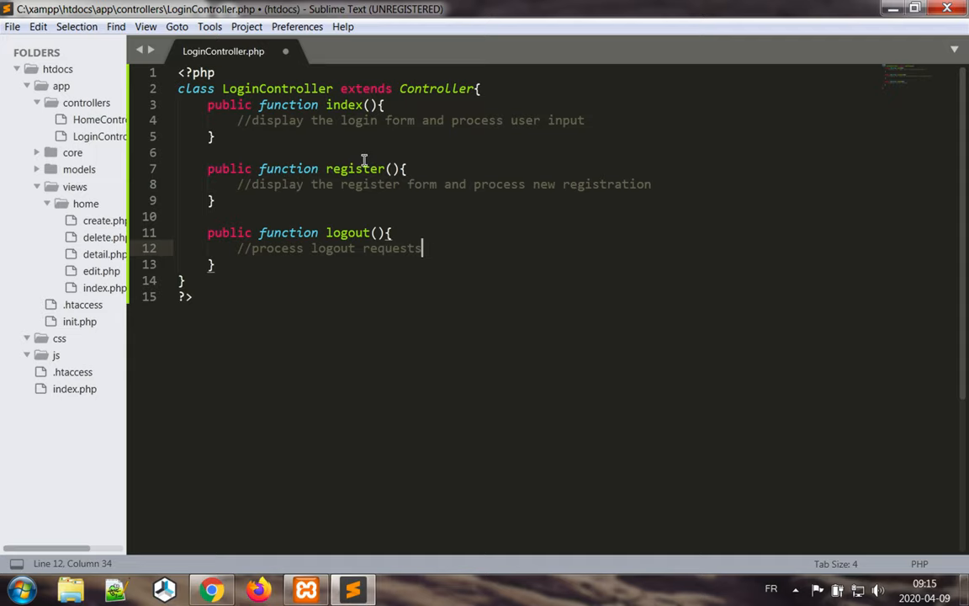
mouse_move(419, 149)
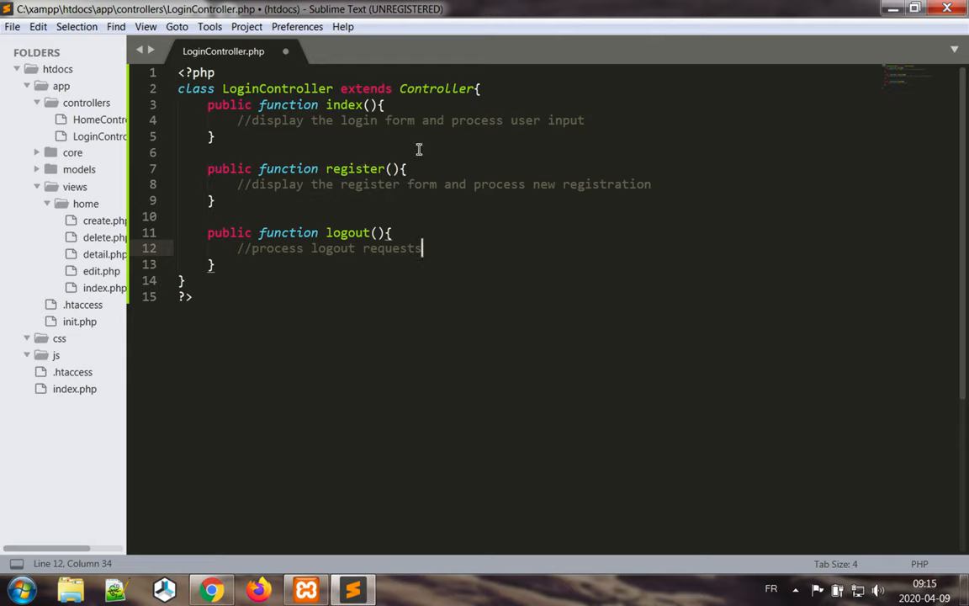
click(651, 184)
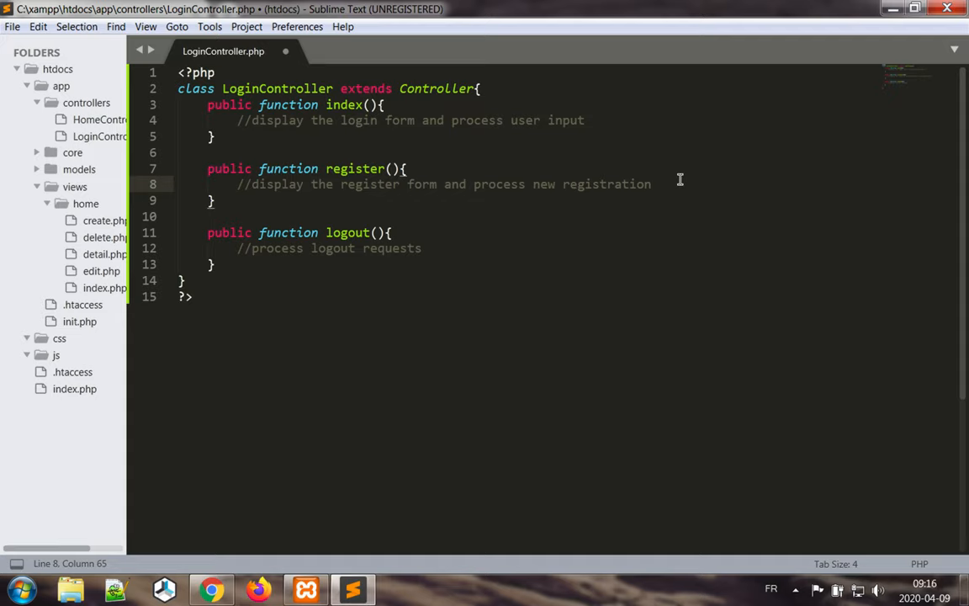
key(enter)
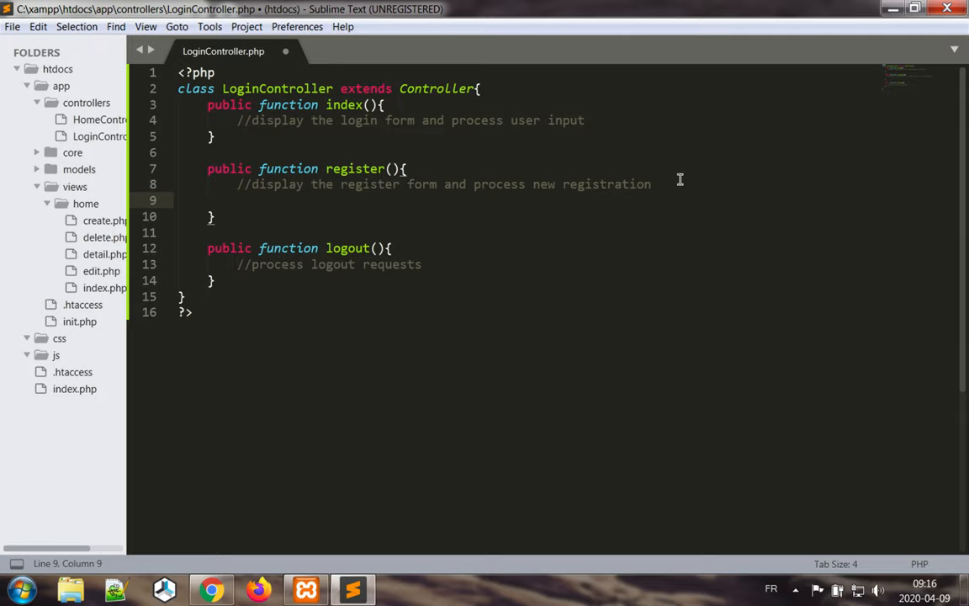
mouse_move(385, 212)
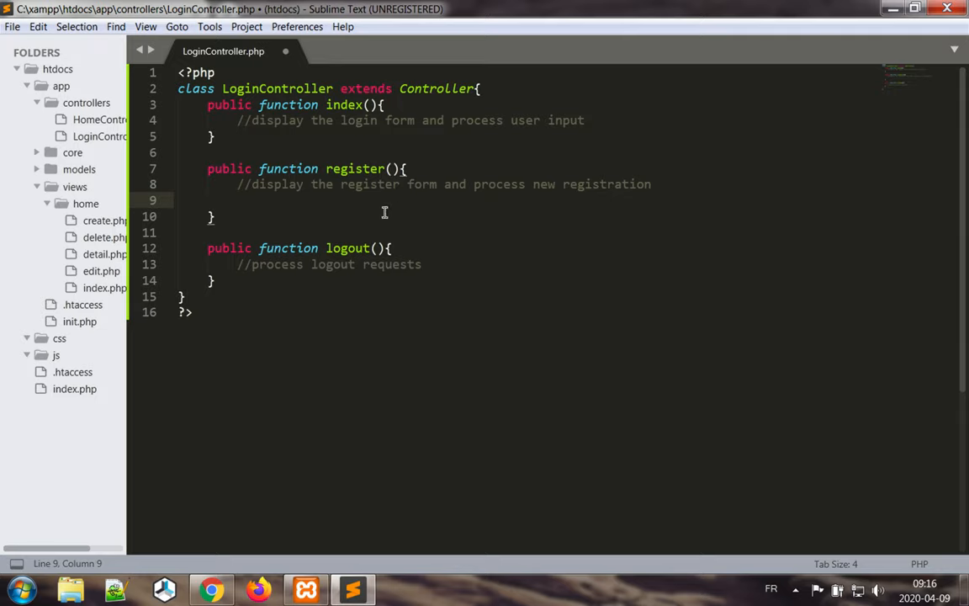
mouse_move(114, 202)
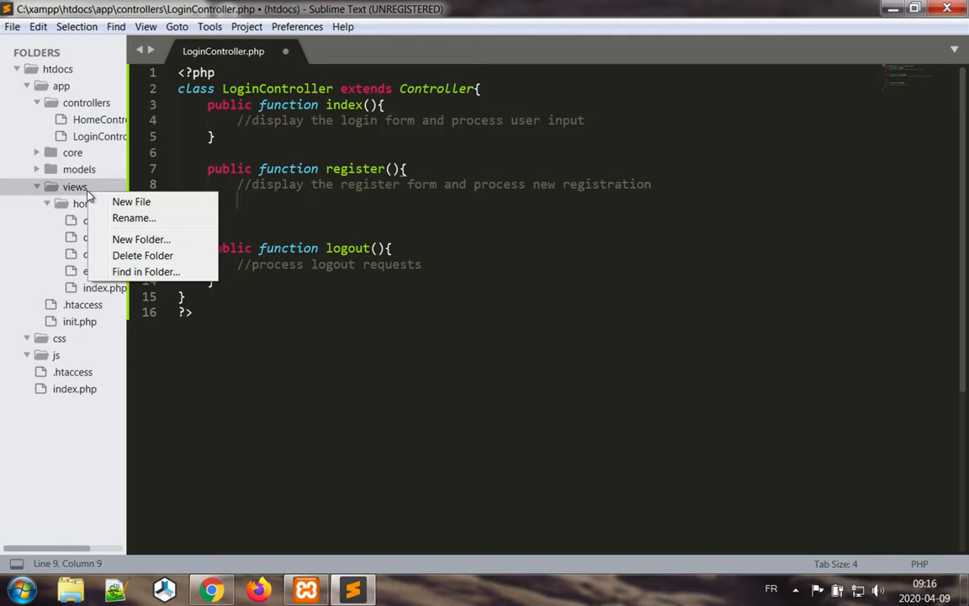
Step: Create a login folder under views holding a new file saved as index.php
click(141, 239)
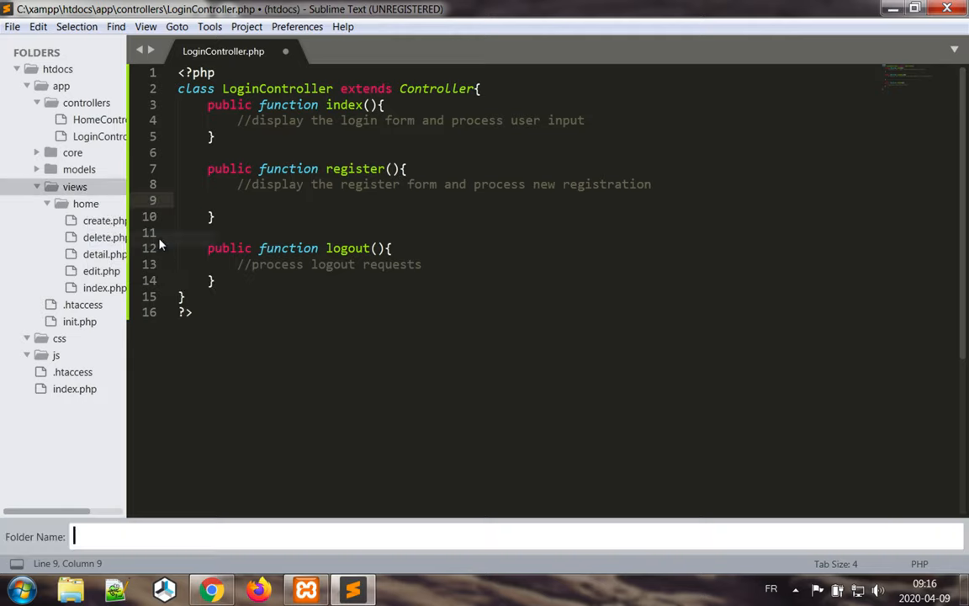
text(lo)
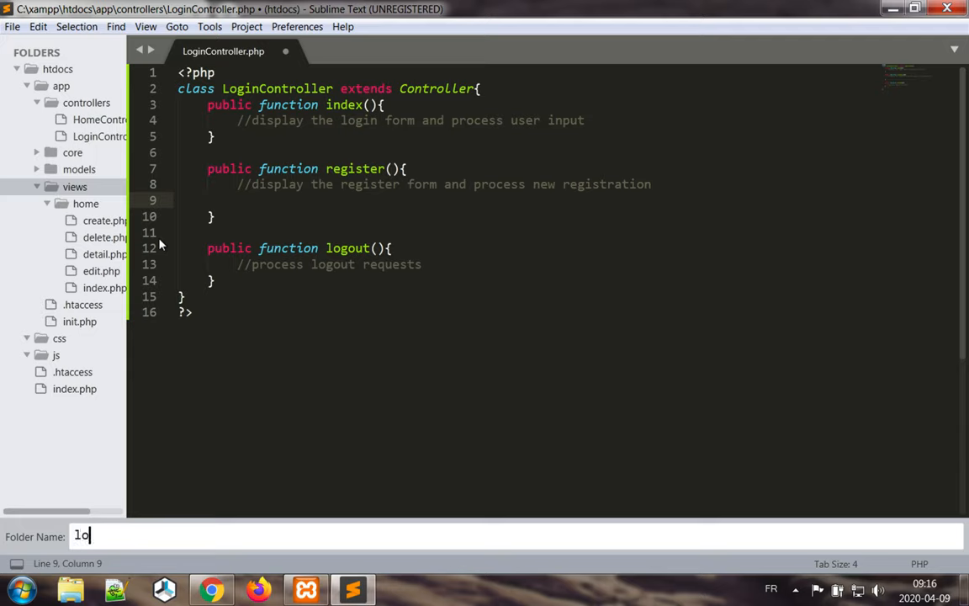
key(Return)
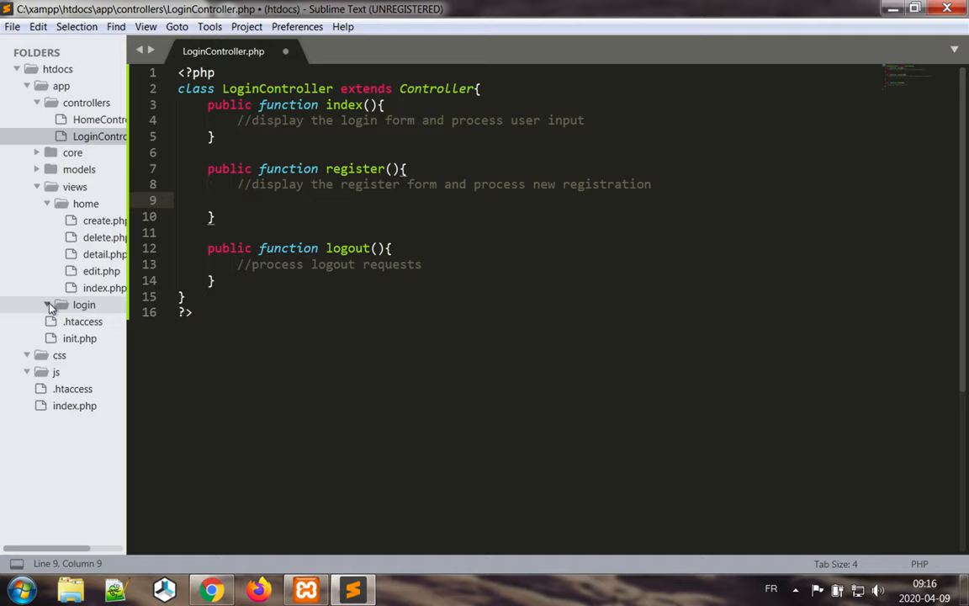
mouse_move(75, 304)
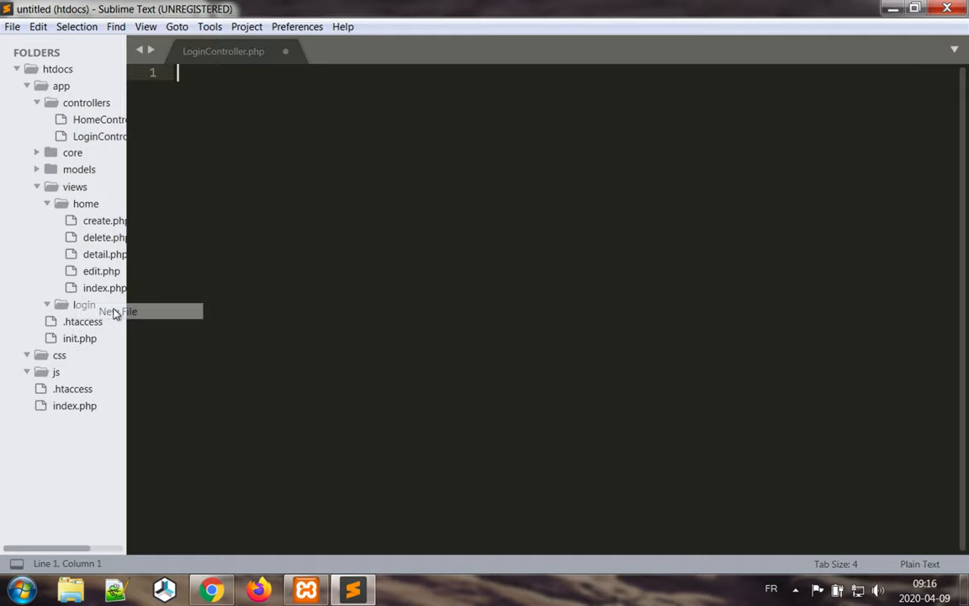
click(118, 311)
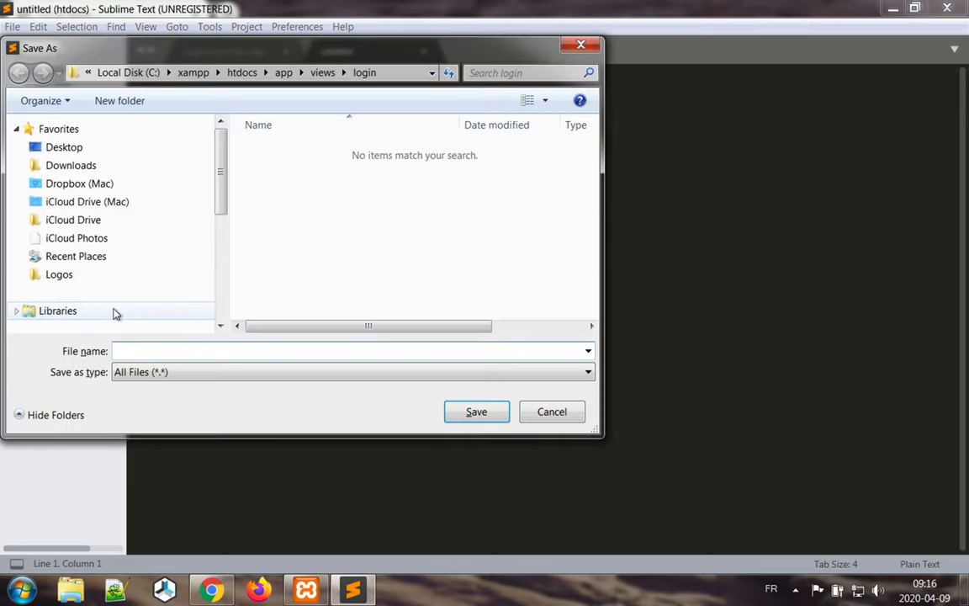
text(index.php)
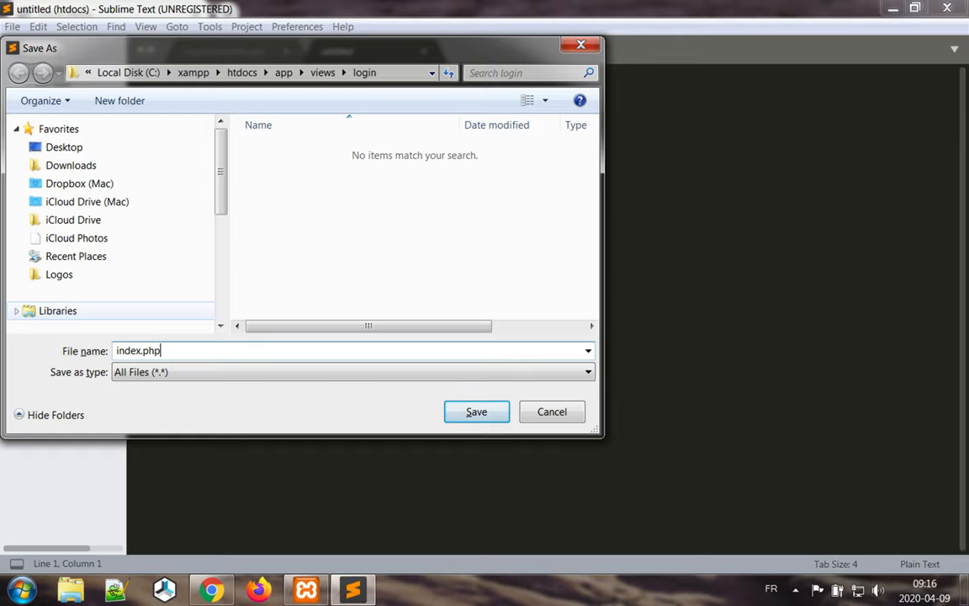
click(476, 412)
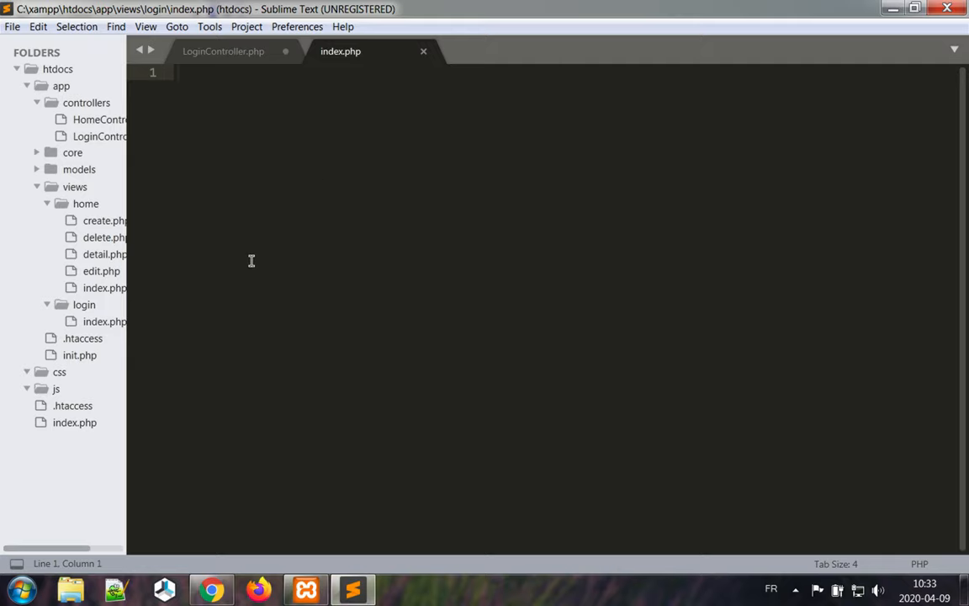
mouse_move(154, 302)
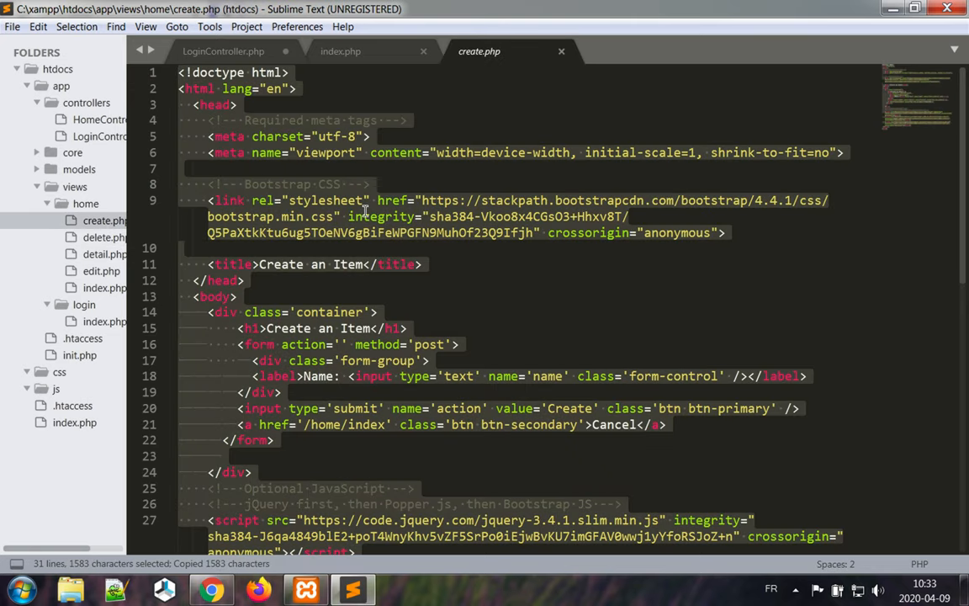
Step: Paste the create page markup into login/index.php and retitle it Login
click(340, 51)
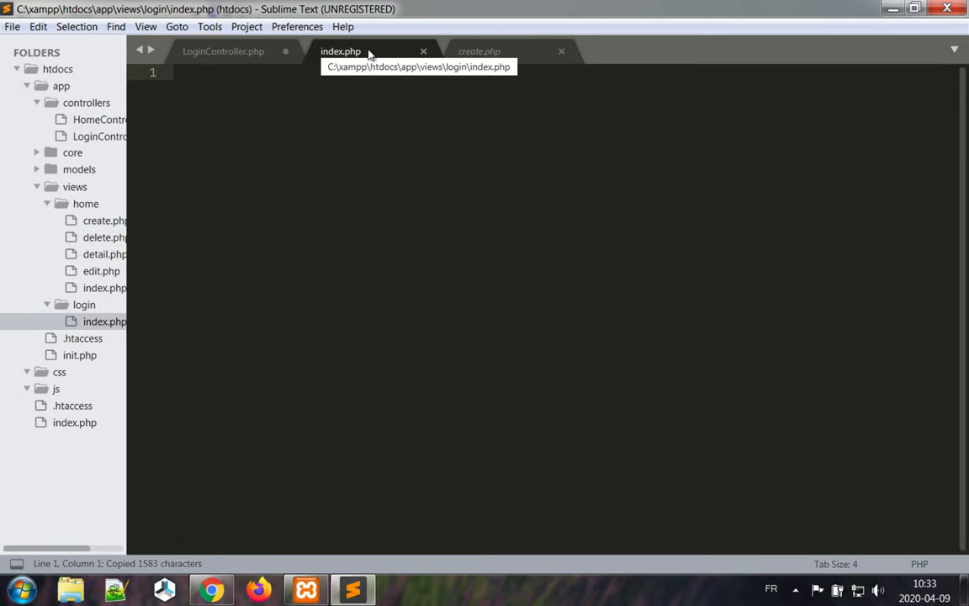
key(ctrl+v)
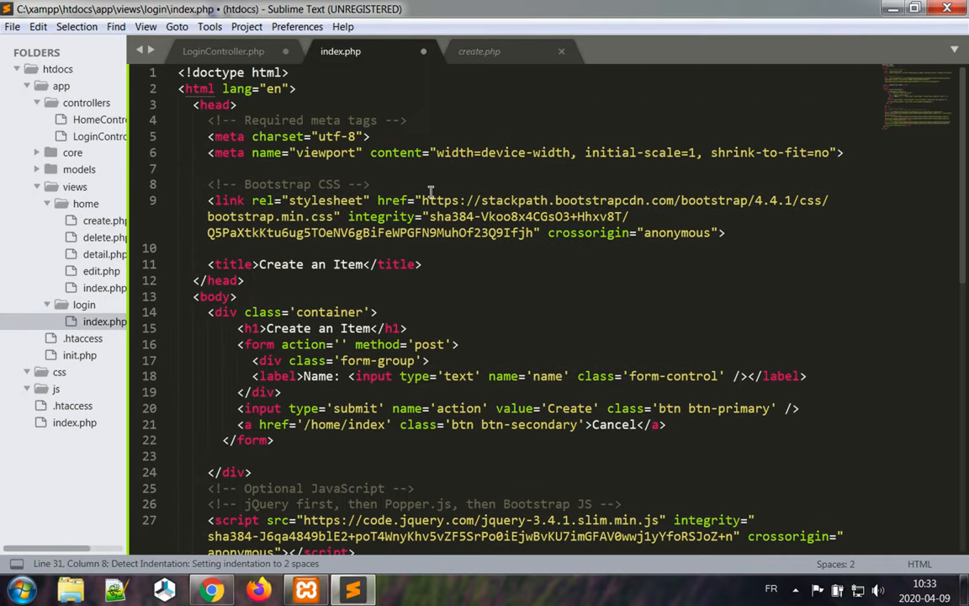
click(363, 265)
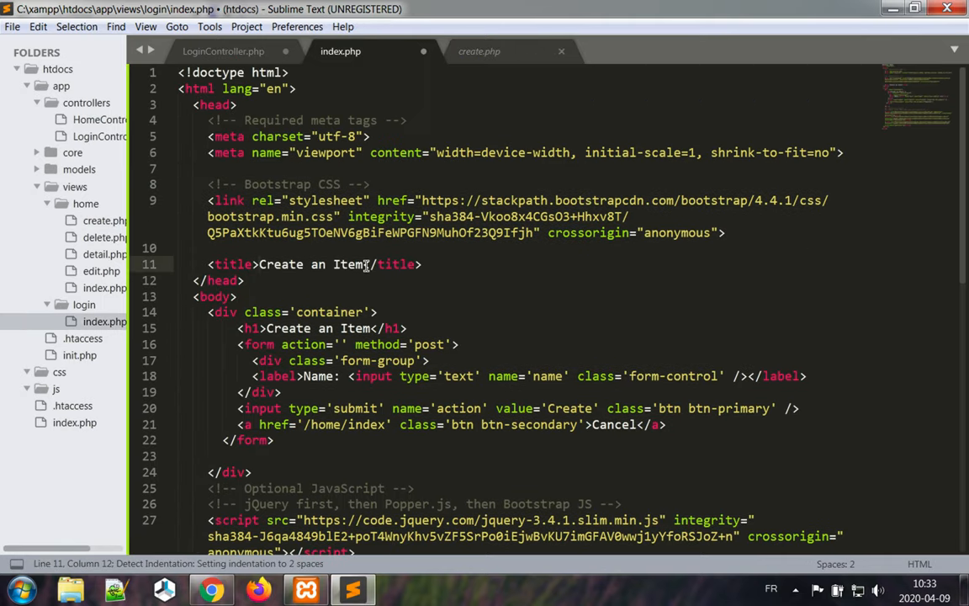
text(Login</h1>)
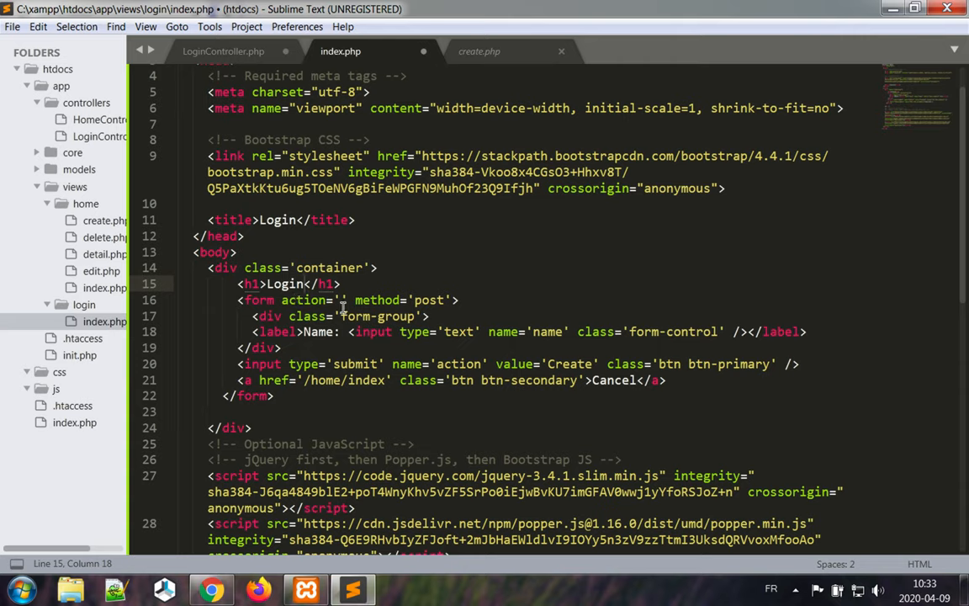
Step: Relabel the form field to Username and select its form-group block
click(458, 299)
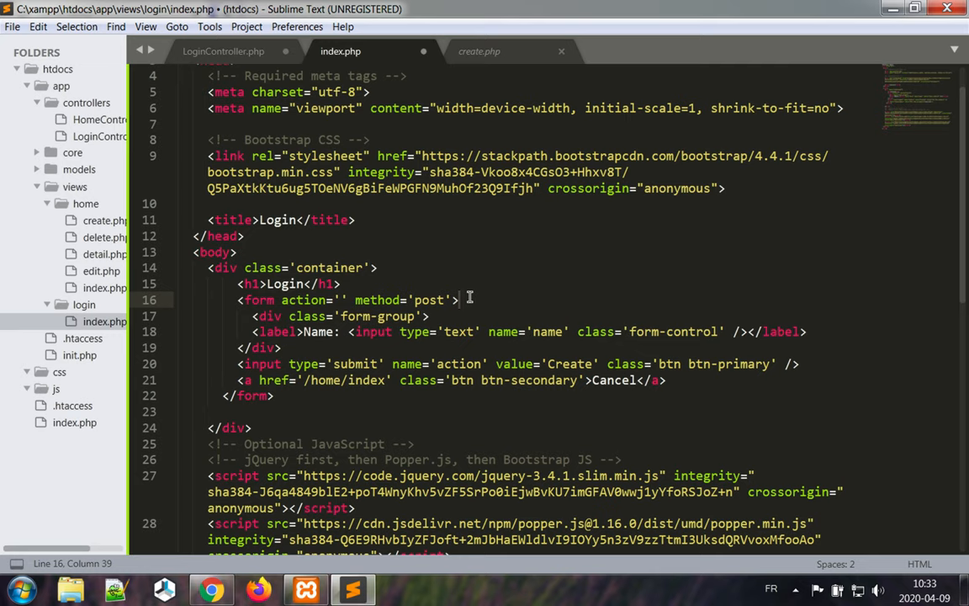
scroll(down, 3)
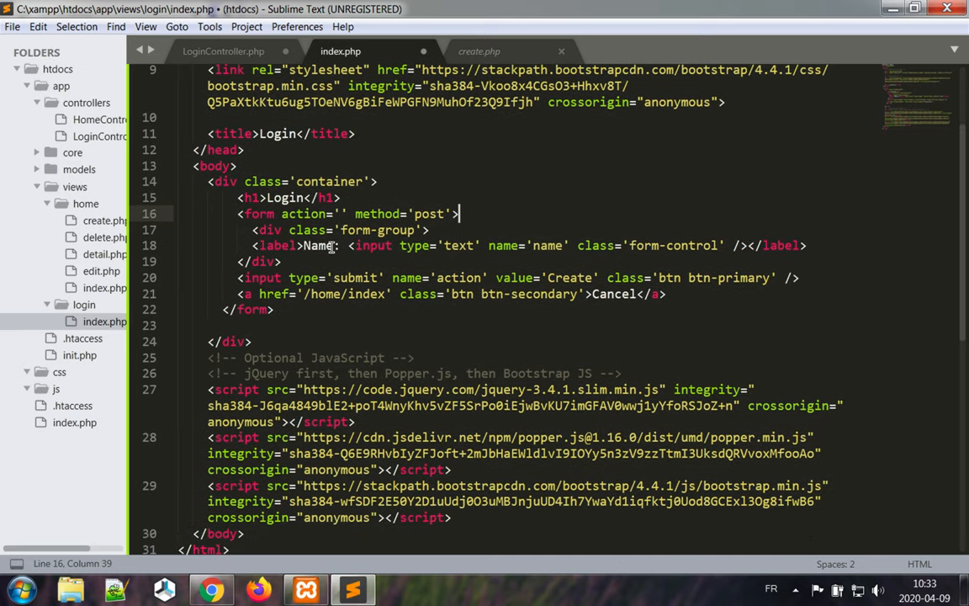
text(User)
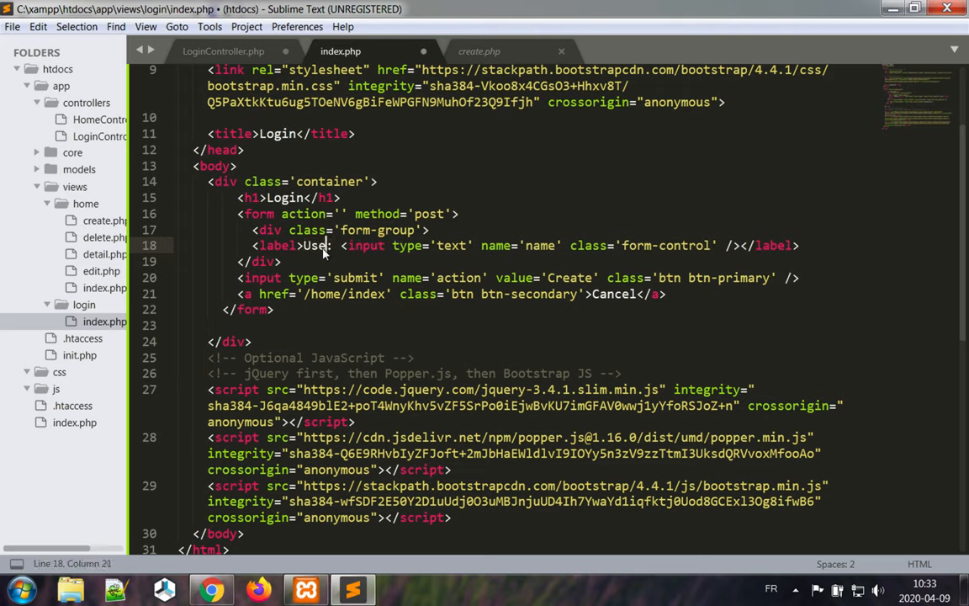
text(name)
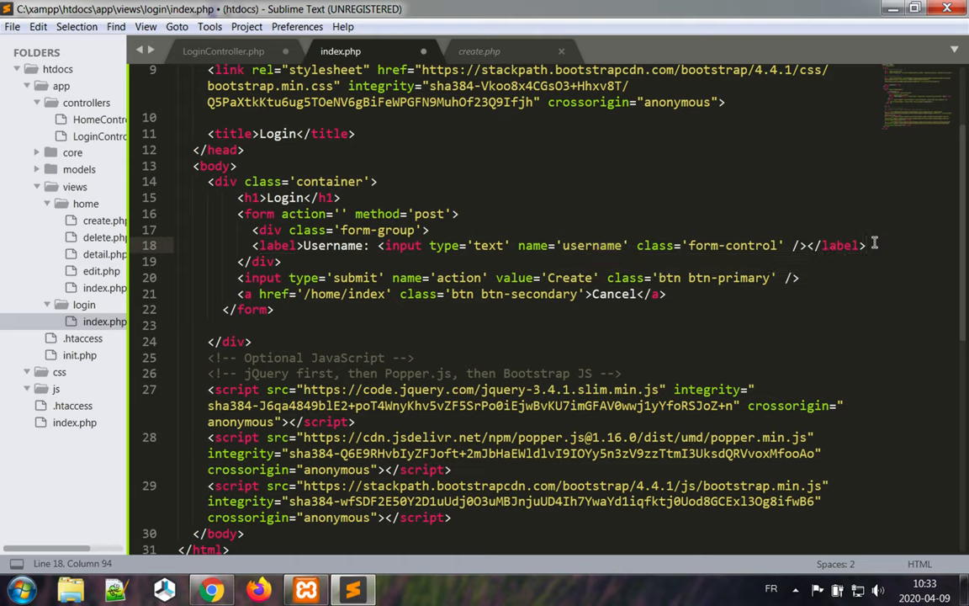
mouse_move(323, 272)
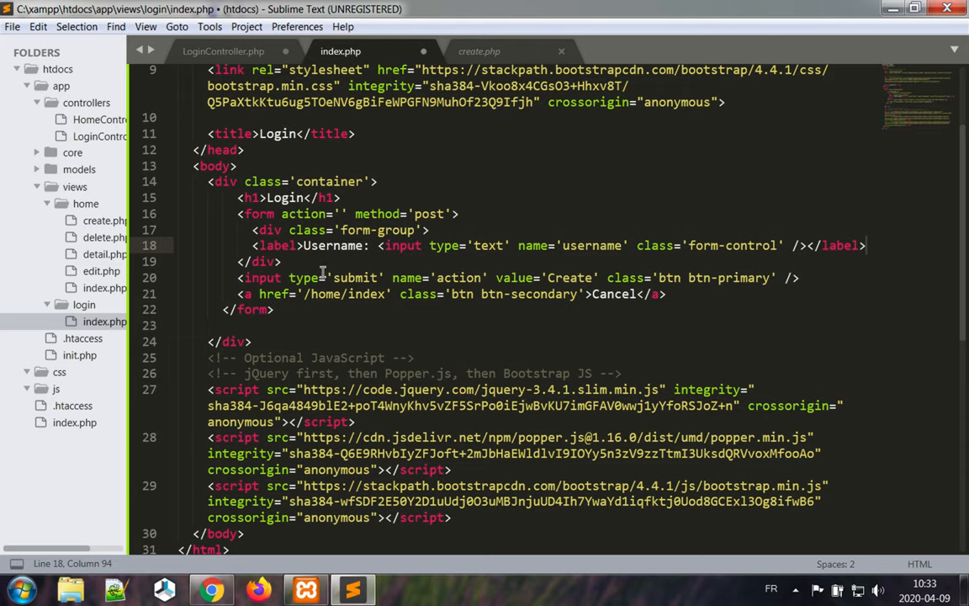
click(286, 261)
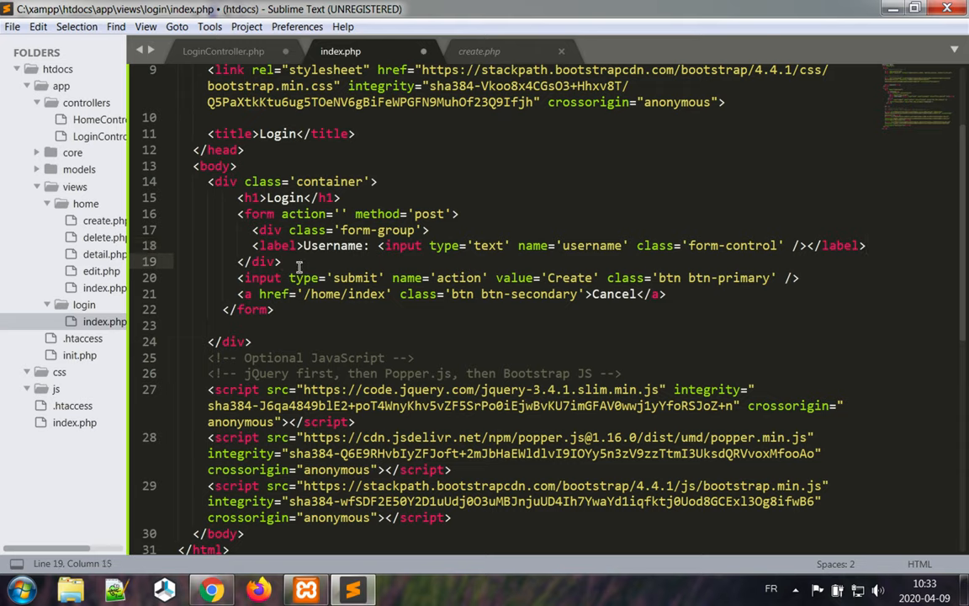
click(278, 230)
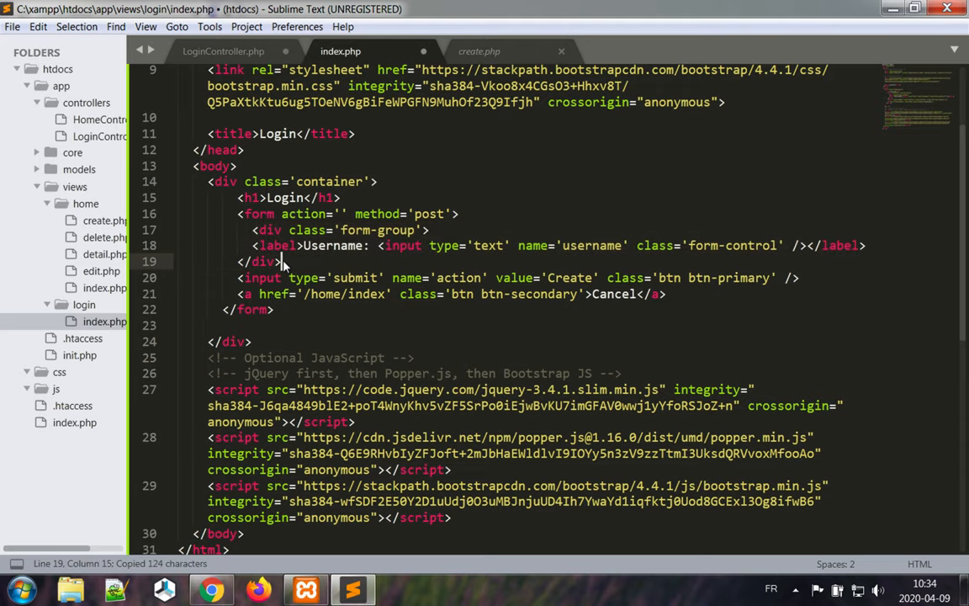
Step: Add a Password field named password and set the submit button value to Login
key(ctrl+v)
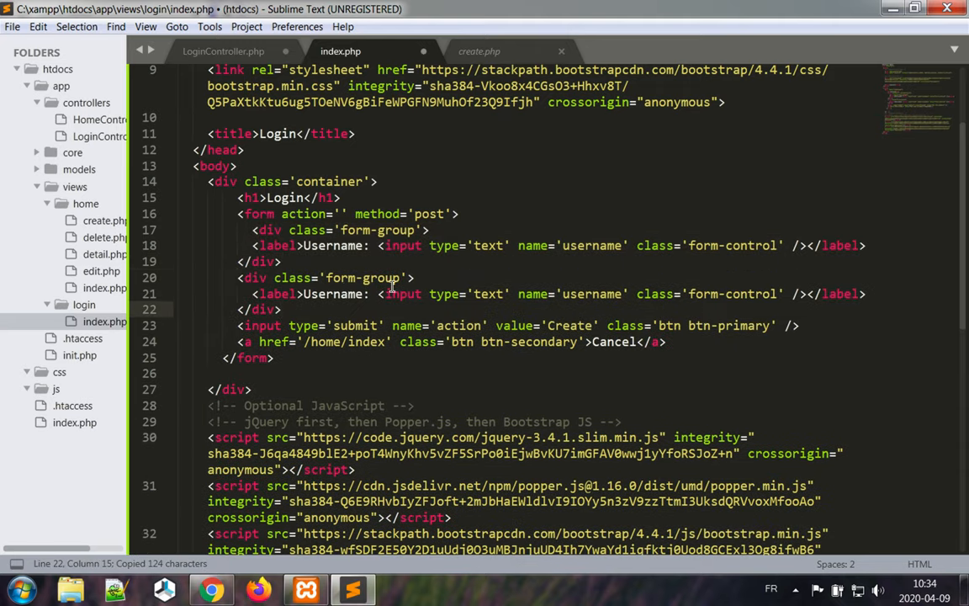
text(P)
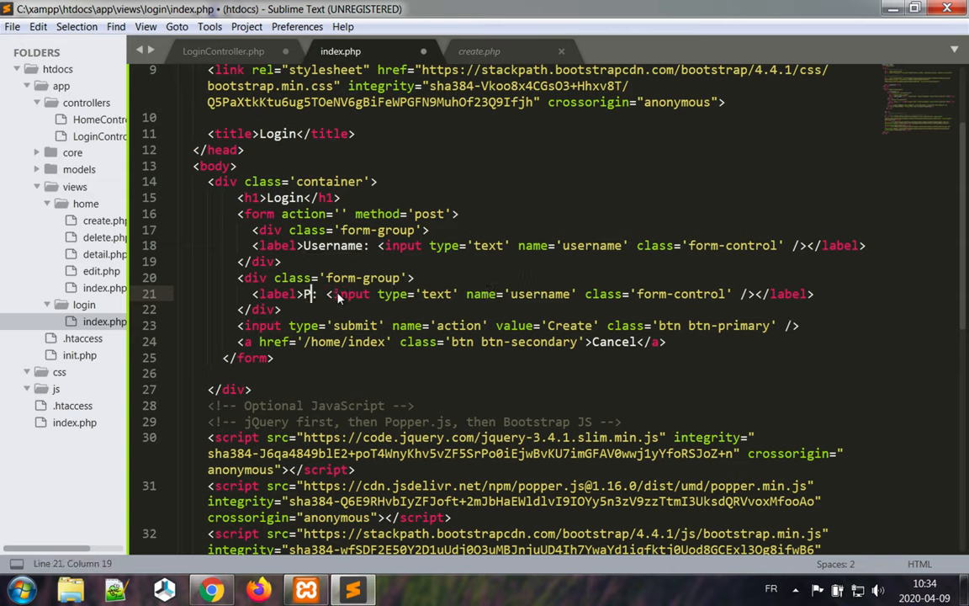
text(assword)
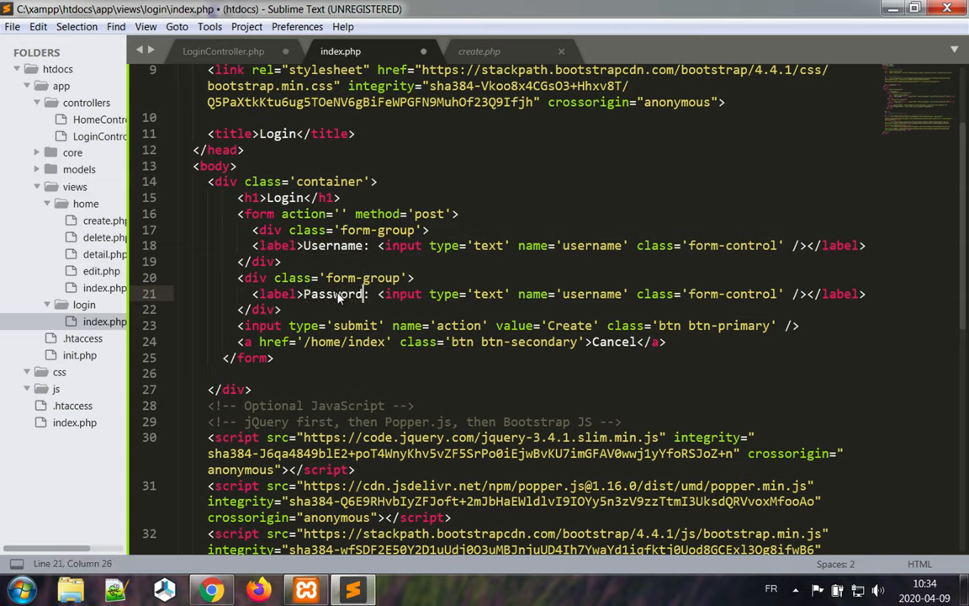
double_click(589, 293)
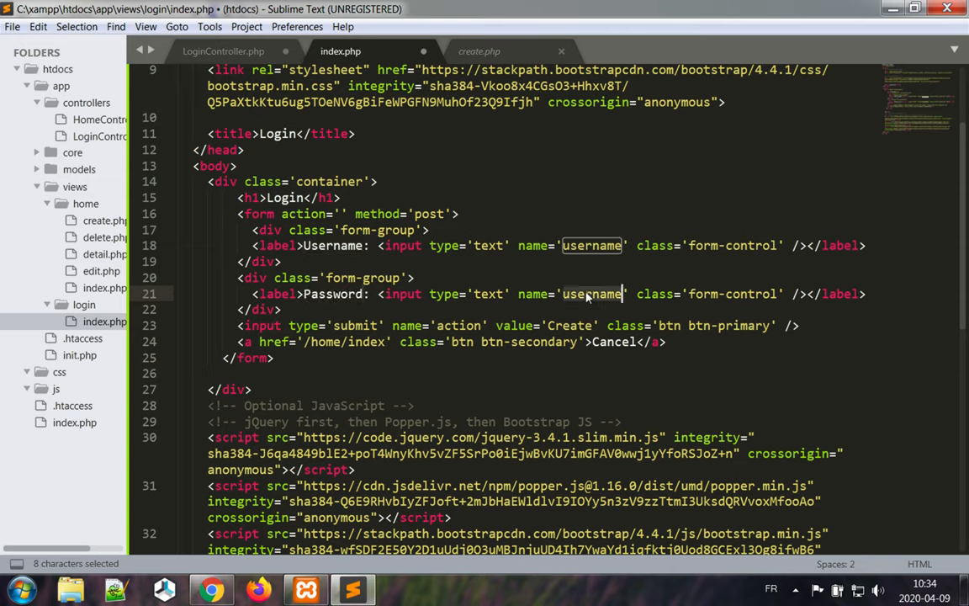
text(password)
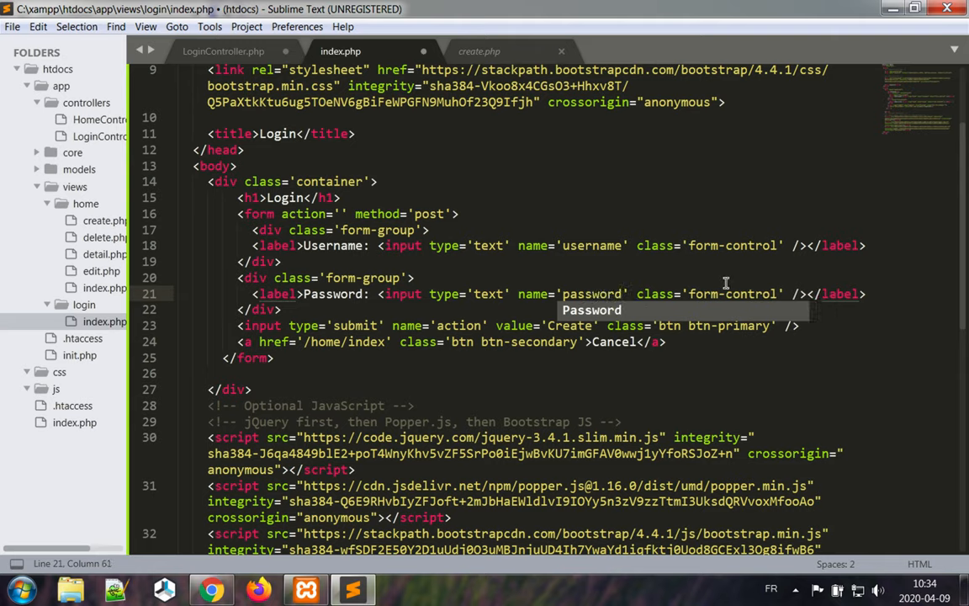
click(283, 309)
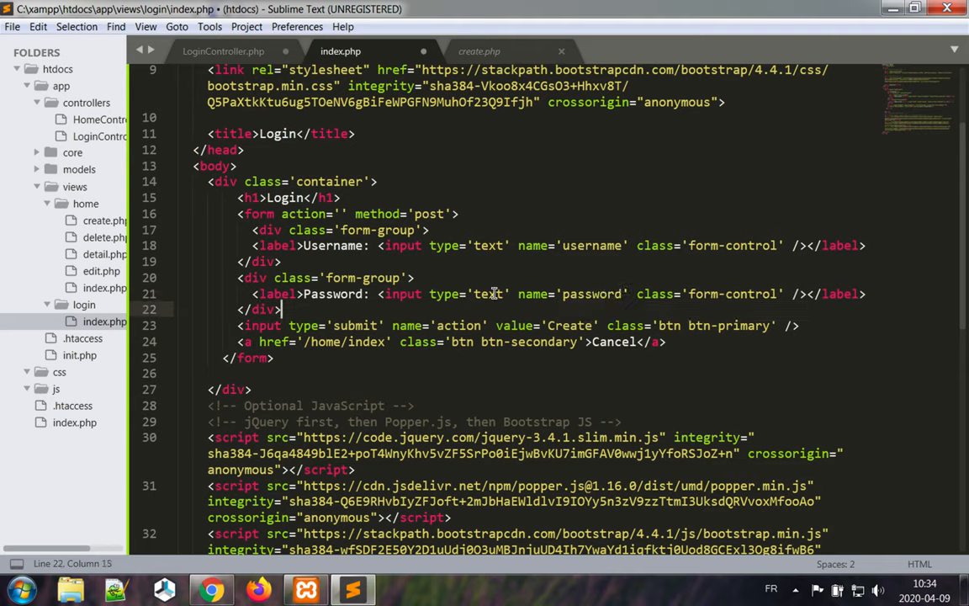
text(password)
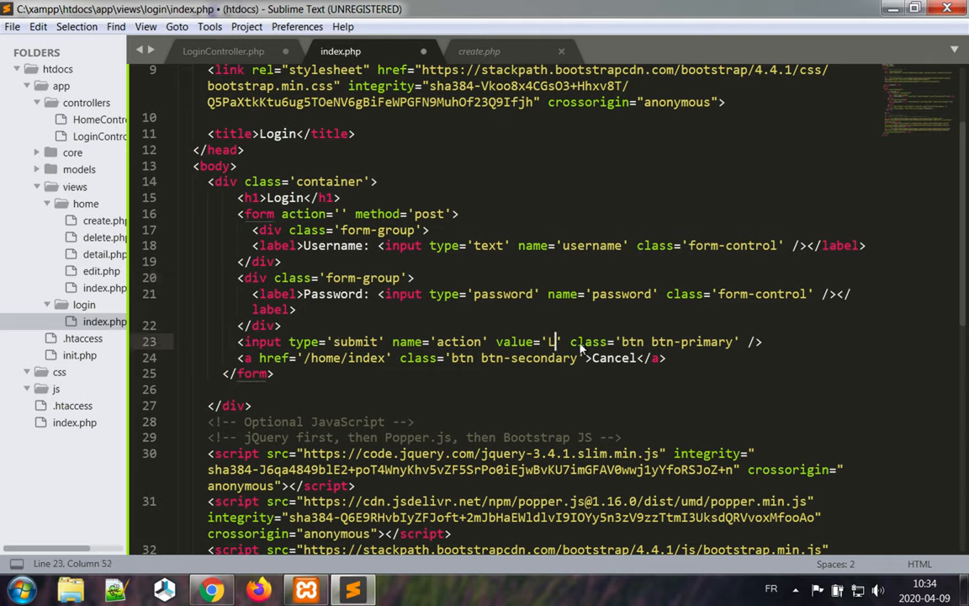
text(ogin)
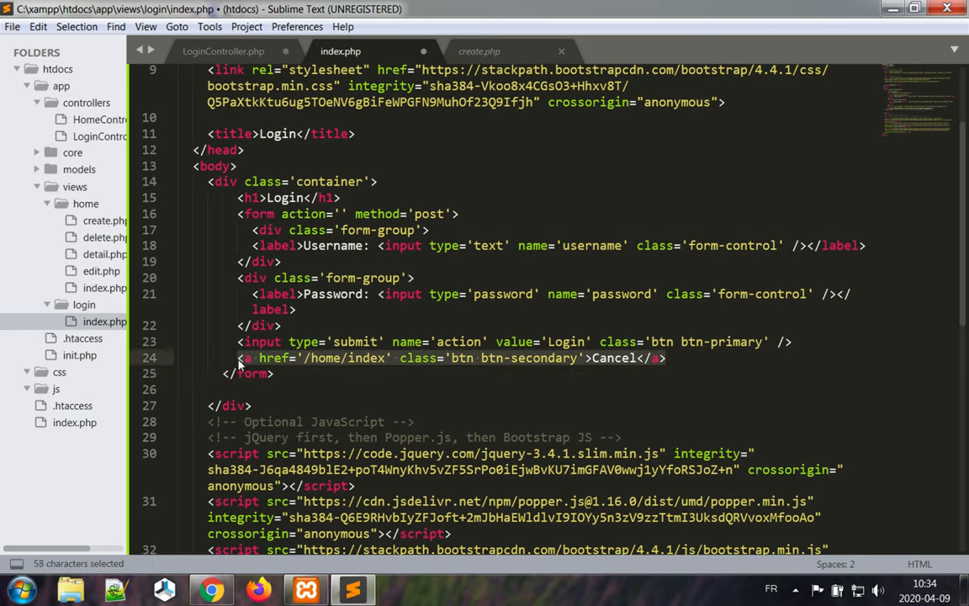
Step: Move the Cancel link below the form as 'No account? Register' pointing to /login/register
key(ctrl+x)
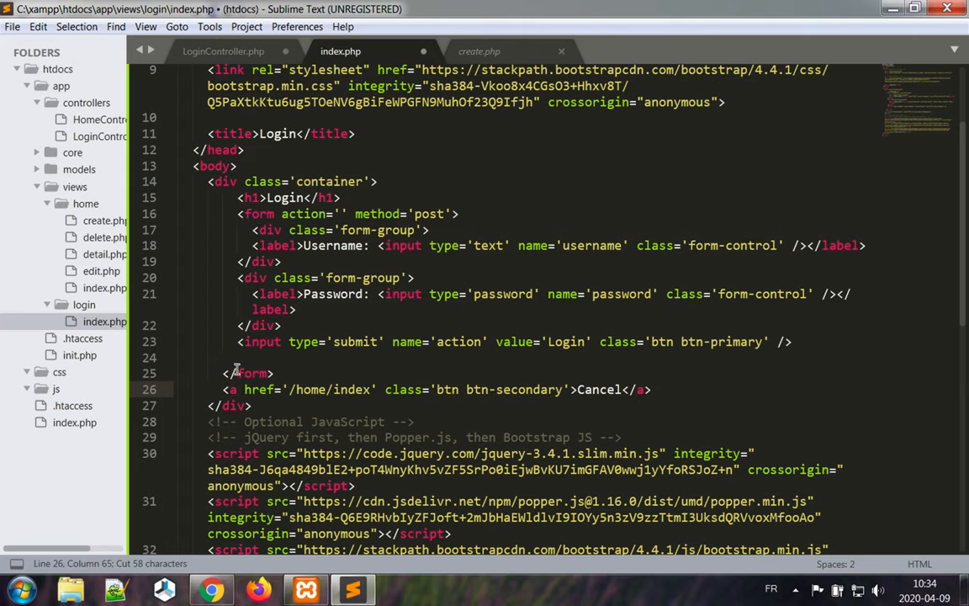
click(236, 356)
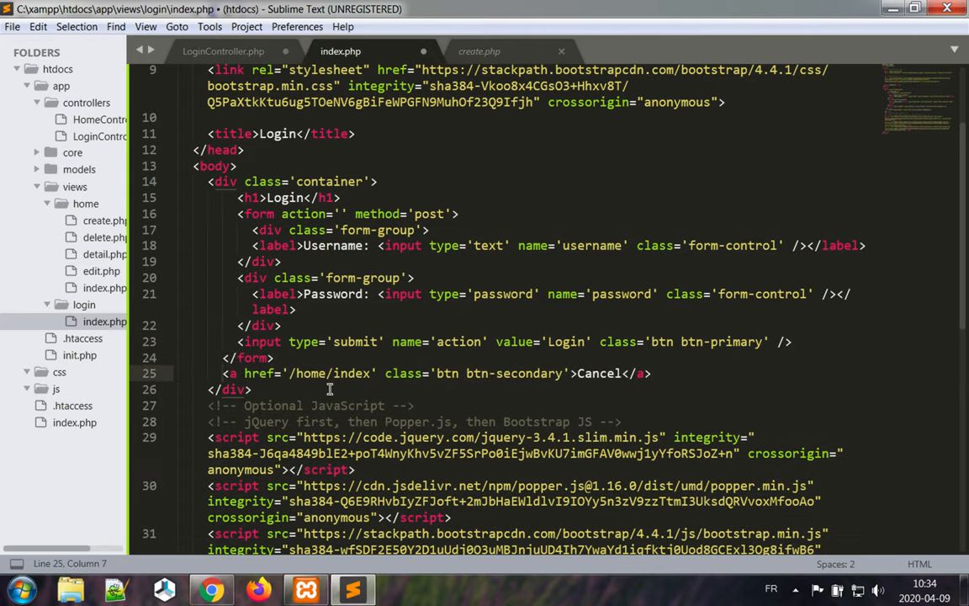
text(No account?)
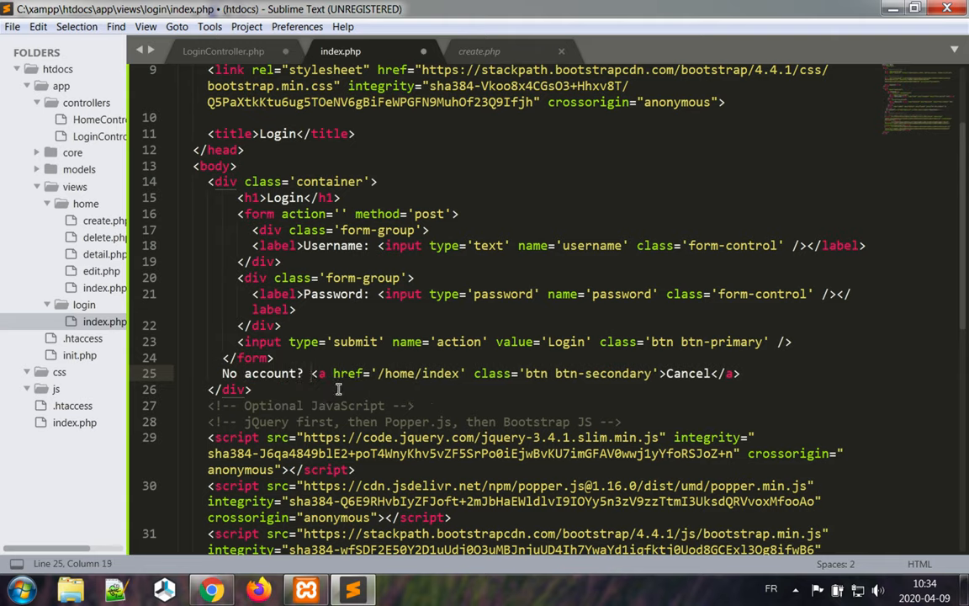
double_click(442, 373)
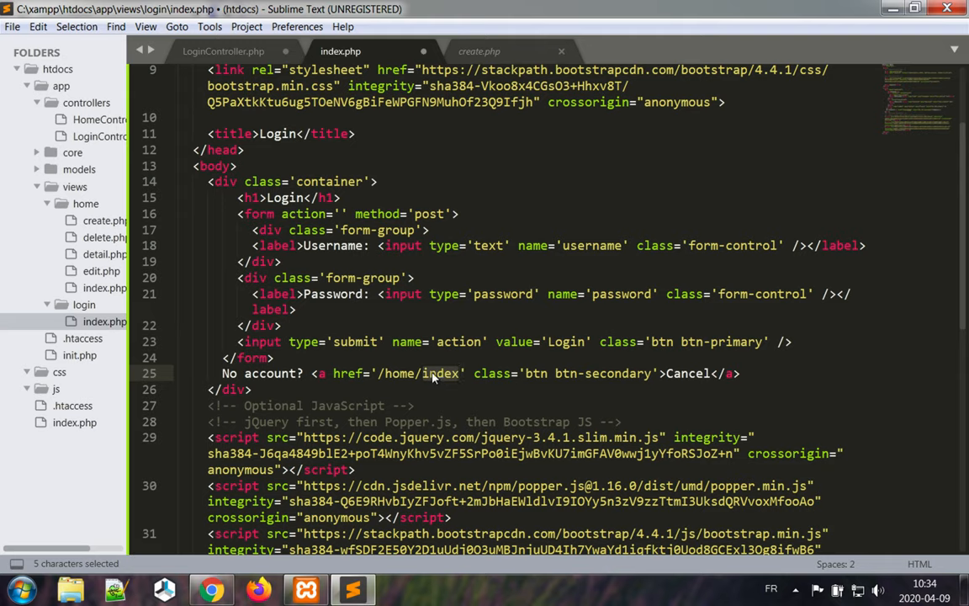
text(login/register)
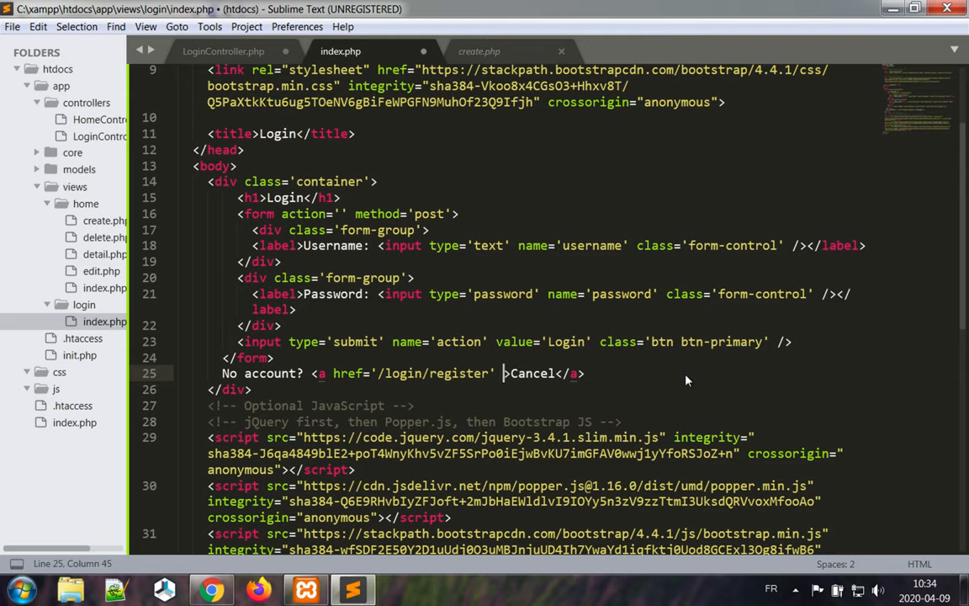
double_click(529, 373)
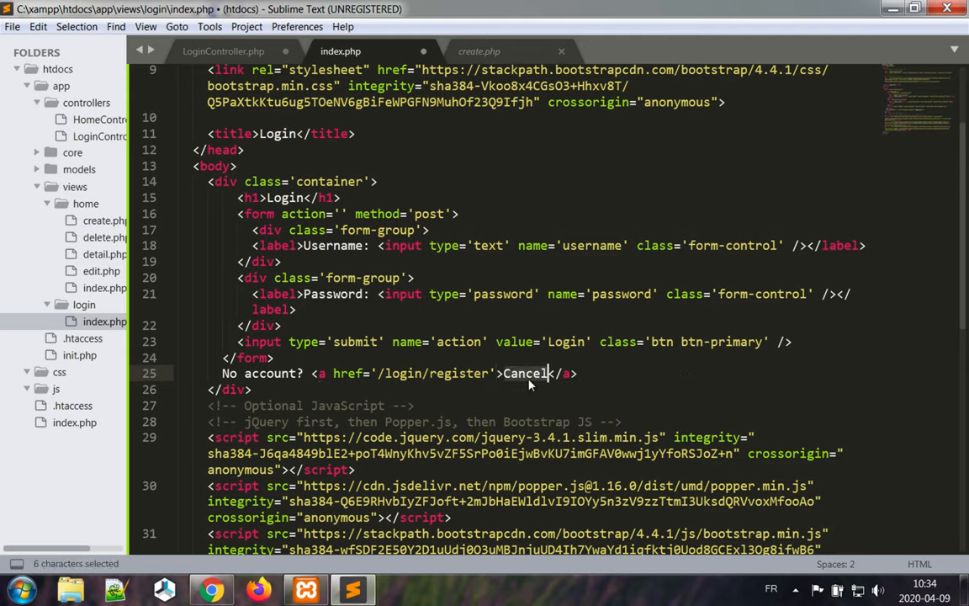
text(Register)
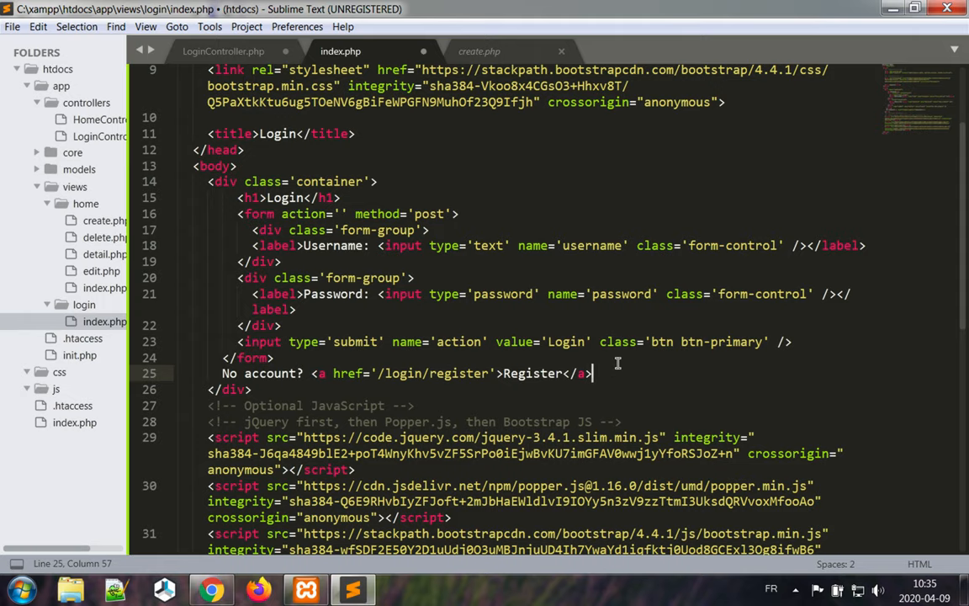
mouse_move(653, 378)
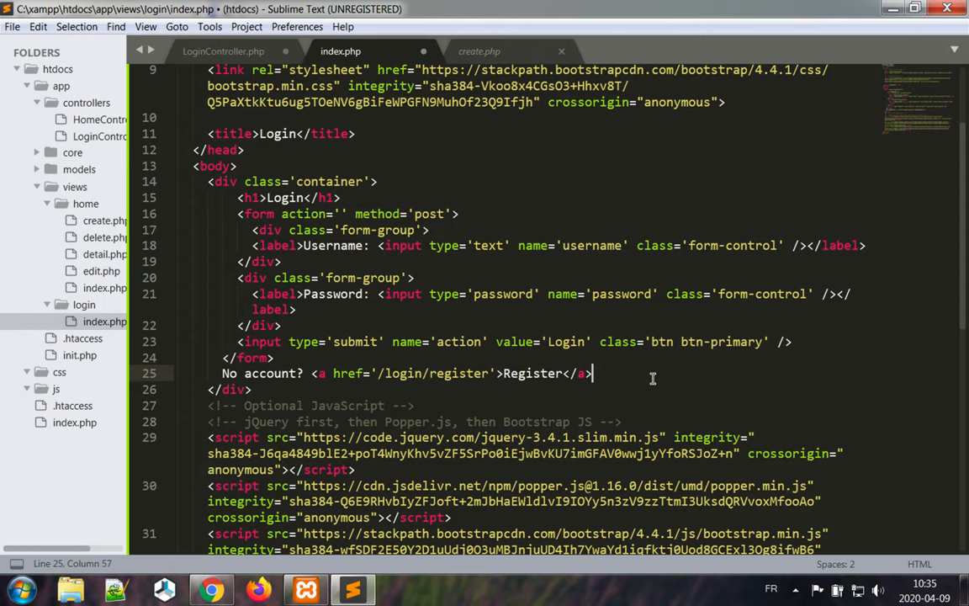
scroll(up, 3)
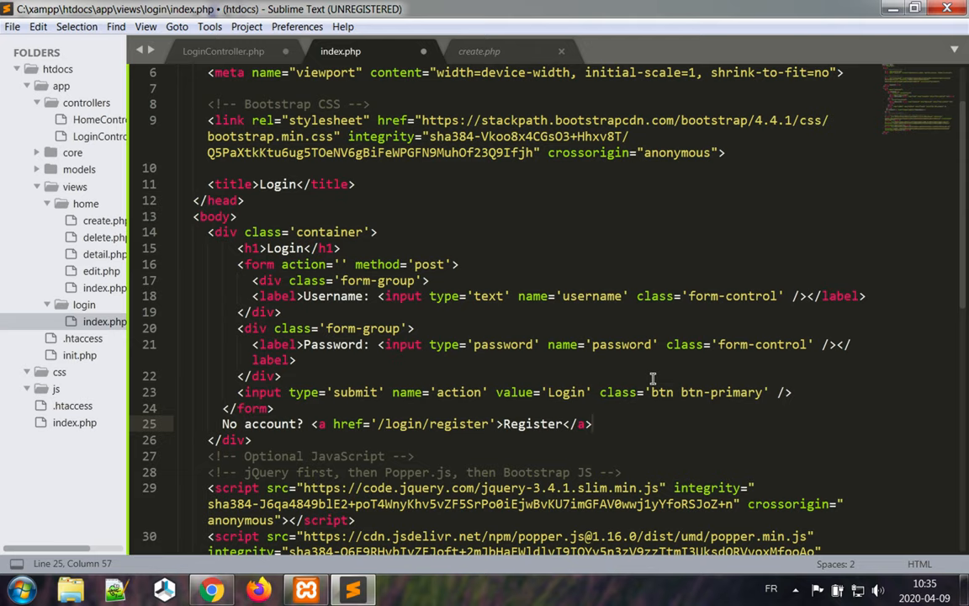
mouse_move(526, 199)
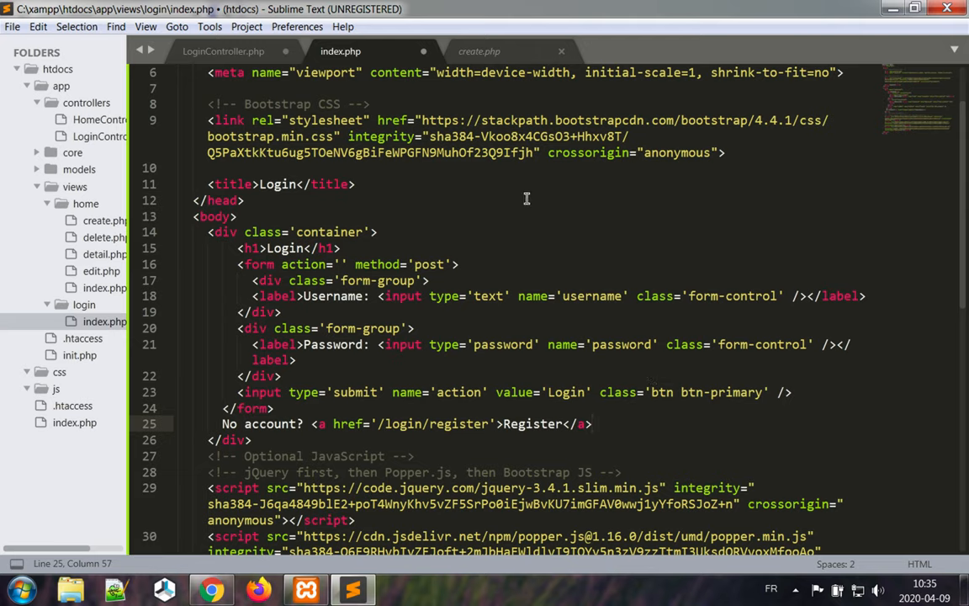
Step: Save the login view and create an empty register.php in the login folder
key(ctrl+s)
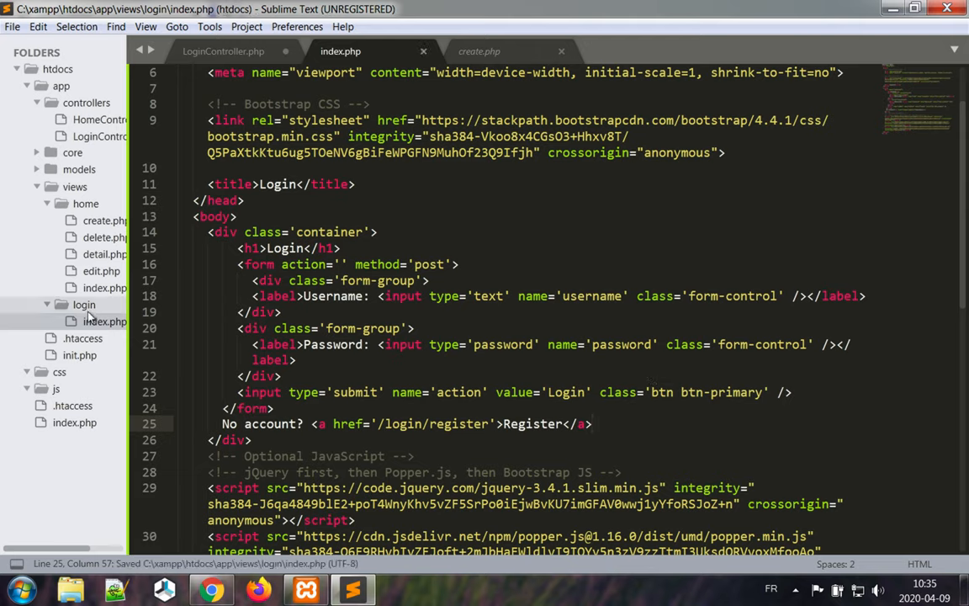
right_click(84, 304)
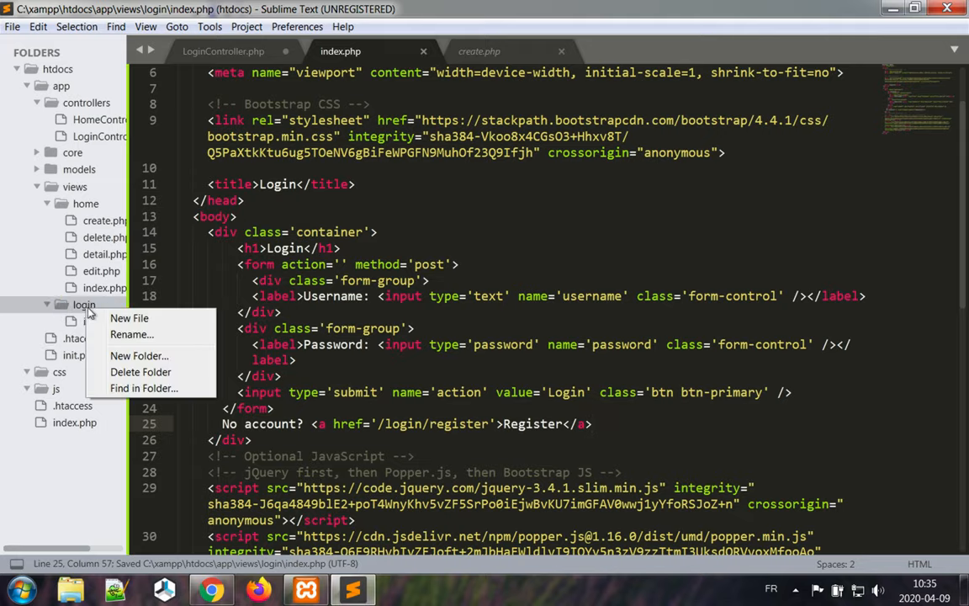
click(129, 317)
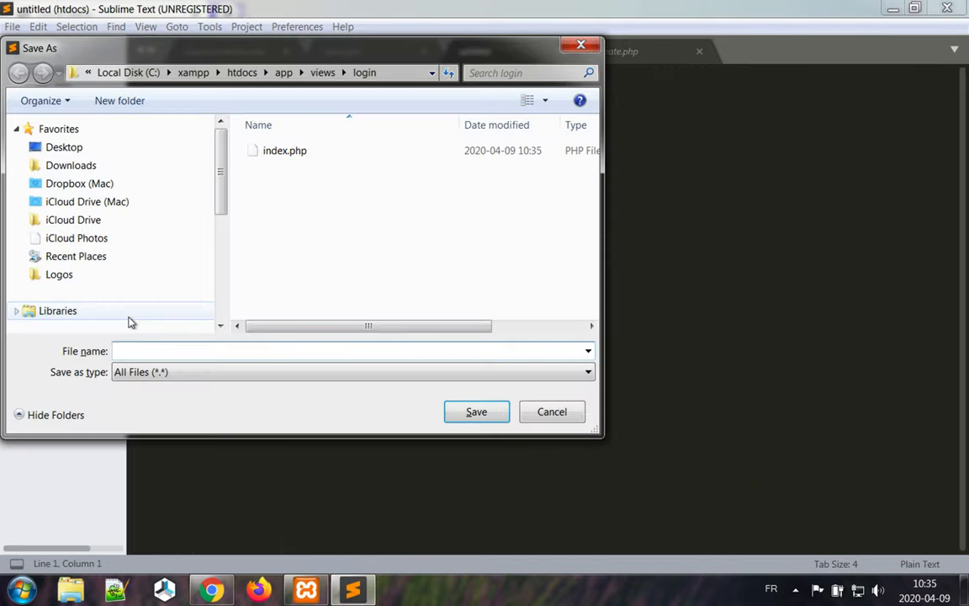
text(regist)
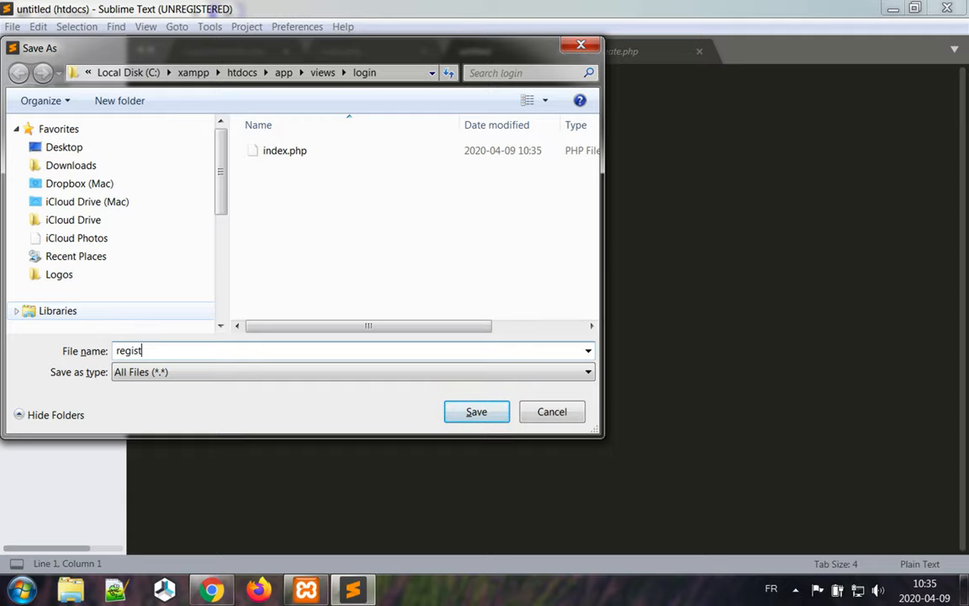
click(476, 411)
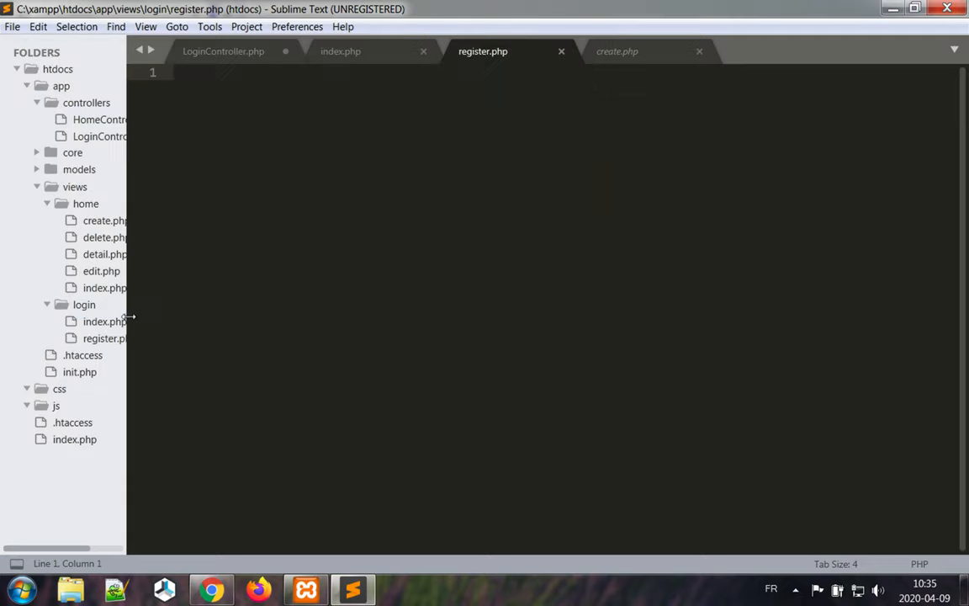
Step: Copy the login view code and retitle register.php's page heading 'Register an account'
click(104, 322)
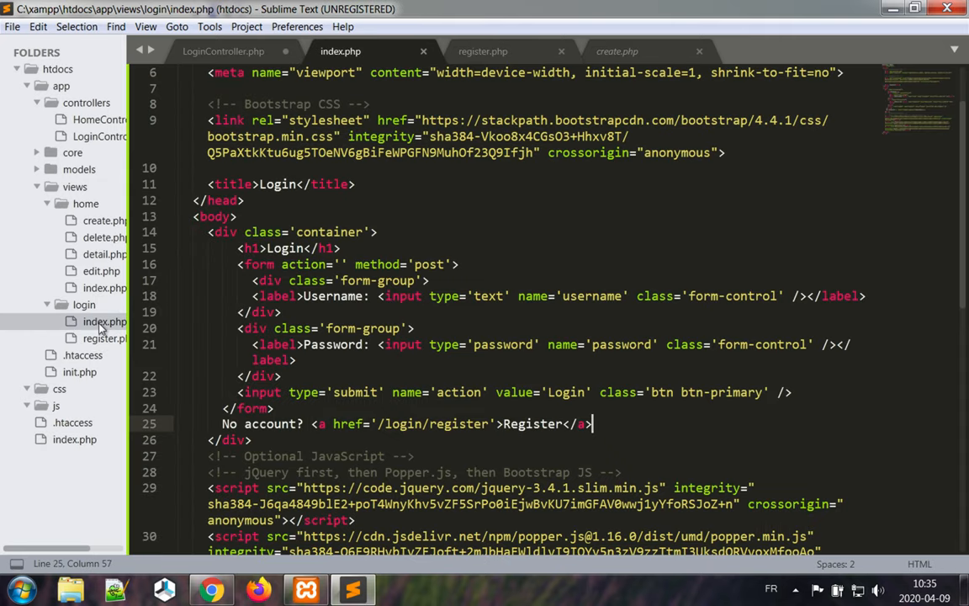
key(ctrl+a)
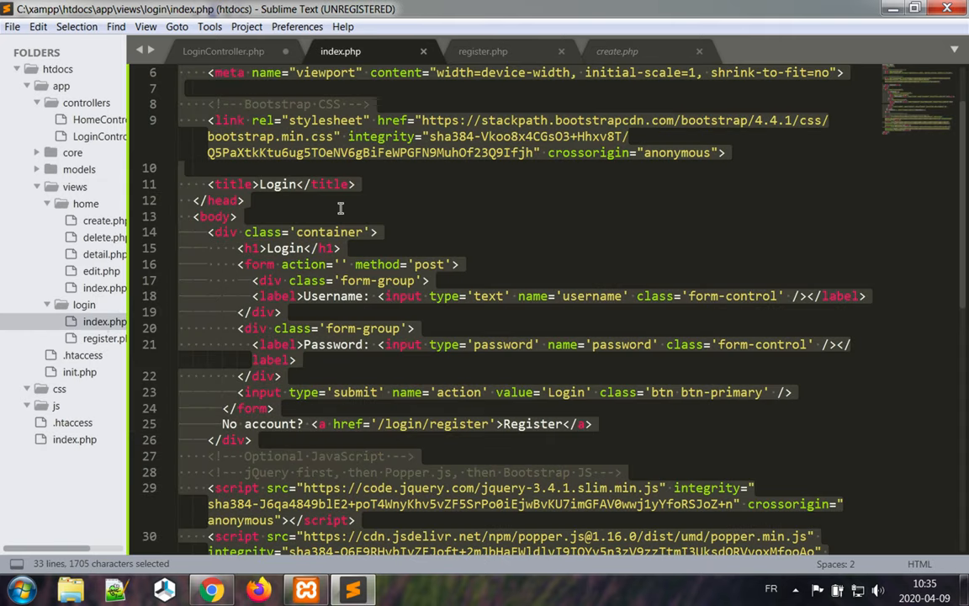
key(ctrl+c)
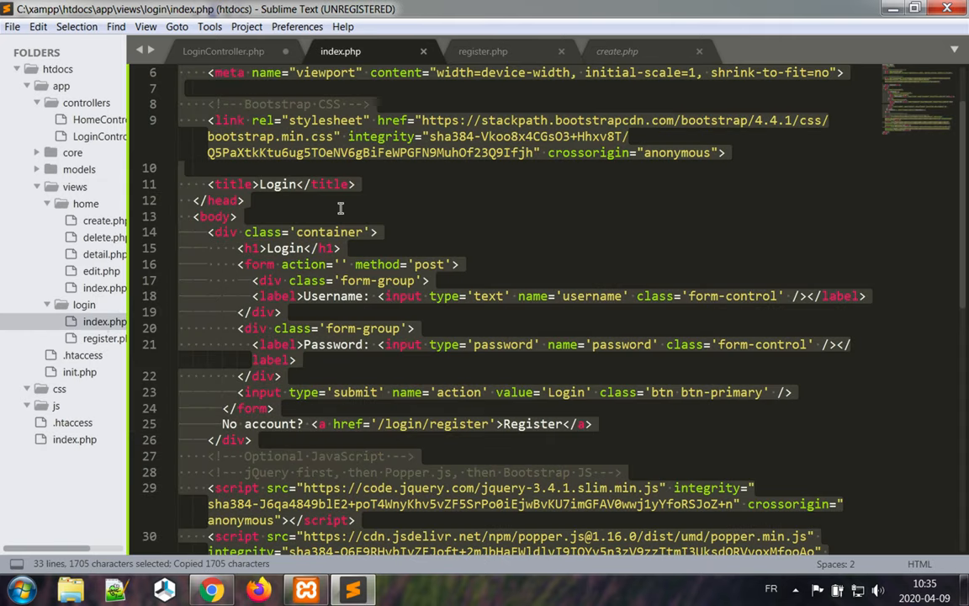
click(483, 52)
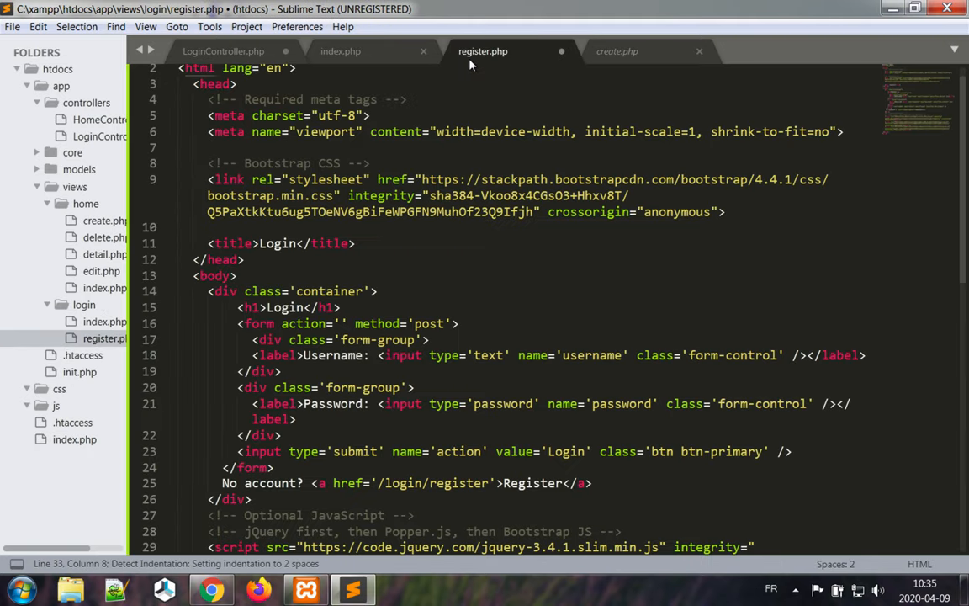
scroll(up, 3)
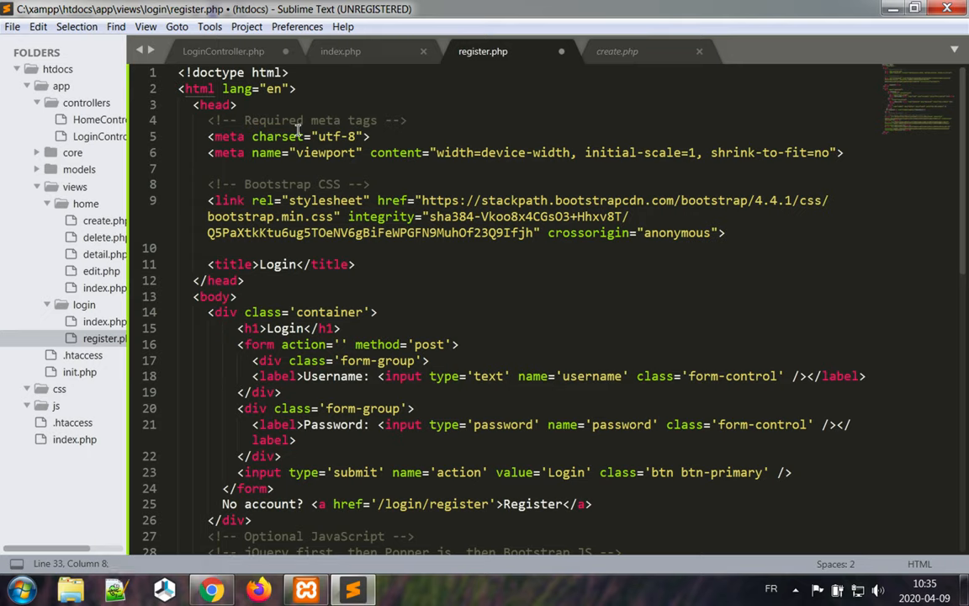
double_click(277, 264)
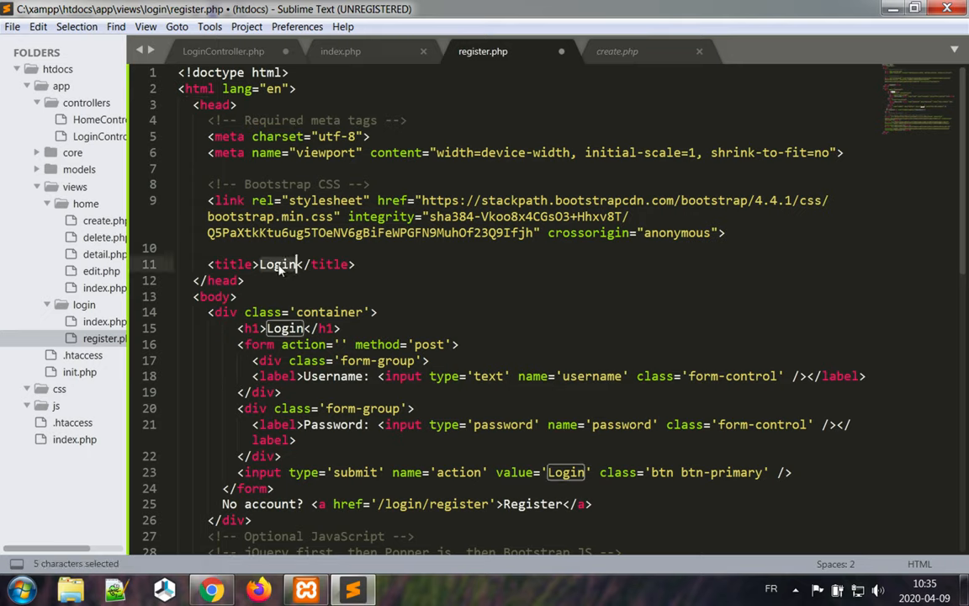
text(Register an)
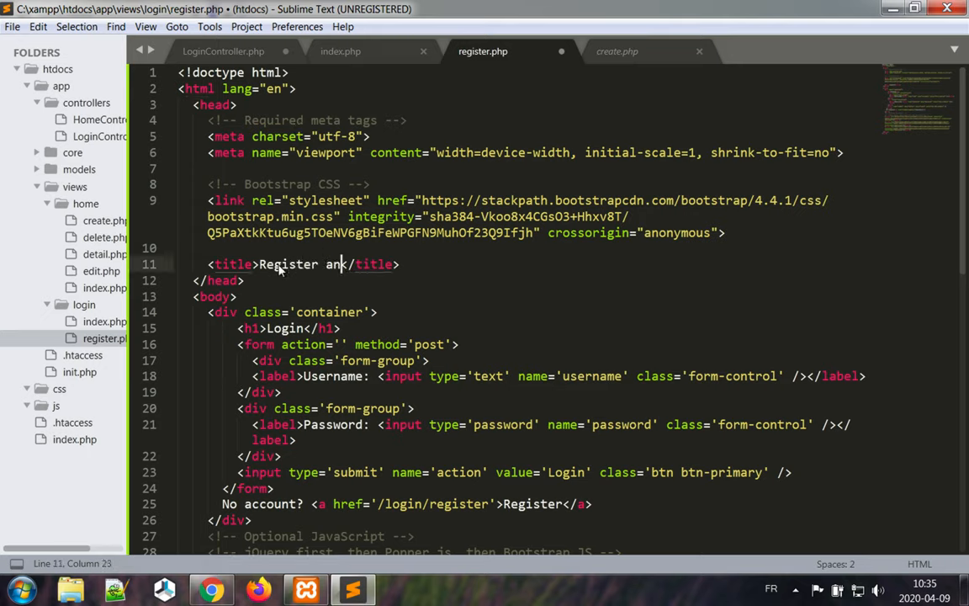
text(account)
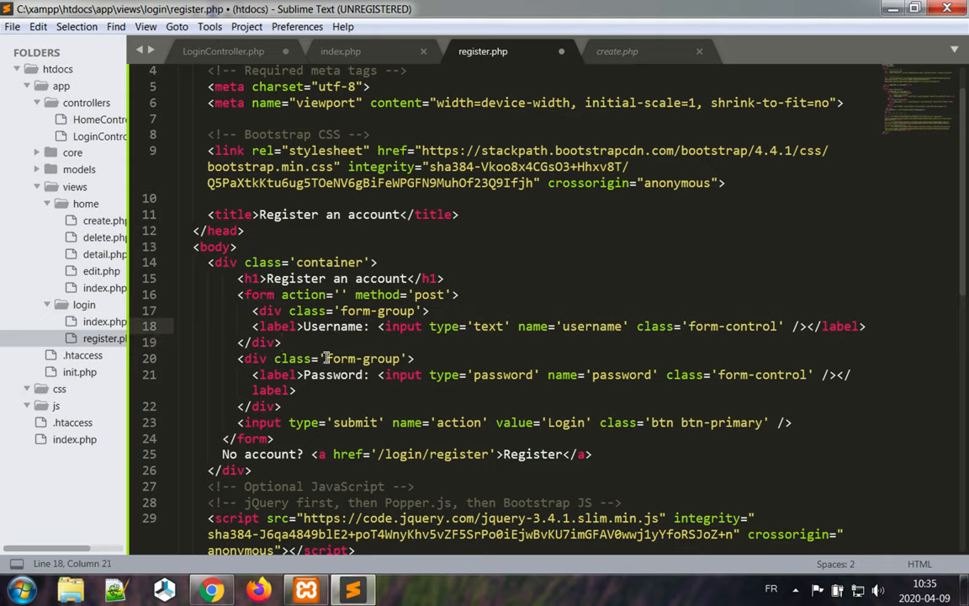
Step: Duplicate the password field as a 'Re-enter your password' confirmation and make the submit value Register
click(282, 343)
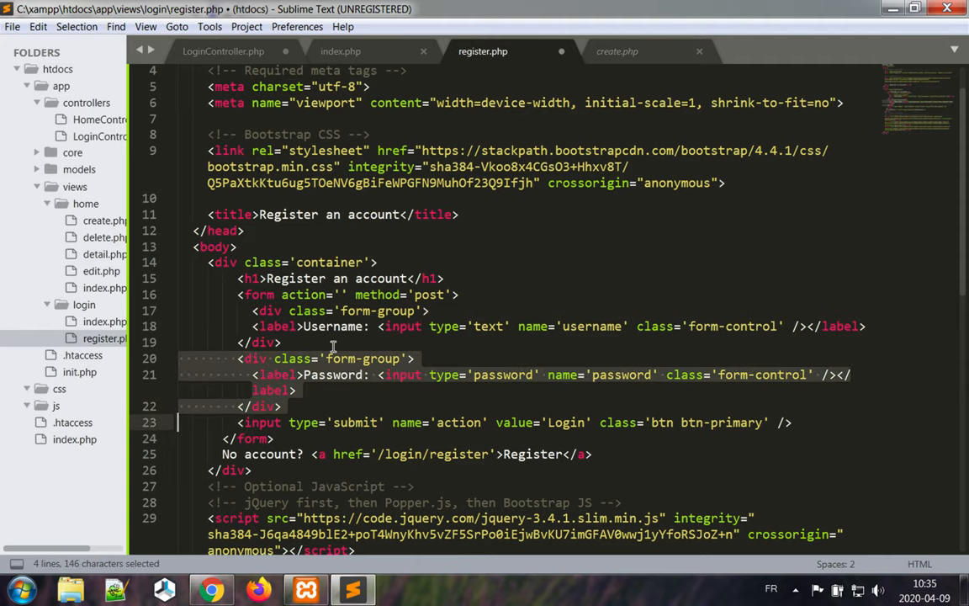
key(ctrl+v)
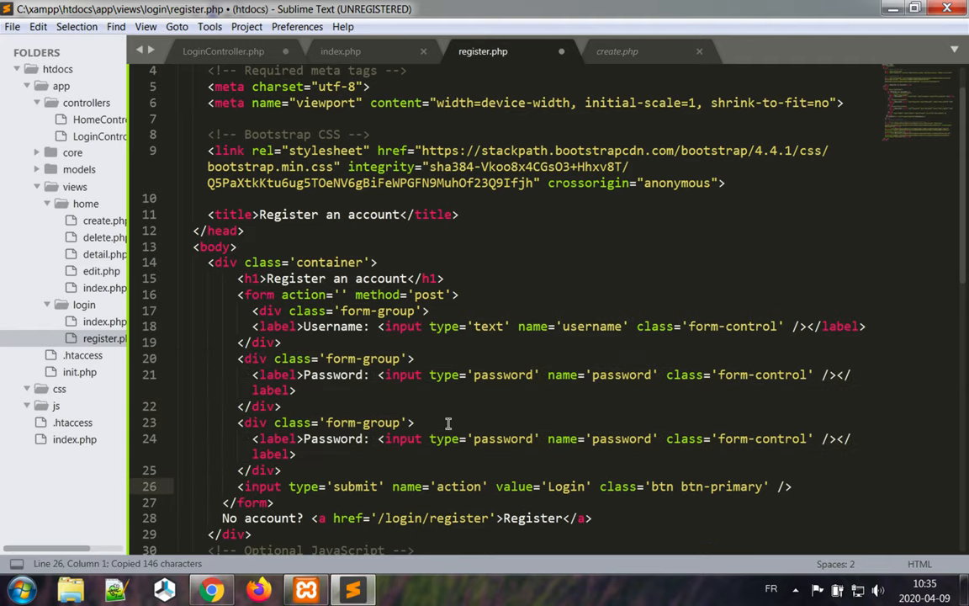
scroll(down, 3)
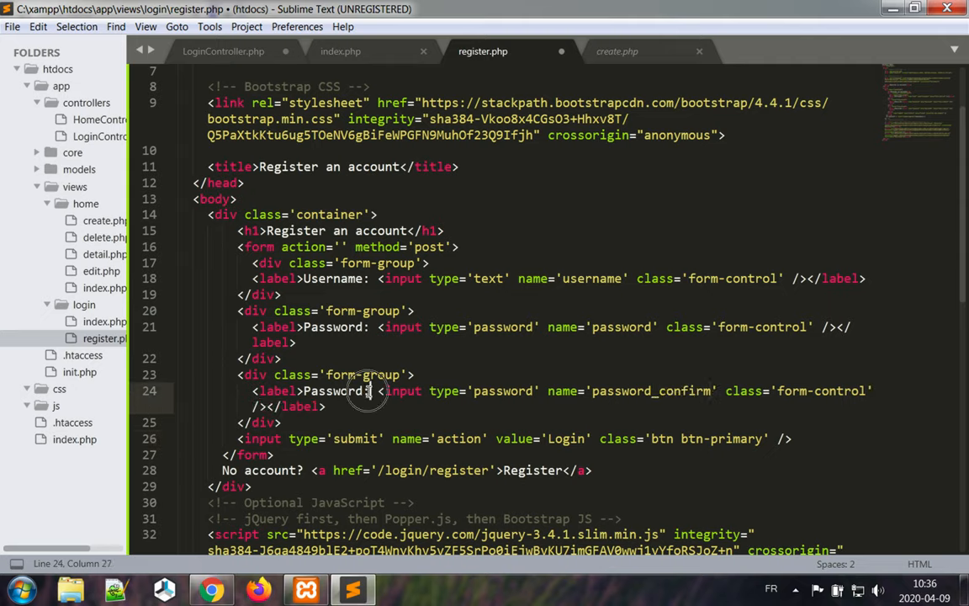
text(confirmation)
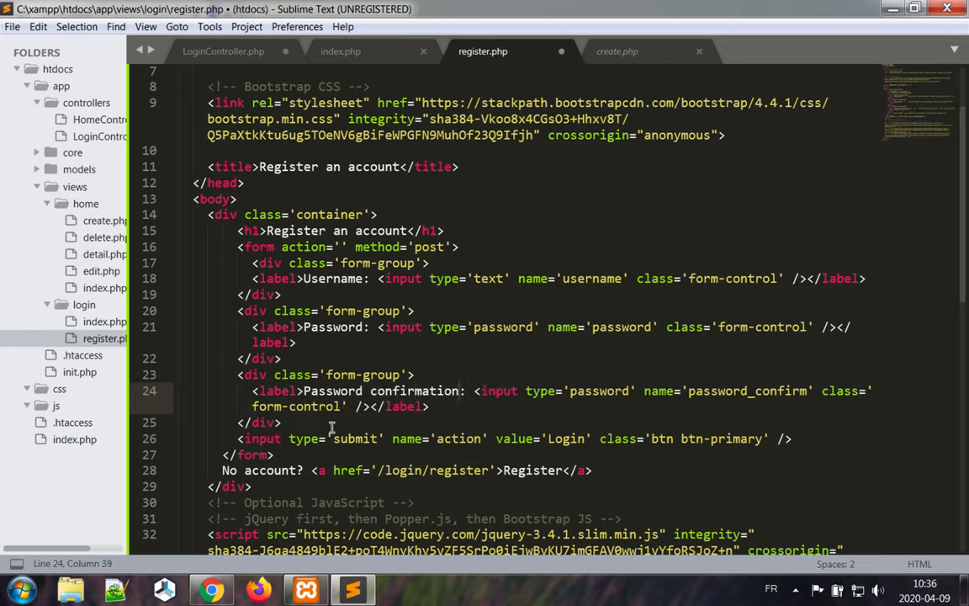
click(307, 390)
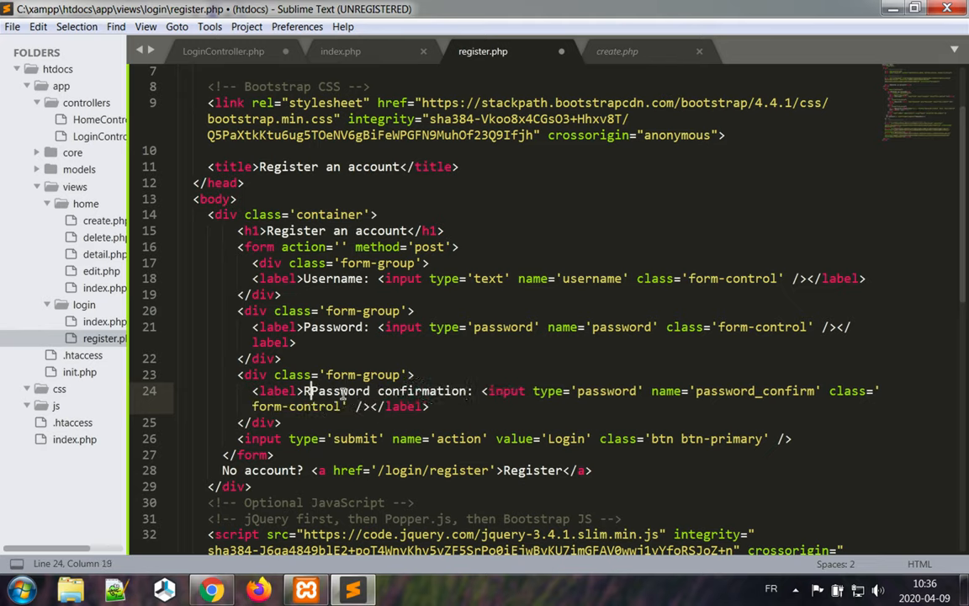
text(Re-enter your p)
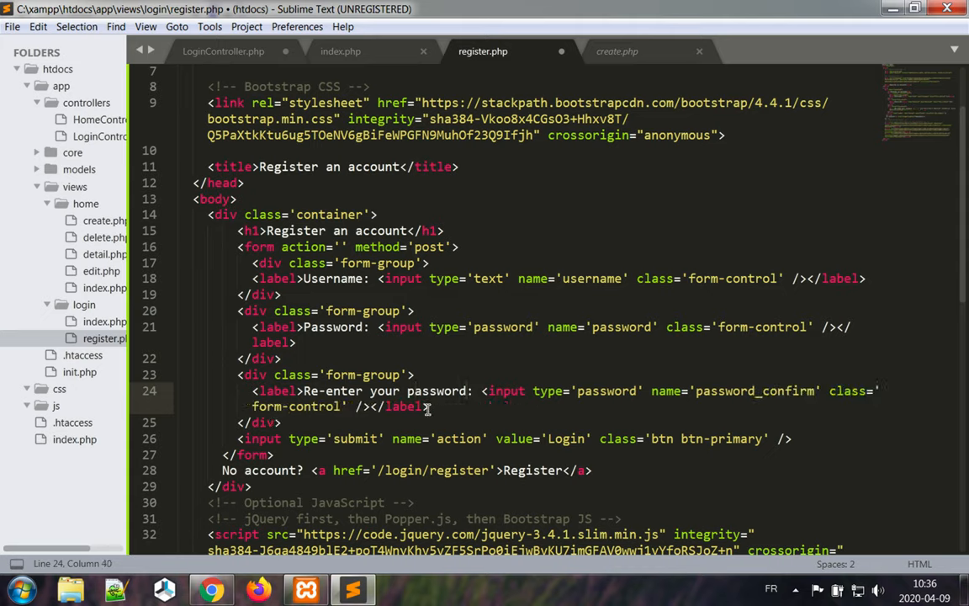
click(566, 438)
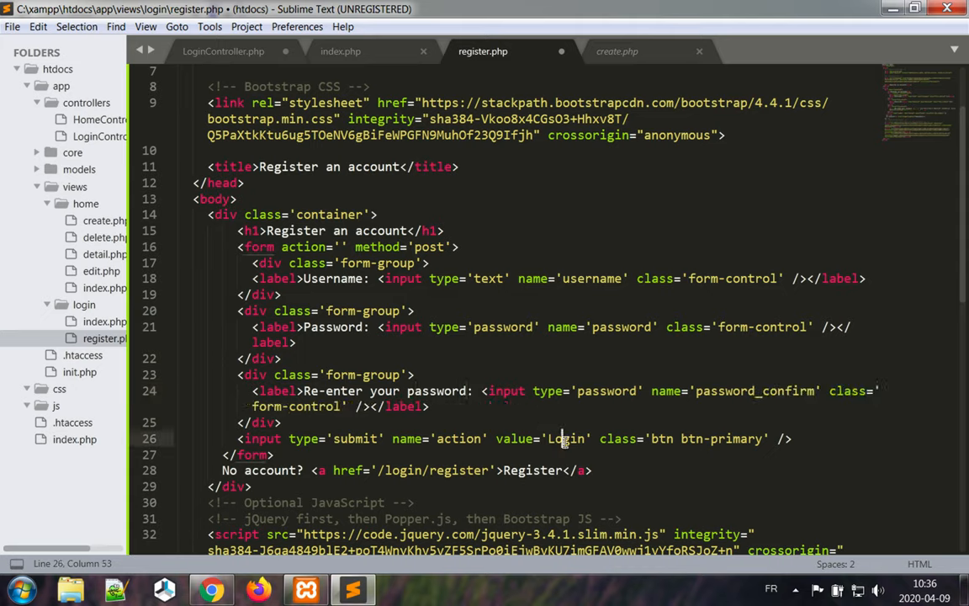
text(Register)
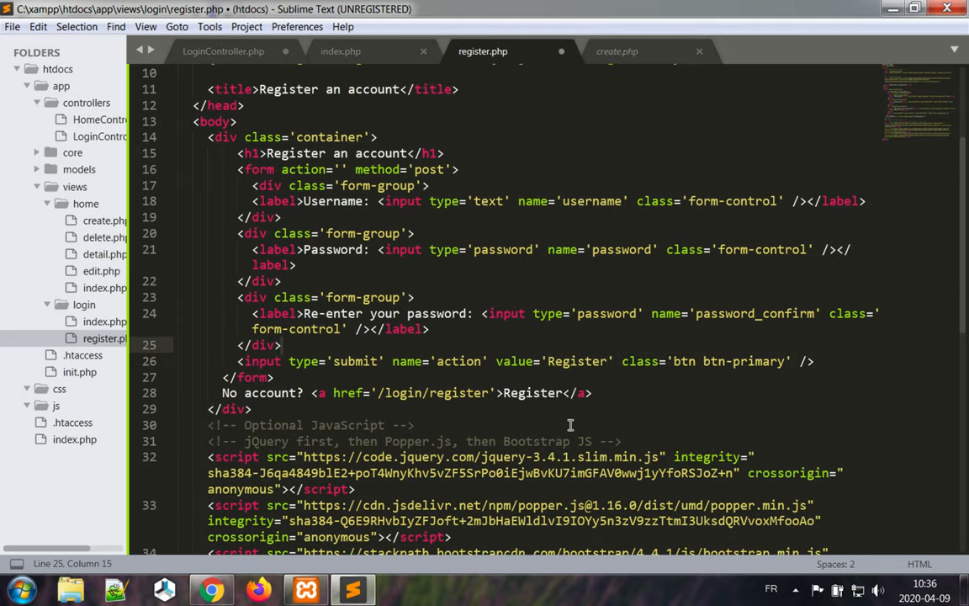
Step: Change the footer to 'Already have an account? Login' linking to /login/index, and save register.php
double_click(229, 392)
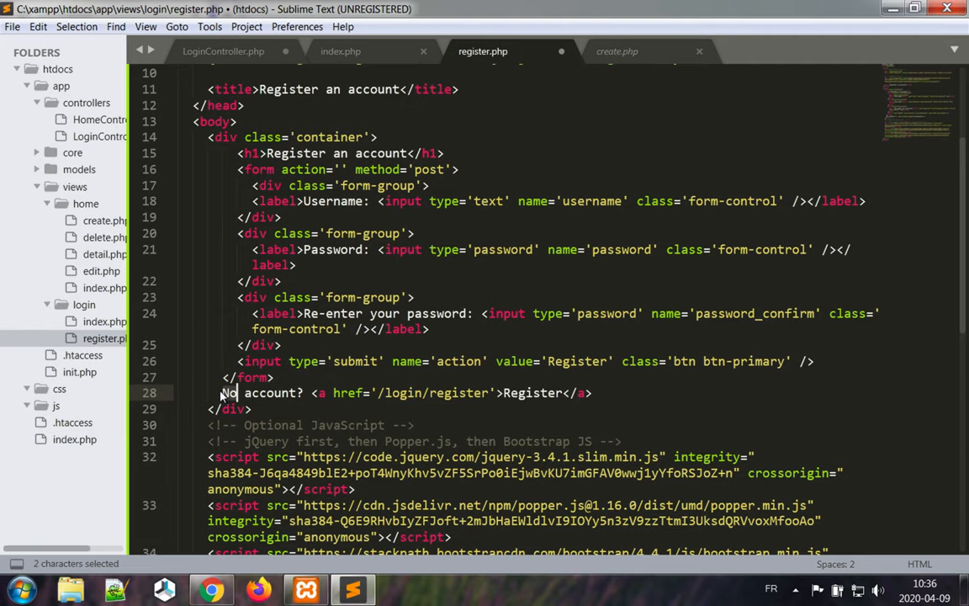
text(Alread)
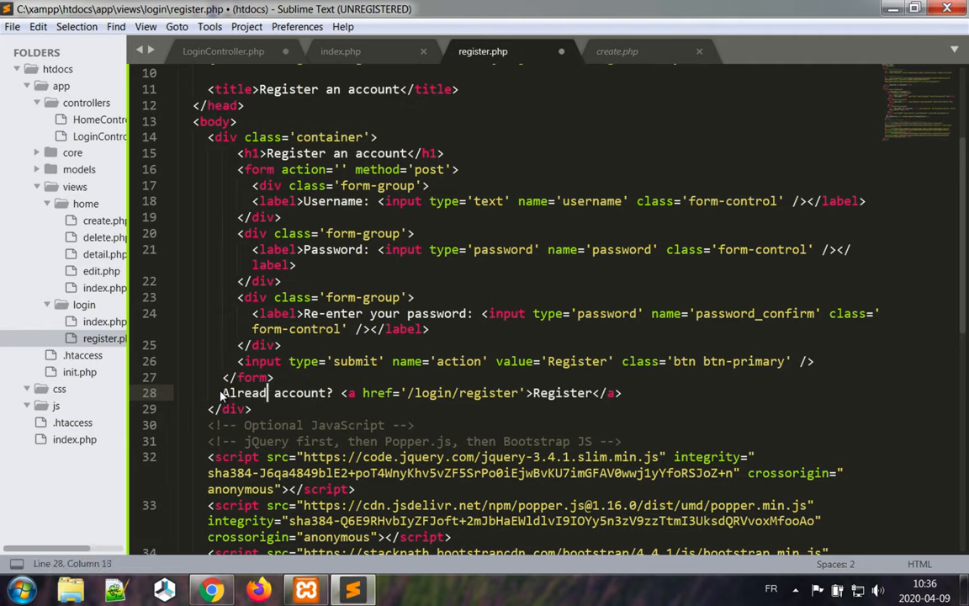
text(have an)
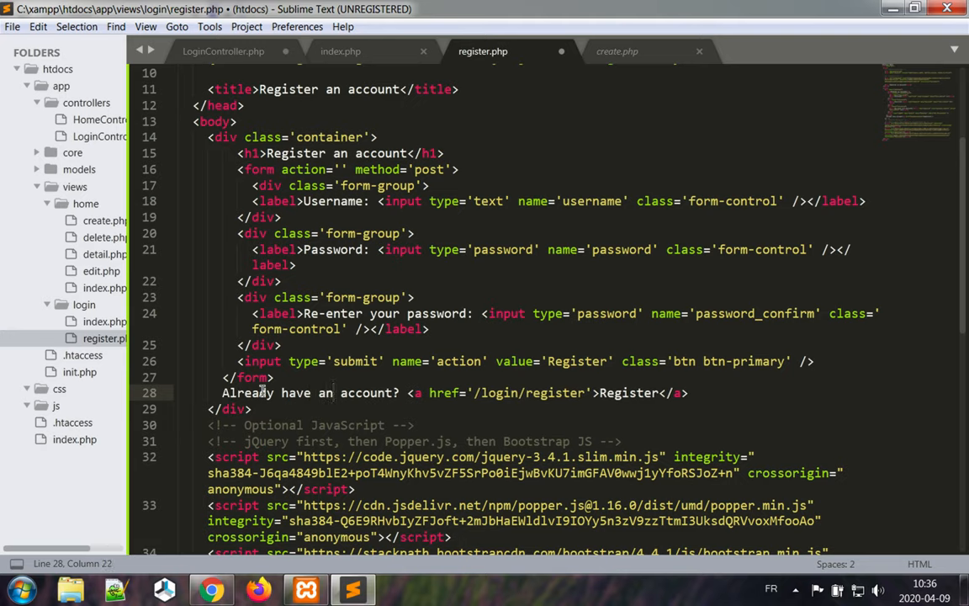
double_click(629, 393)
text(index'>Login)
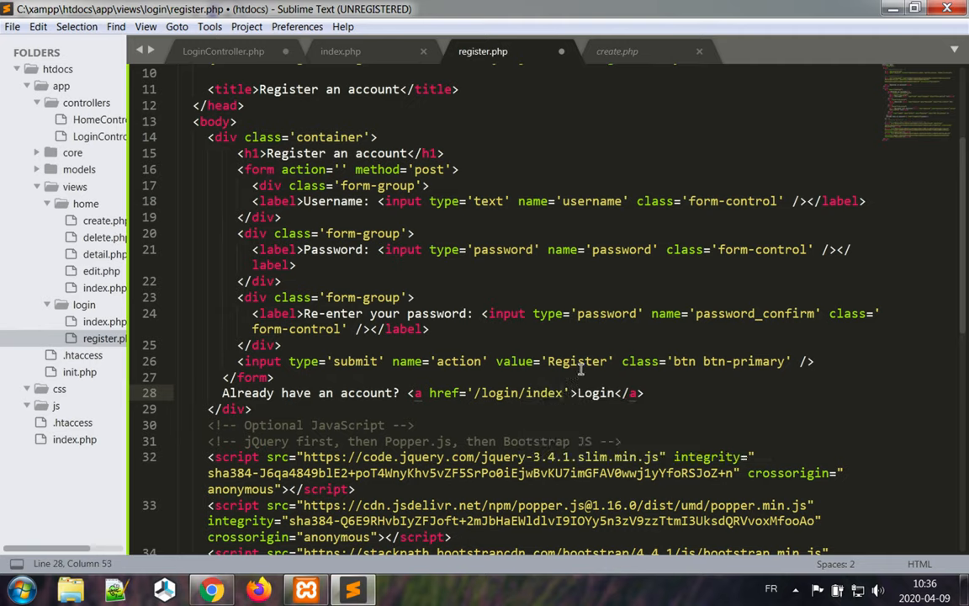
click(646, 393)
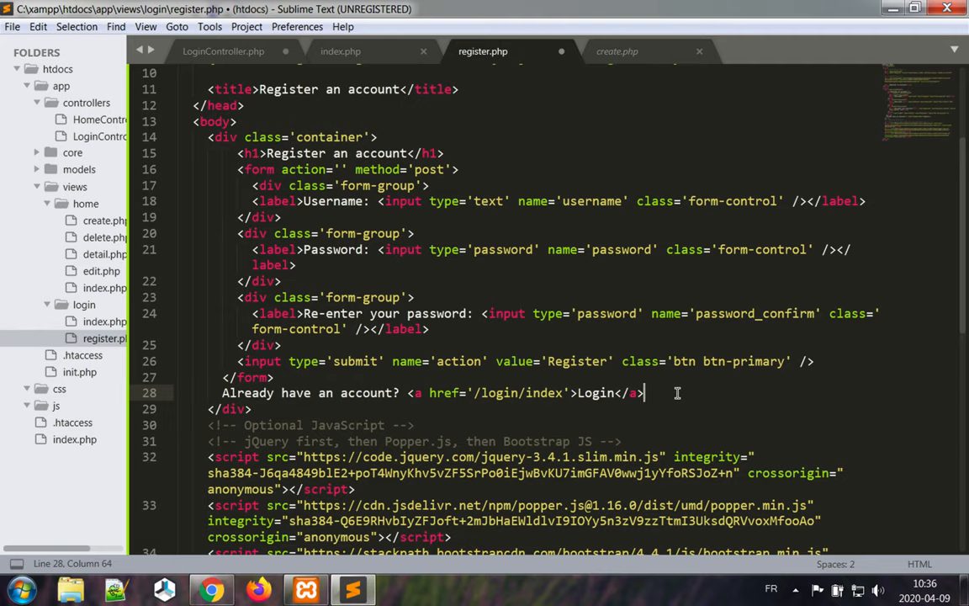
key(ctrl+s)
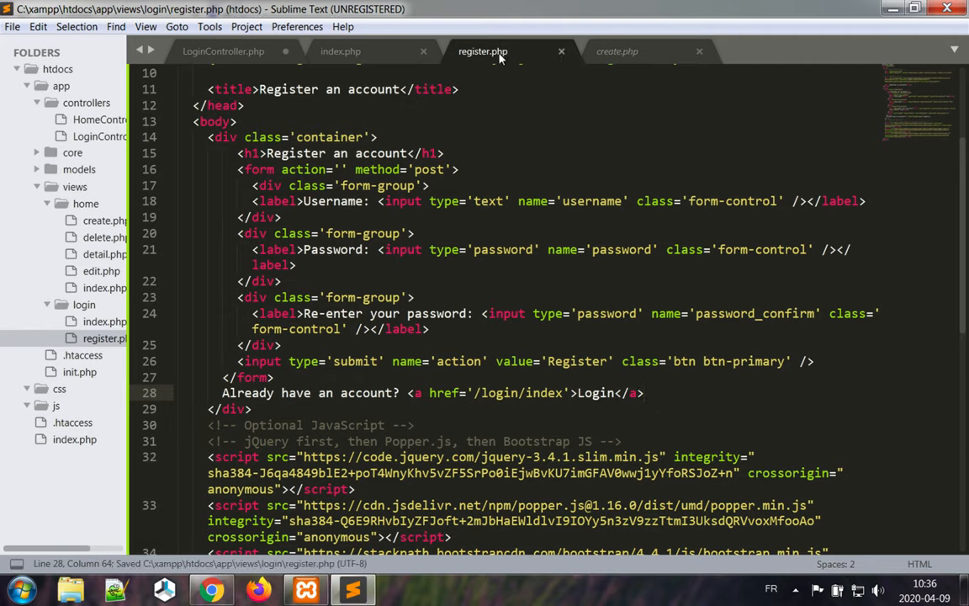
mouse_move(560, 124)
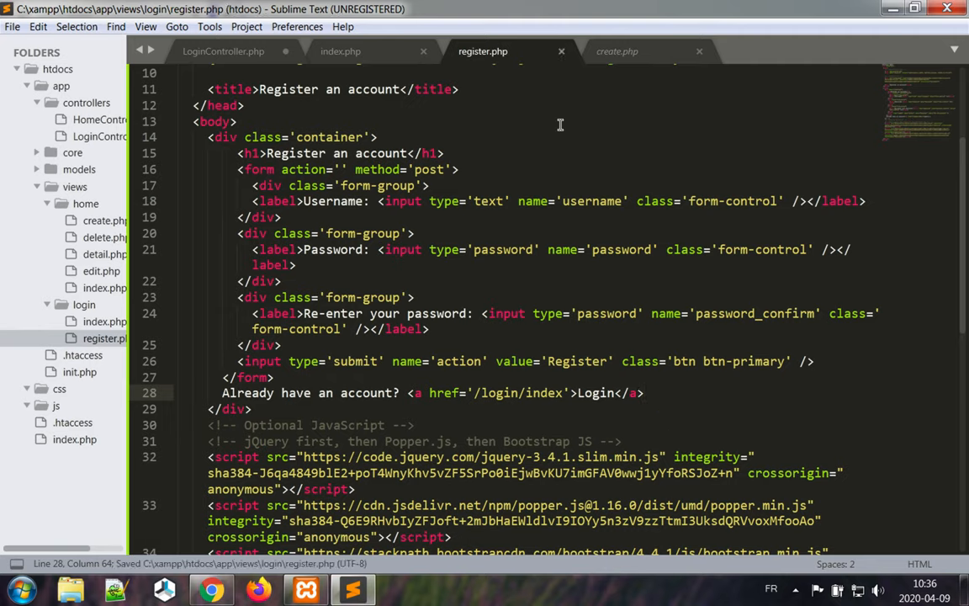
mouse_move(199, 275)
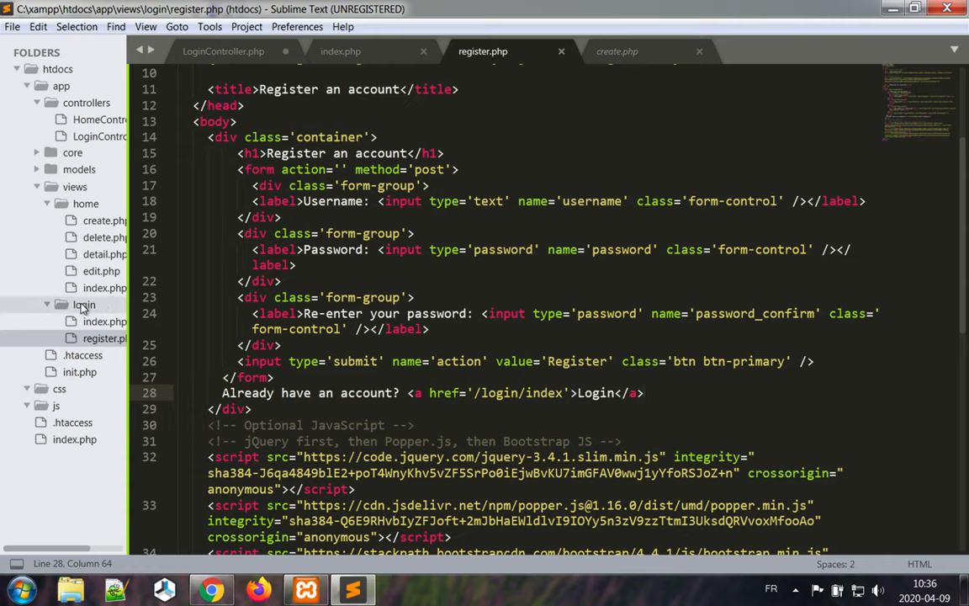
click(645, 393)
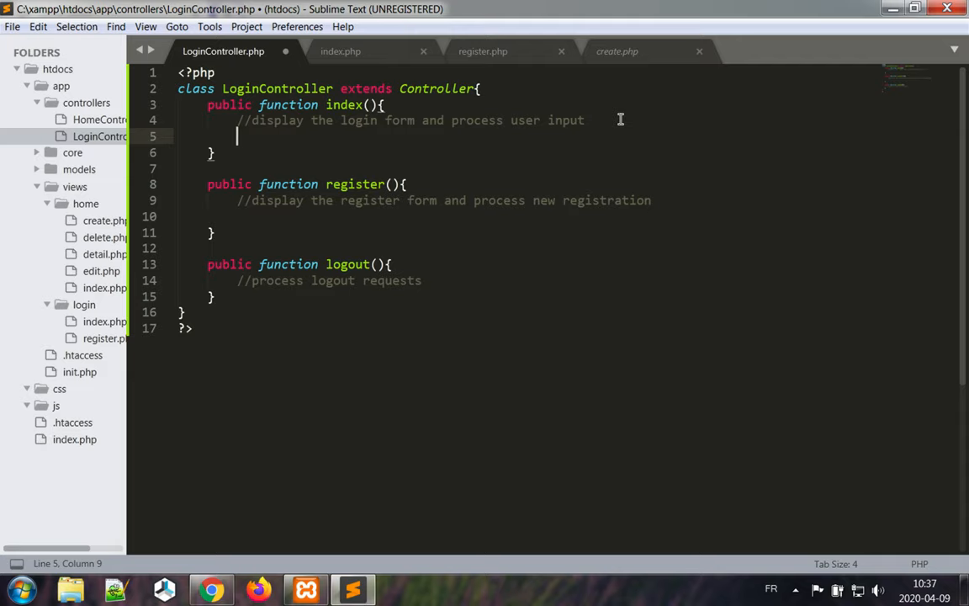
Step: In index(), add if(isset($_POST['action'])) with an else calling $this->view('login/index')
text(if(isset()
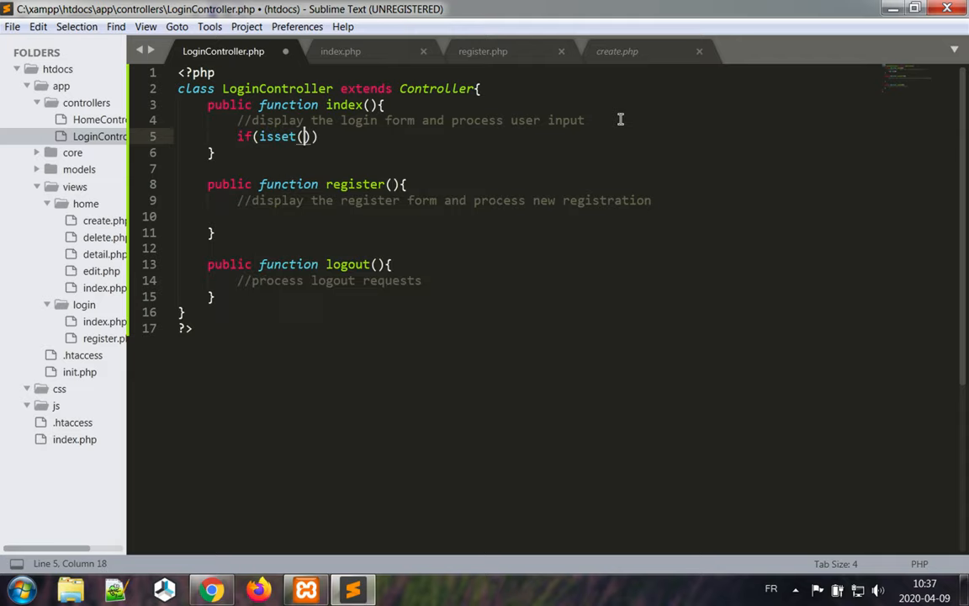
text($_PO)
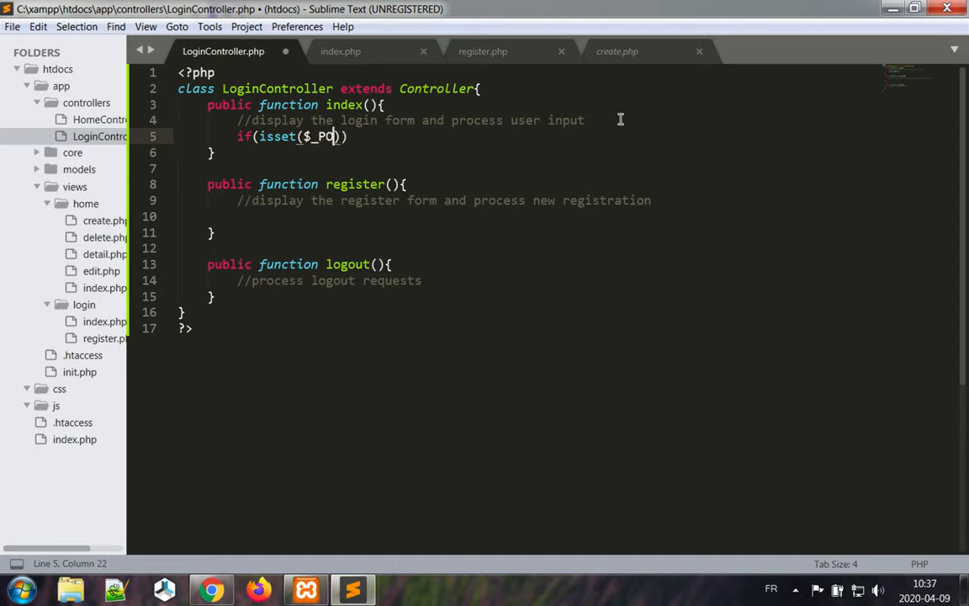
text(ST)
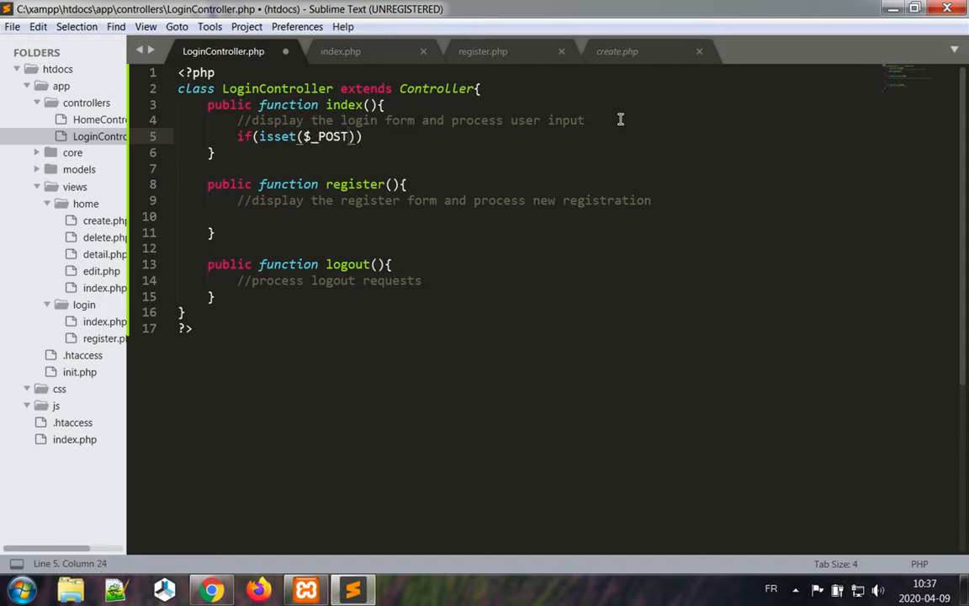
text(['act')
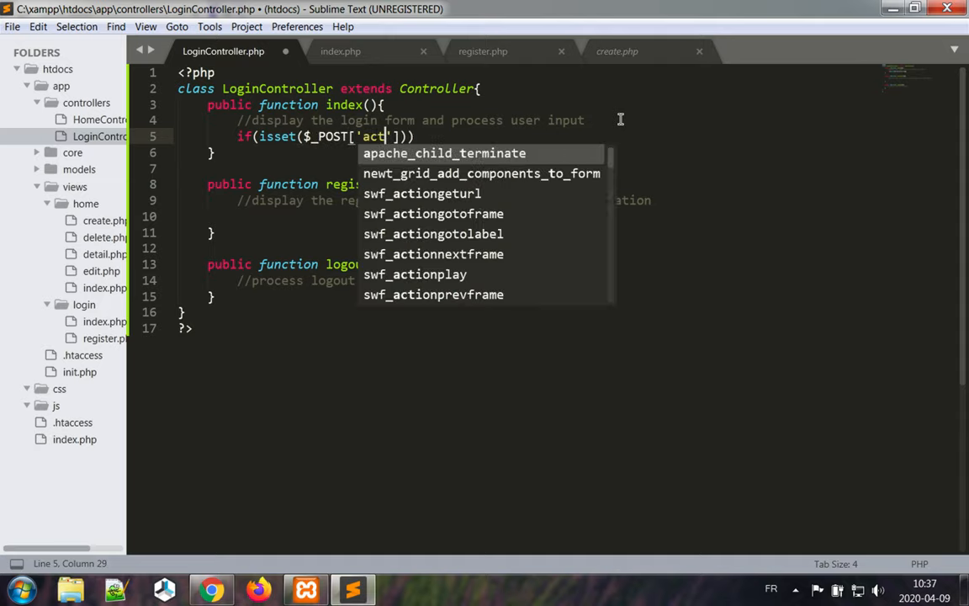
text(ion)
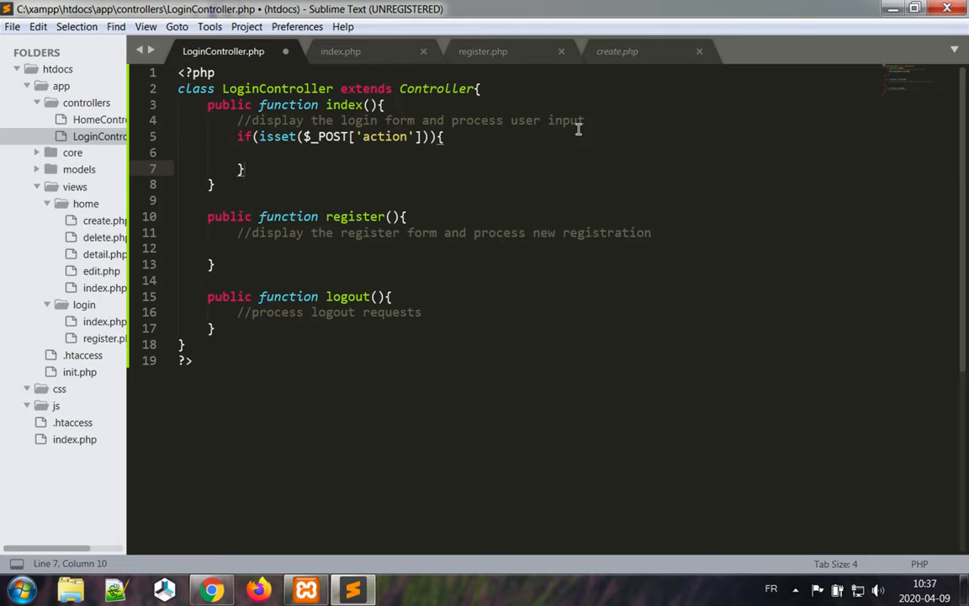
text(else)
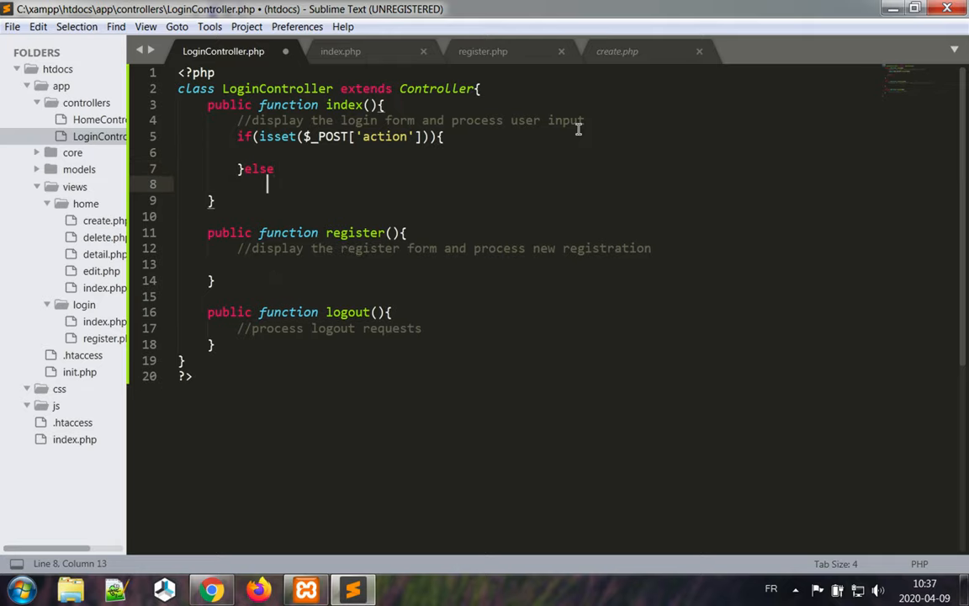
text($this->)
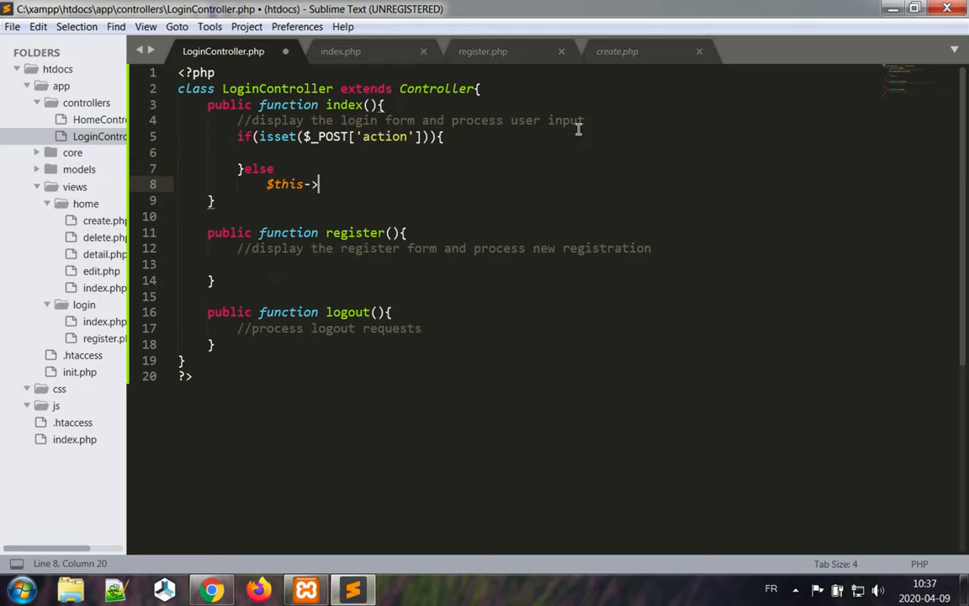
text(view())
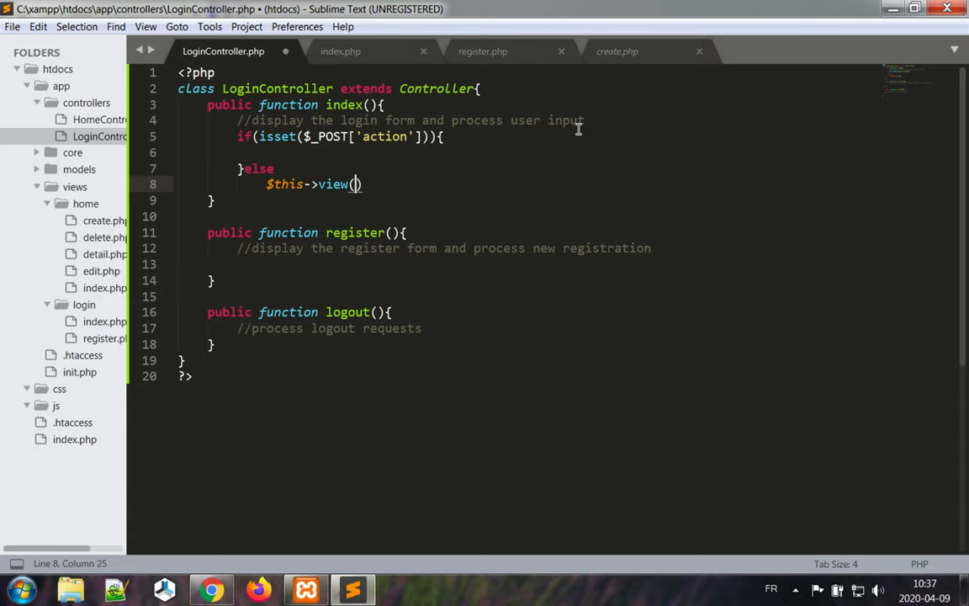
text('login')
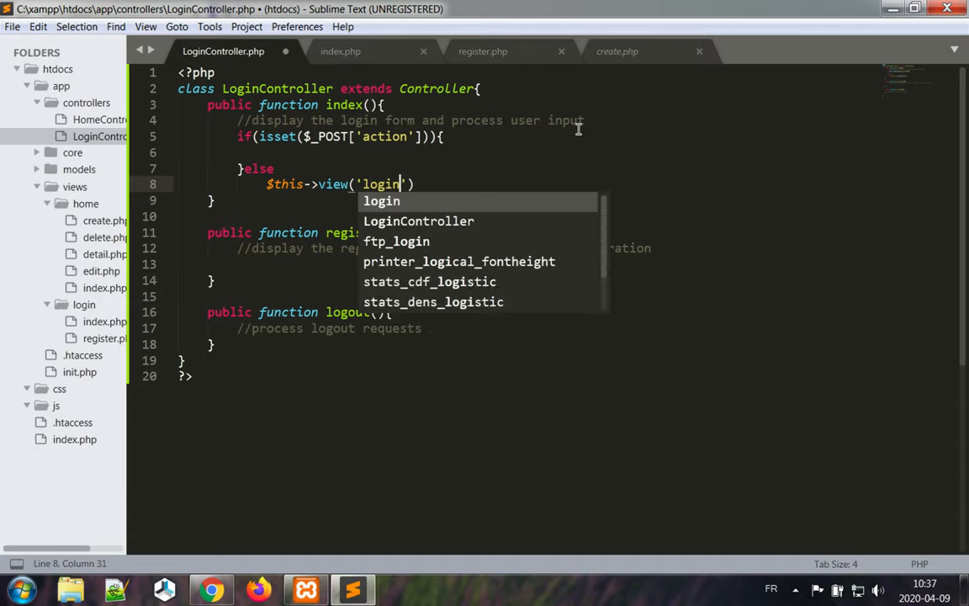
text(/index)
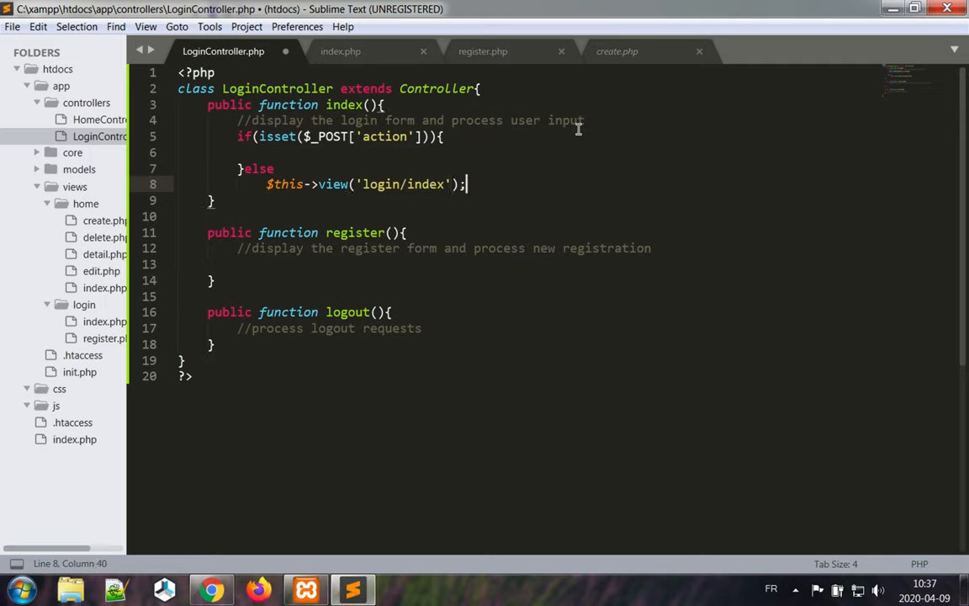
click(443, 137)
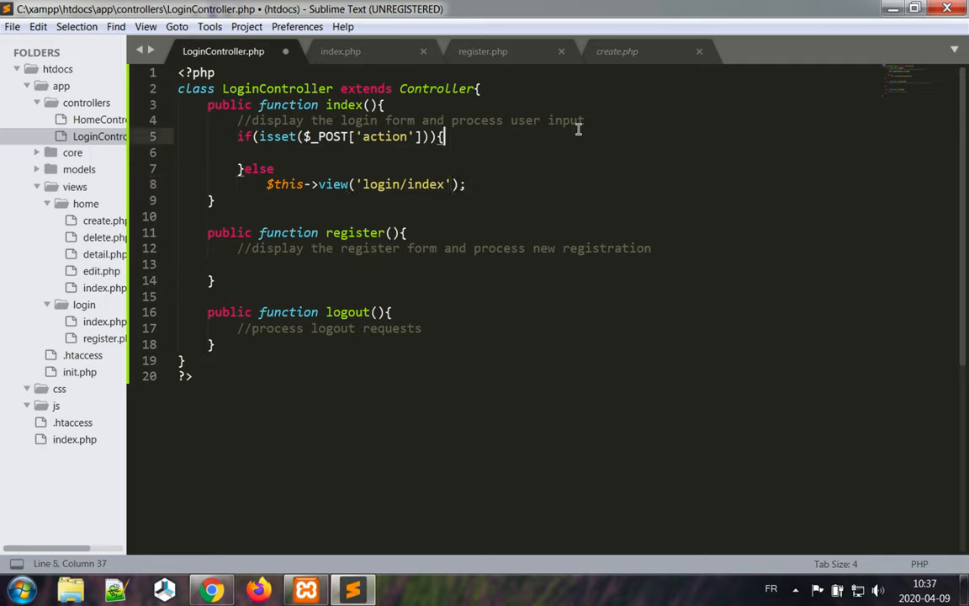
click(238, 137)
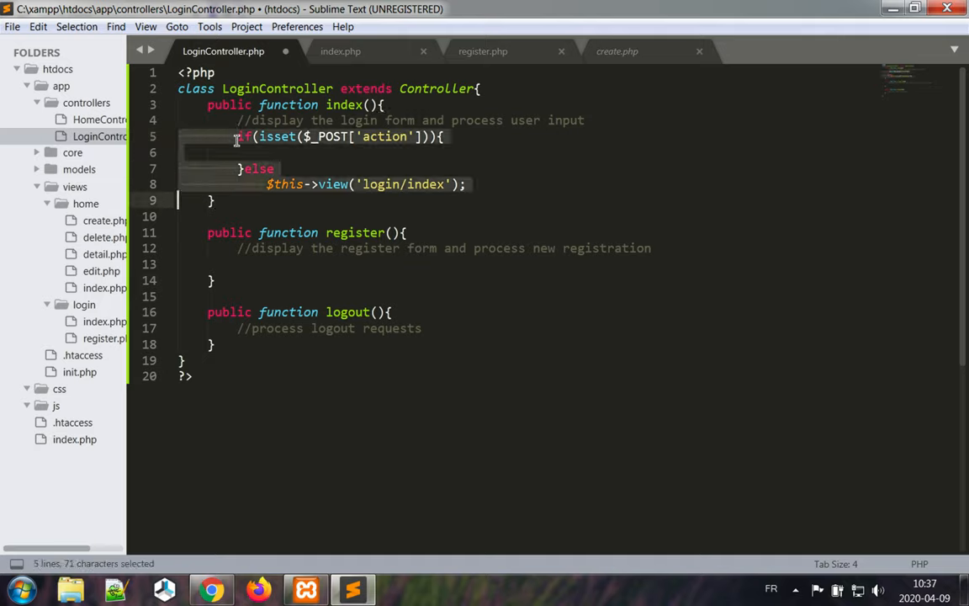
Step: Copy the if/else block into register() and change its view to 'login/register'
key(ctrl+c)
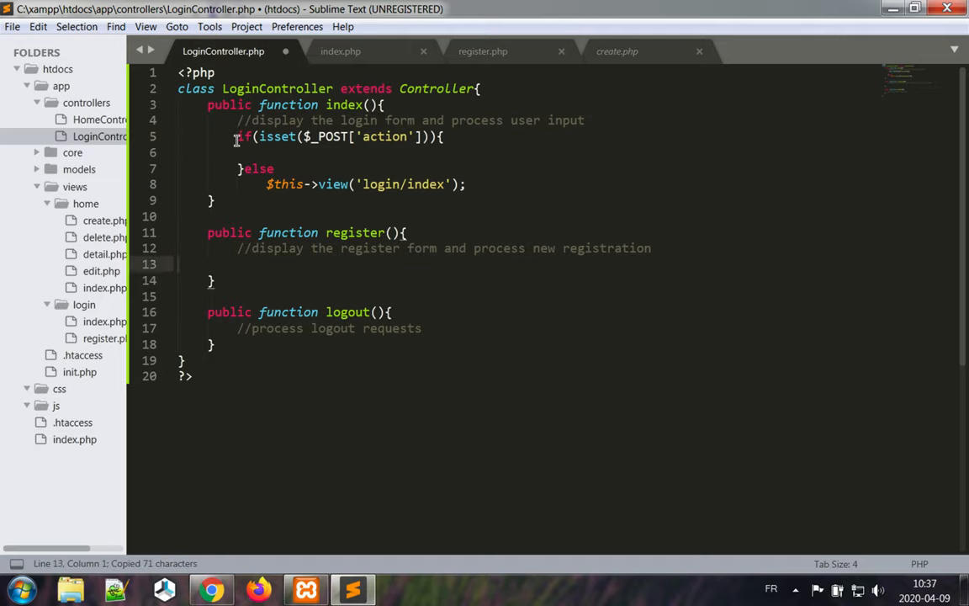
key(ctrl+v)
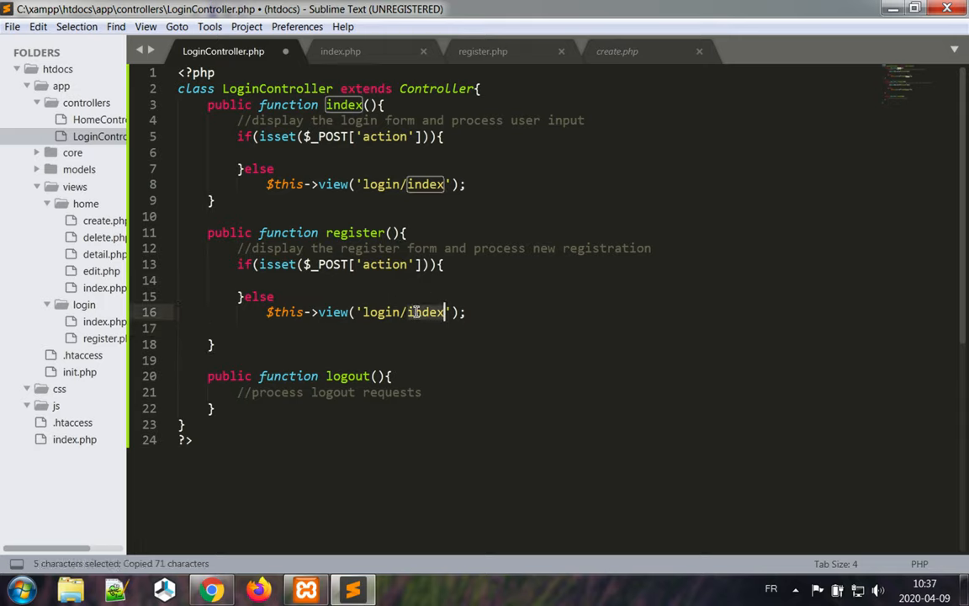
text(register)
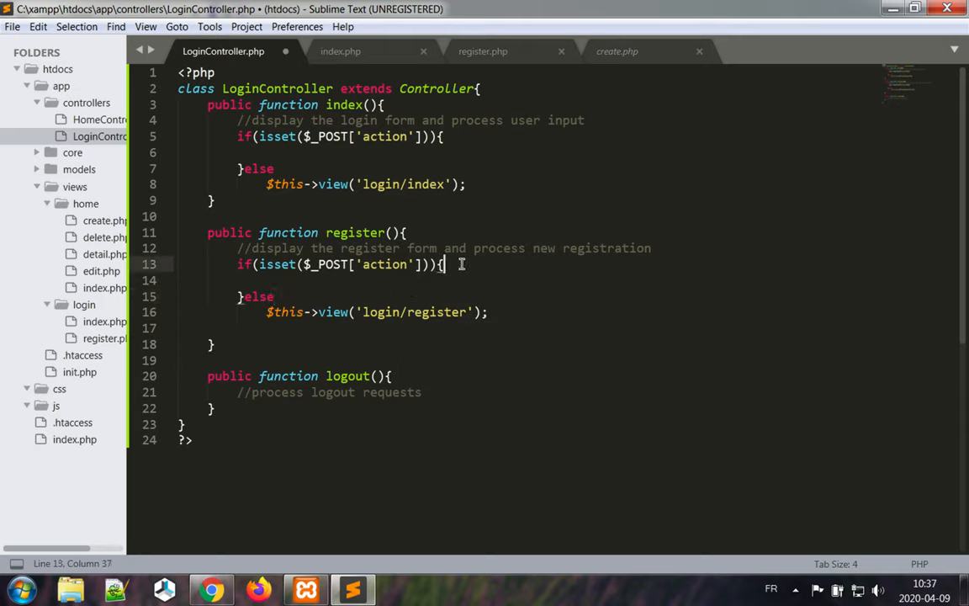
click(387, 151)
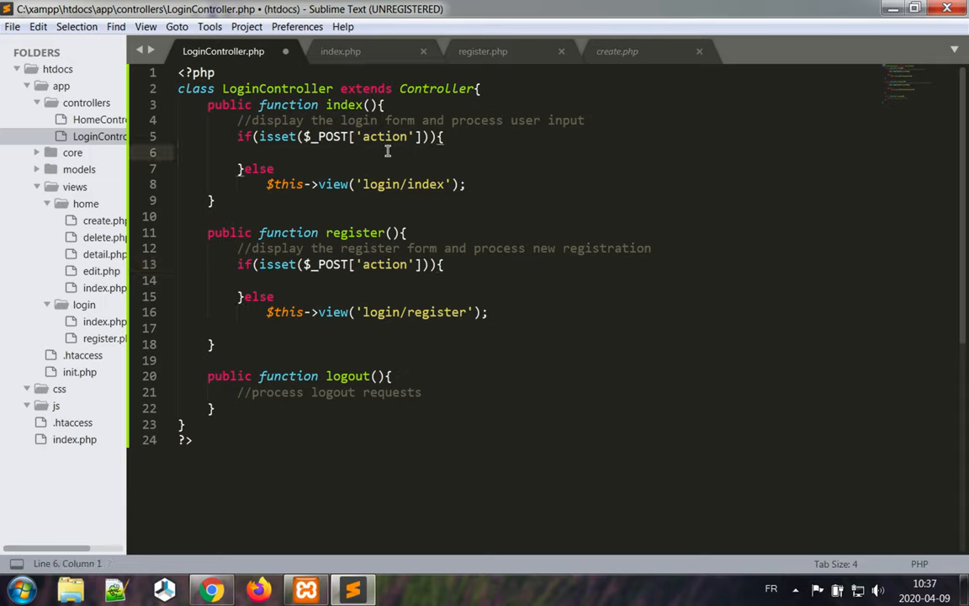